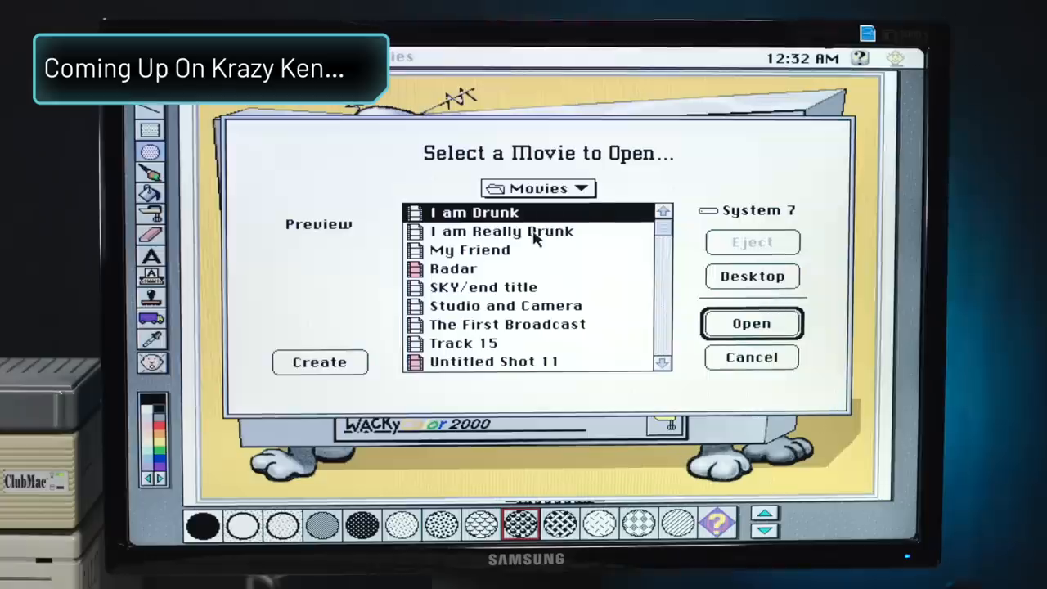
Bring up the Sound settings from the menu bar, nudge the window left and dismiss it.
{"action": "left_click", "coordinate": [454, 269]}
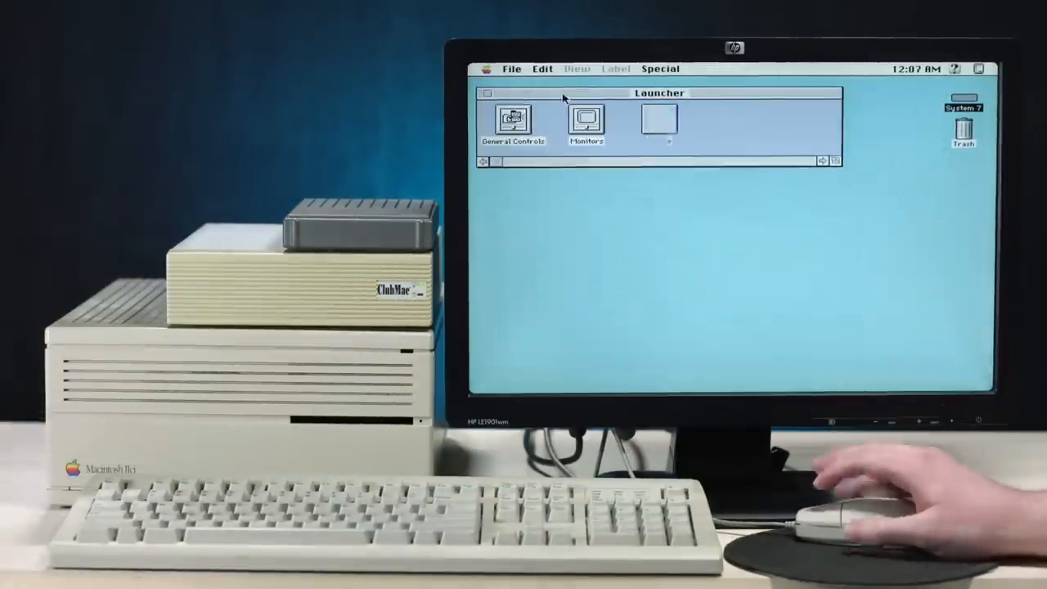
{"action": "left_click", "coordinate": [488, 69]}
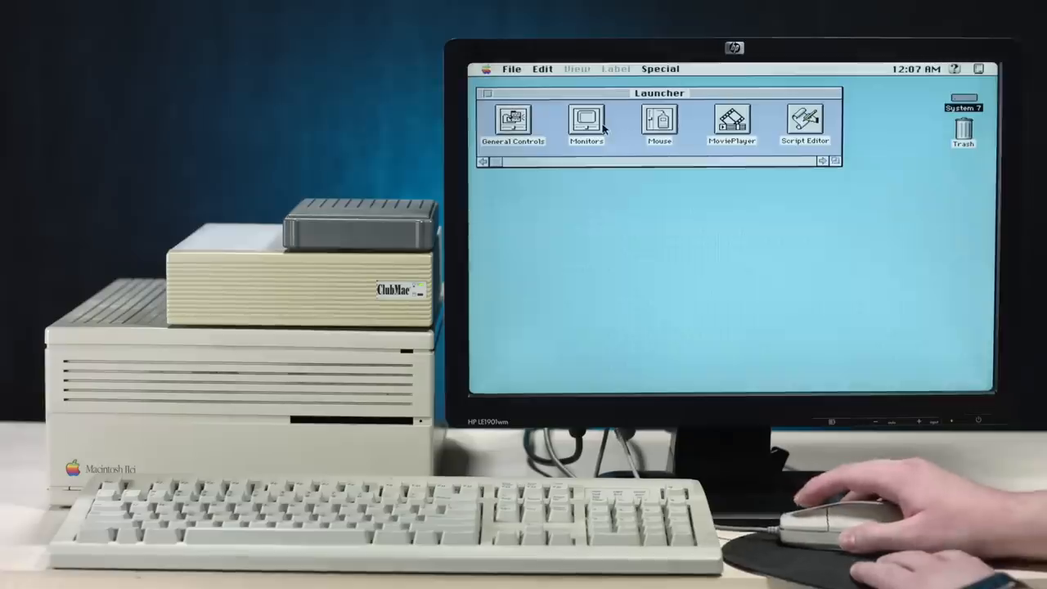
{"action": "left_click", "coordinate": [489, 69]}
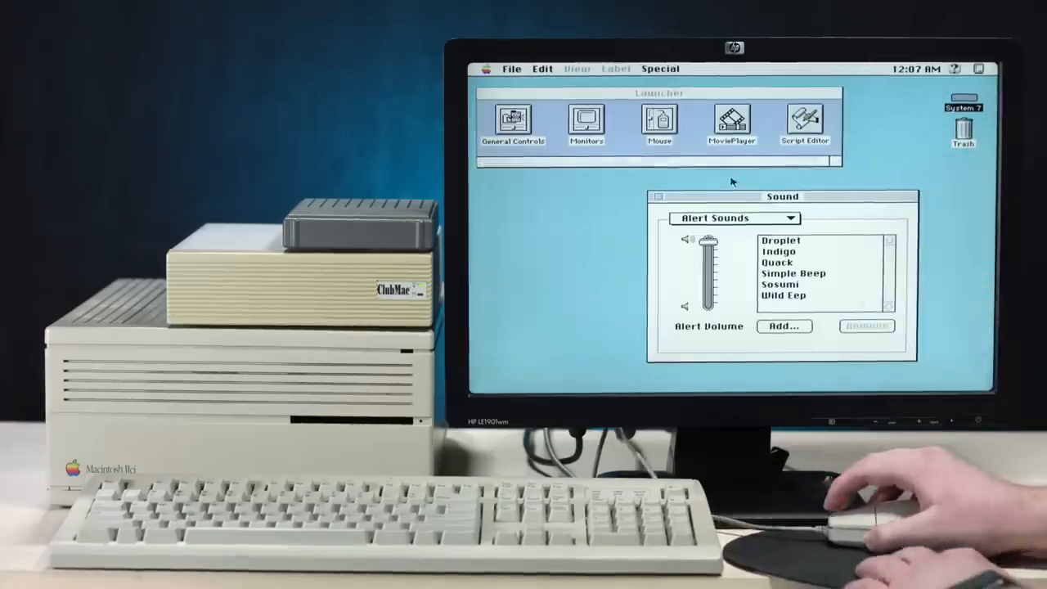
{"action": "left_click_drag", "start_coordinate": [782, 196], "coordinate": [668, 176]}
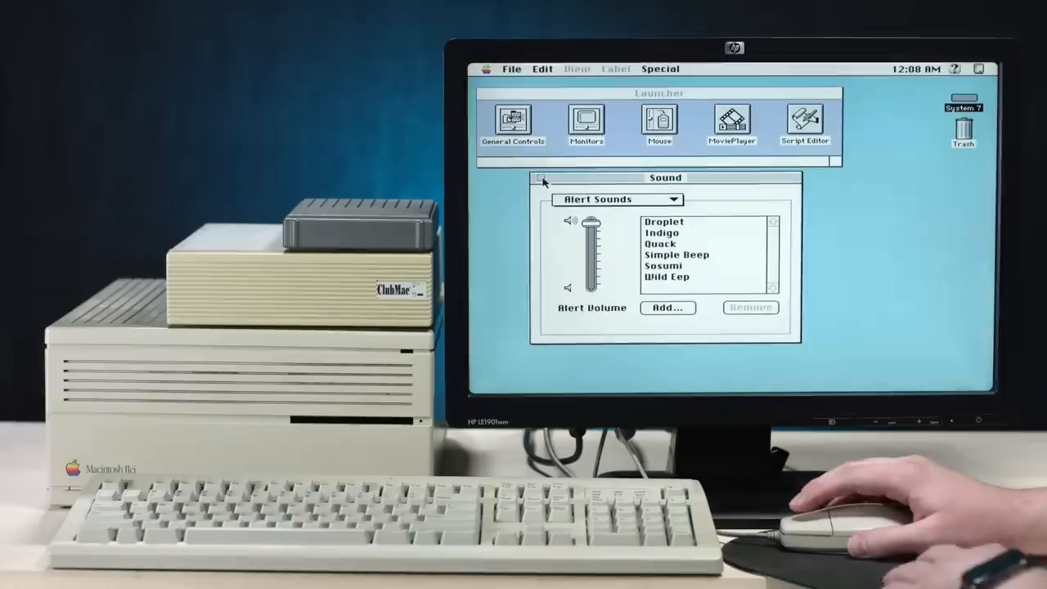
{"action": "left_click", "coordinate": [540, 178]}
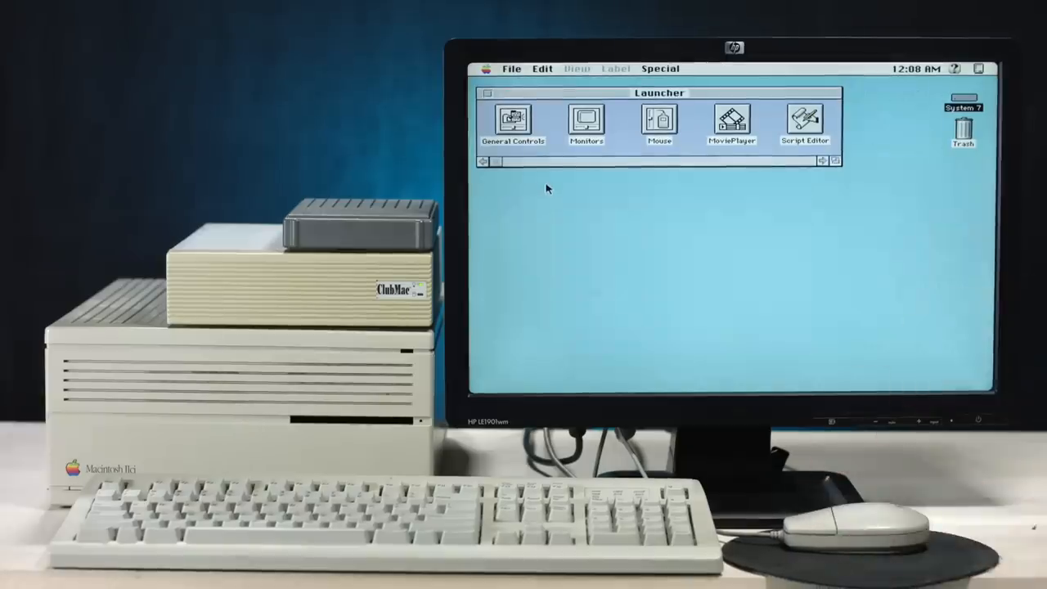
{"action": "mouse_move", "coordinate": [632, 150]}
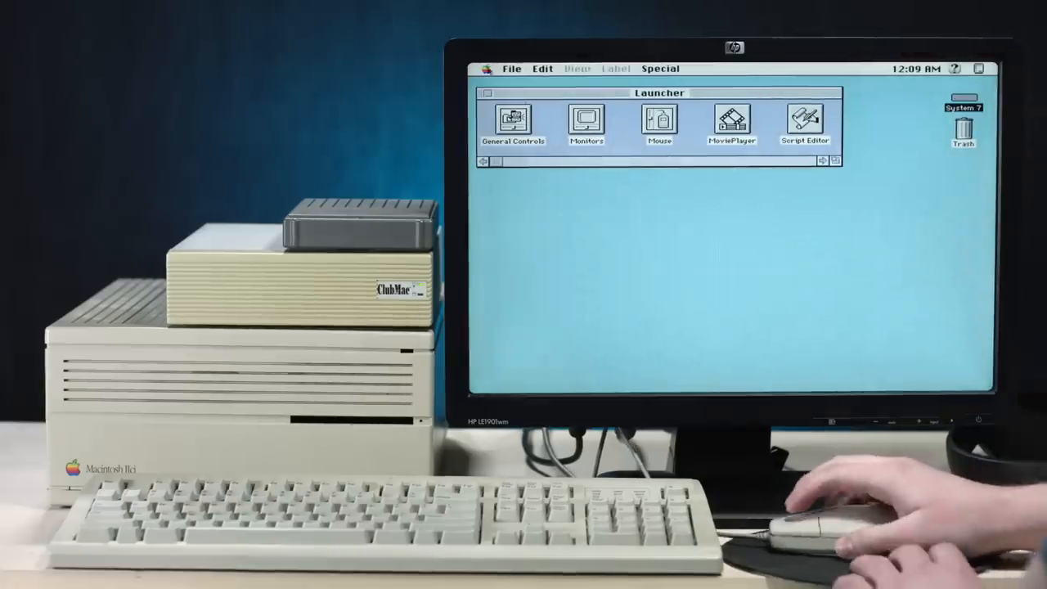
Reopen the Sound settings, switch to another settings category and close them again.
{"action": "left_click", "coordinate": [488, 69]}
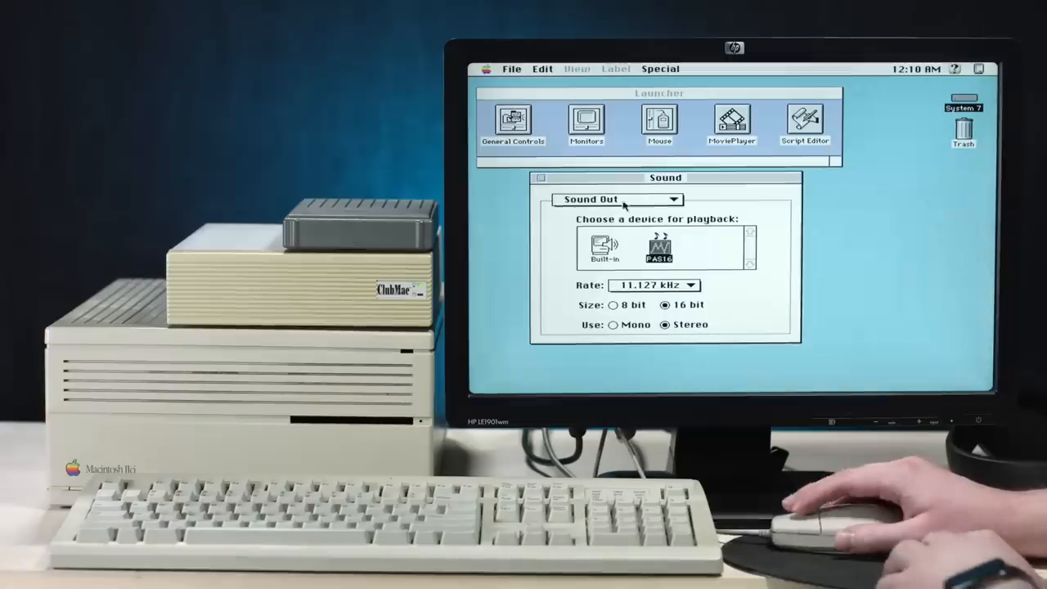
{"action": "left_click", "coordinate": [618, 200]}
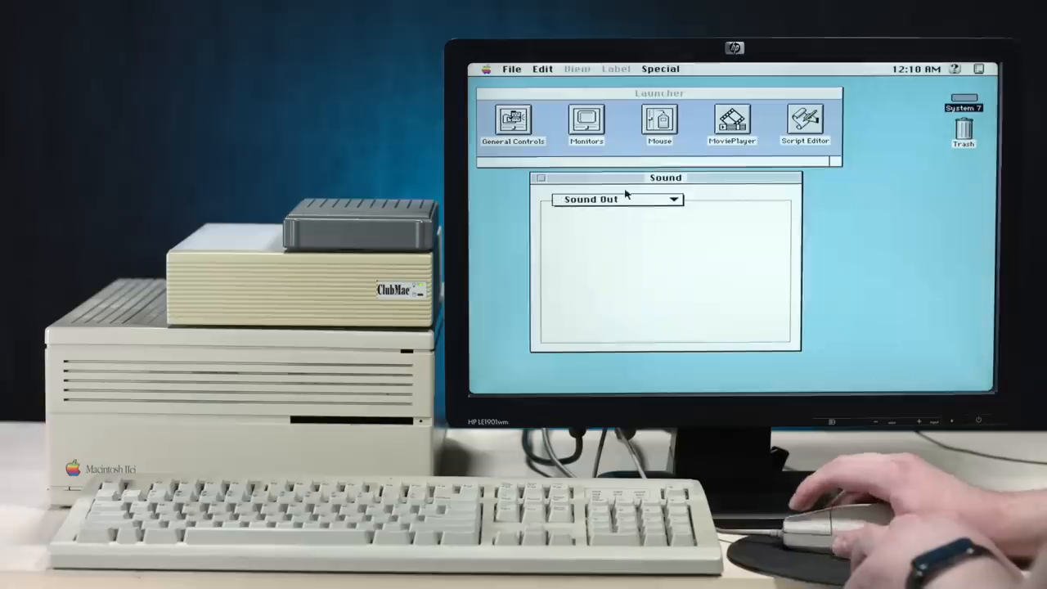
{"action": "left_click", "coordinate": [538, 176]}
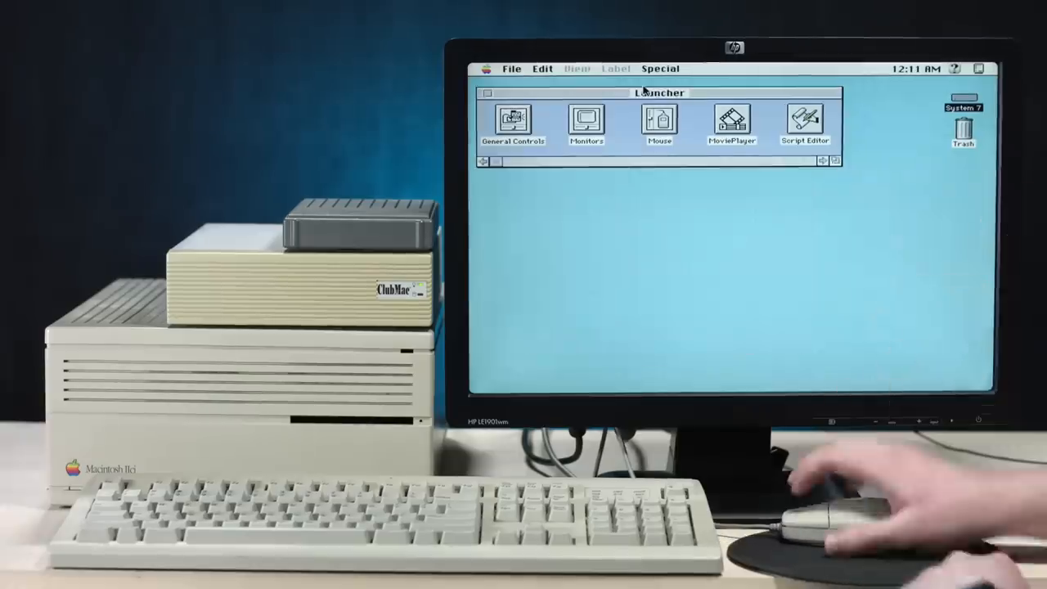
Bring up the Launcher, move it to the bottom of the desktop and launch MoviePlayer.
{"action": "left_click", "coordinate": [488, 68]}
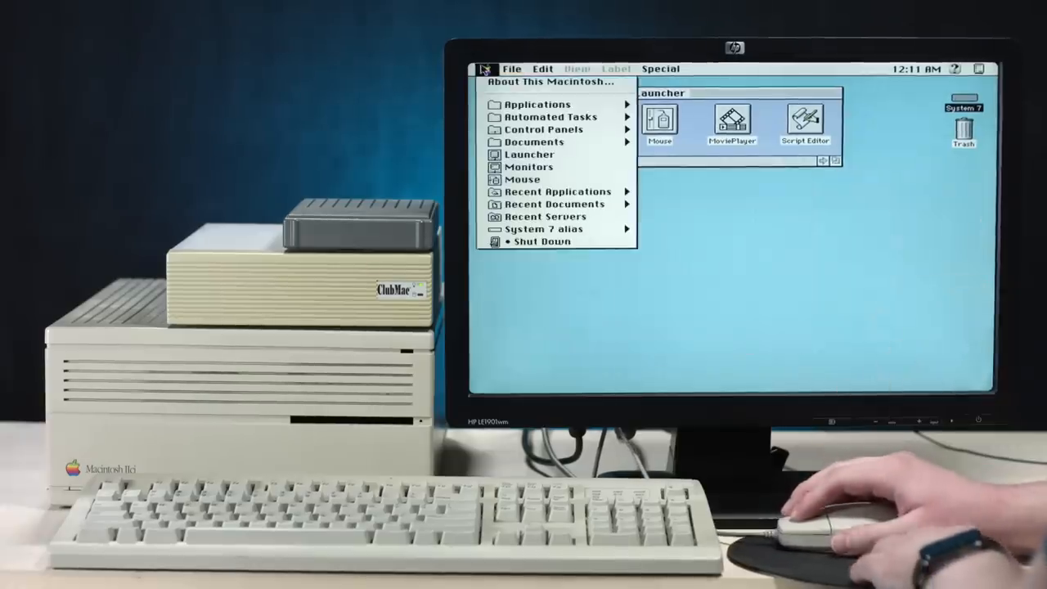
{"action": "mouse_move", "coordinate": [540, 129]}
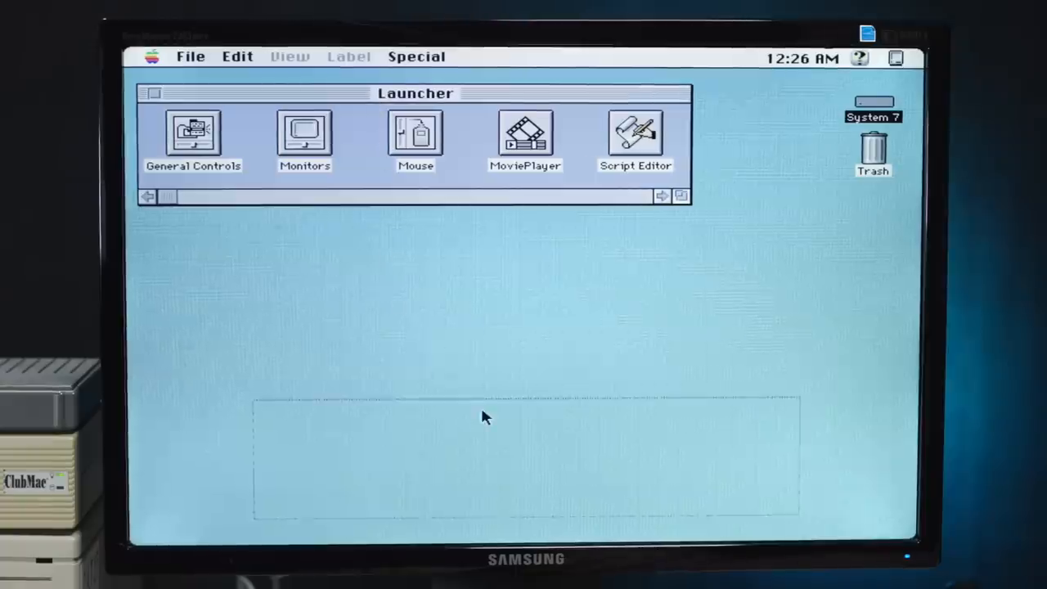
{"action": "left_click_drag", "start_coordinate": [416, 92], "coordinate": [524, 432]}
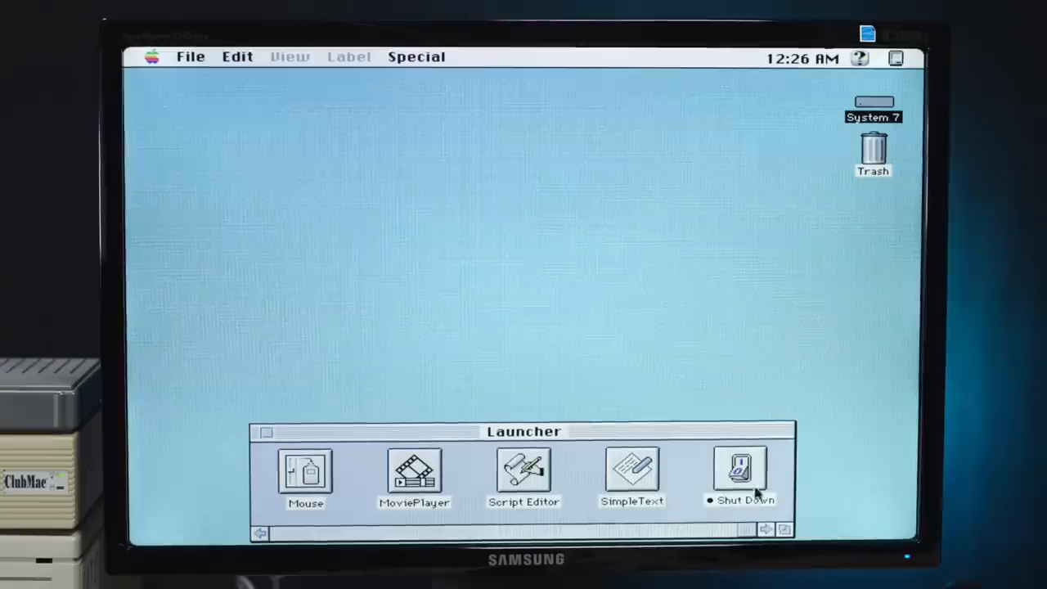
{"action": "mouse_move", "coordinate": [262, 532]}
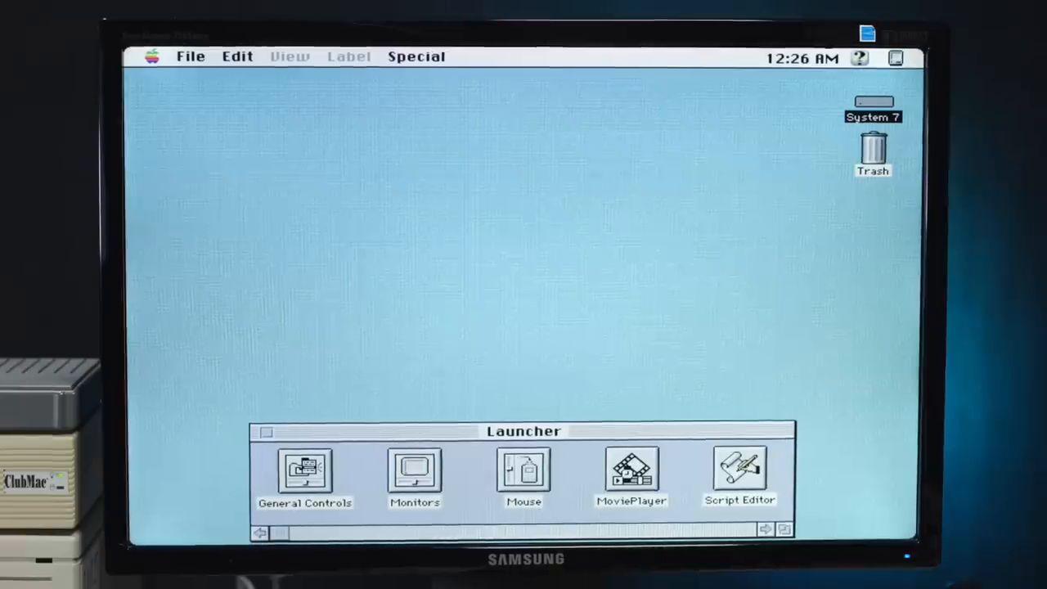
{"action": "double_click", "coordinate": [632, 472]}
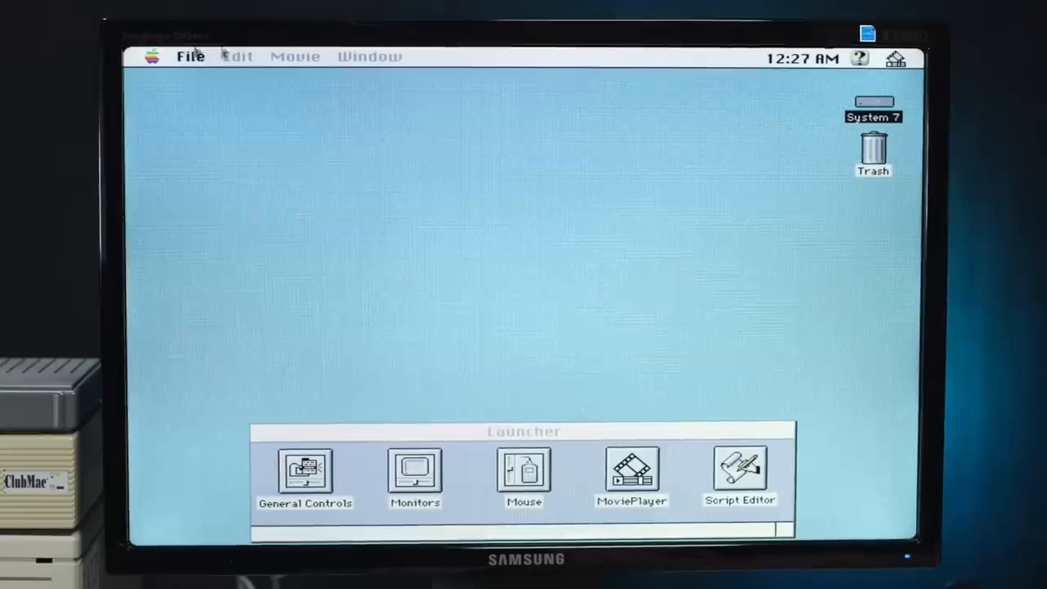
Load the QuickTime Logo Movie from the File menu and play it.
{"action": "left_click", "coordinate": [152, 55]}
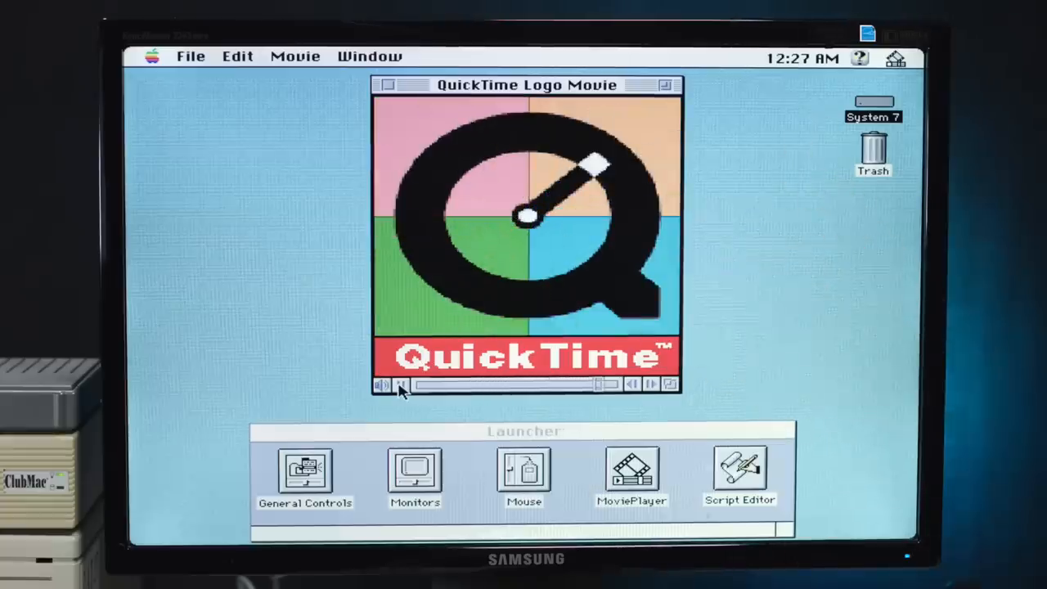
{"action": "left_click", "coordinate": [401, 384]}
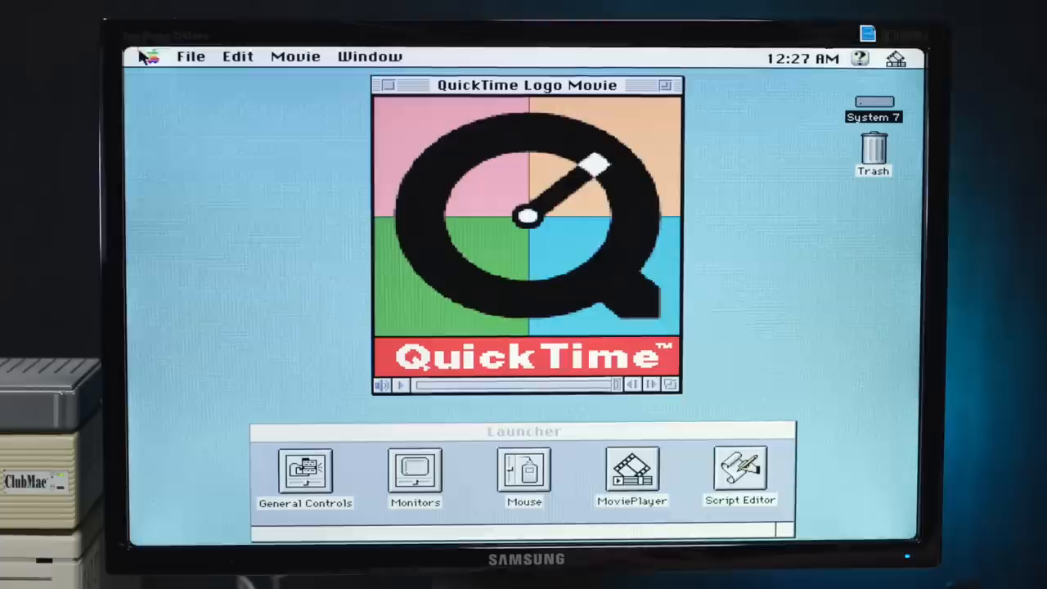
Show the About QuickTime credits and dismiss them.
{"action": "left_click", "coordinate": [150, 56]}
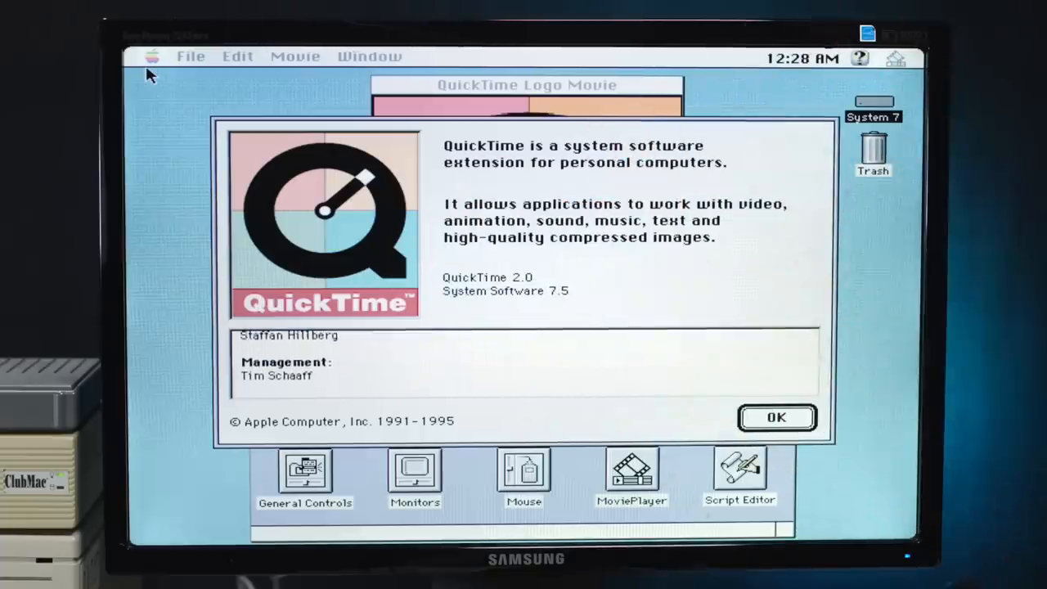
{"action": "left_click", "coordinate": [776, 417]}
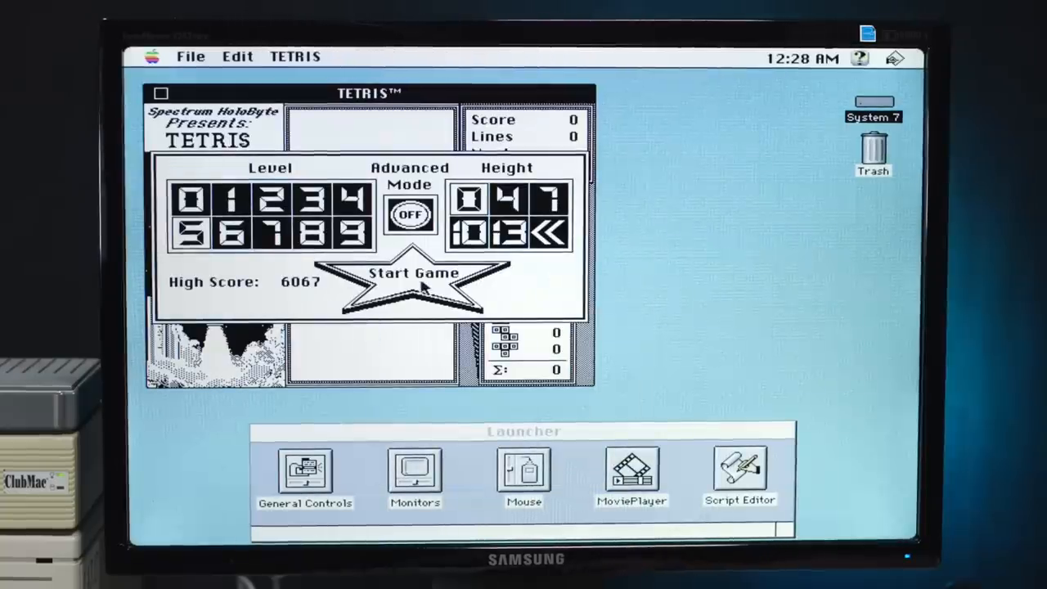
Start a new Tetris game and play it through to Game Over at 398 points.
{"action": "left_click", "coordinate": [413, 286]}
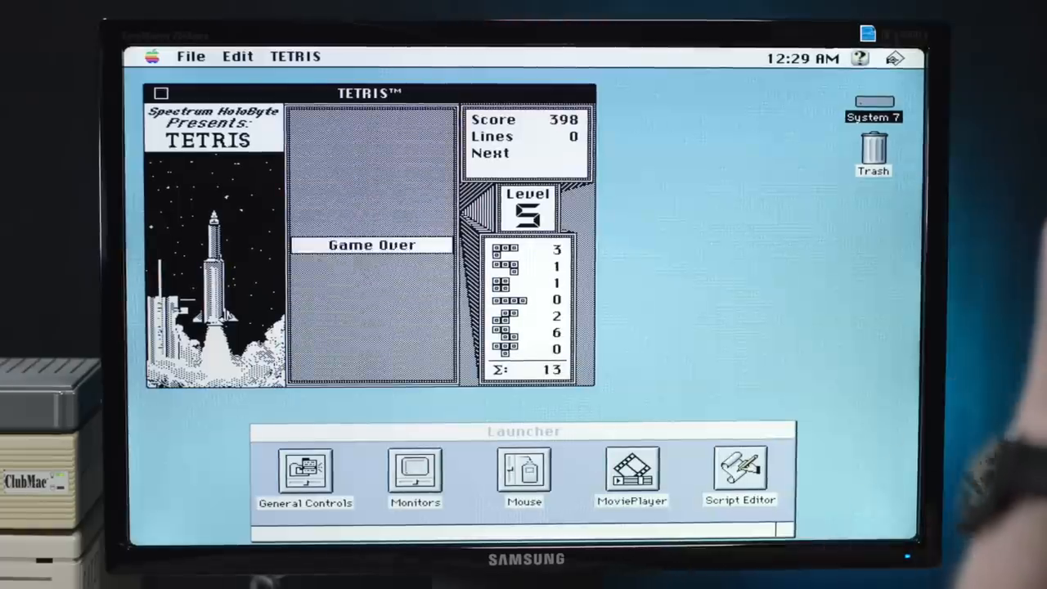
{"action": "left_click", "coordinate": [161, 92]}
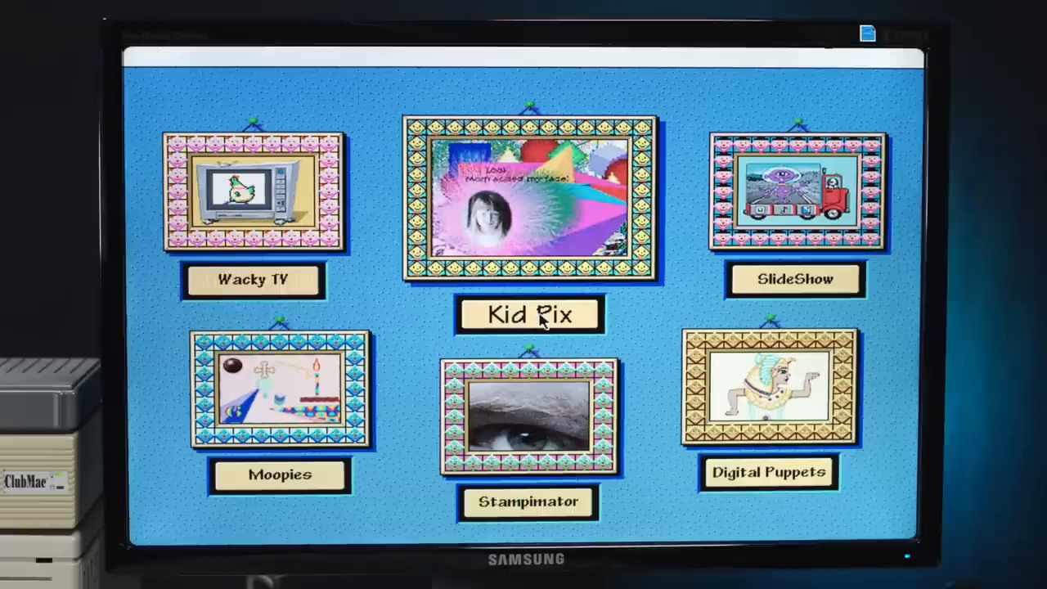
Launch the Kid Pix paint program, draw large patterned ovals and bring up the Goodies menu.
{"action": "left_click", "coordinate": [530, 314]}
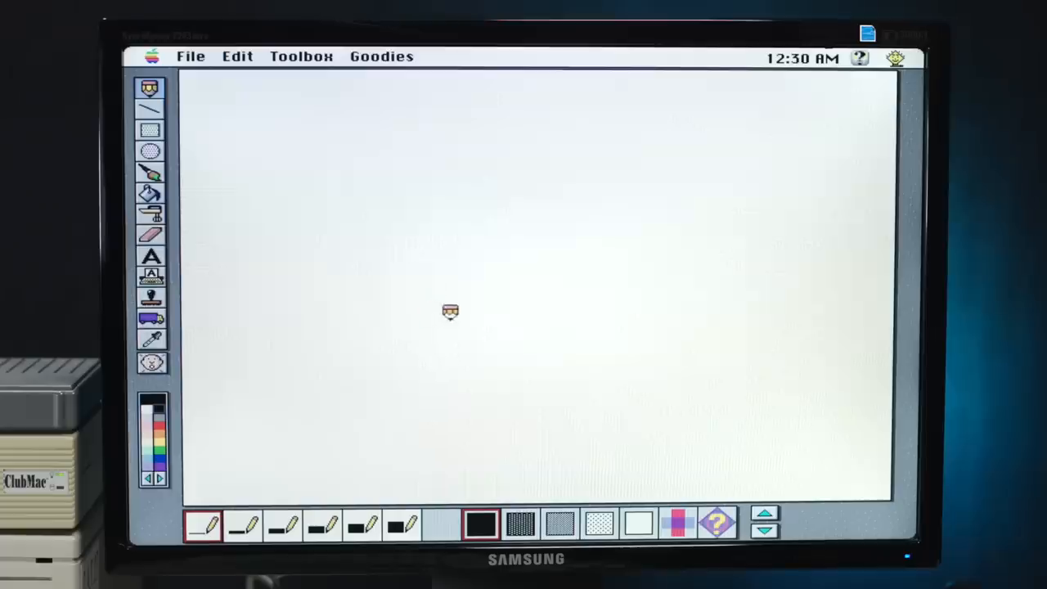
{"action": "left_click", "coordinate": [151, 152]}
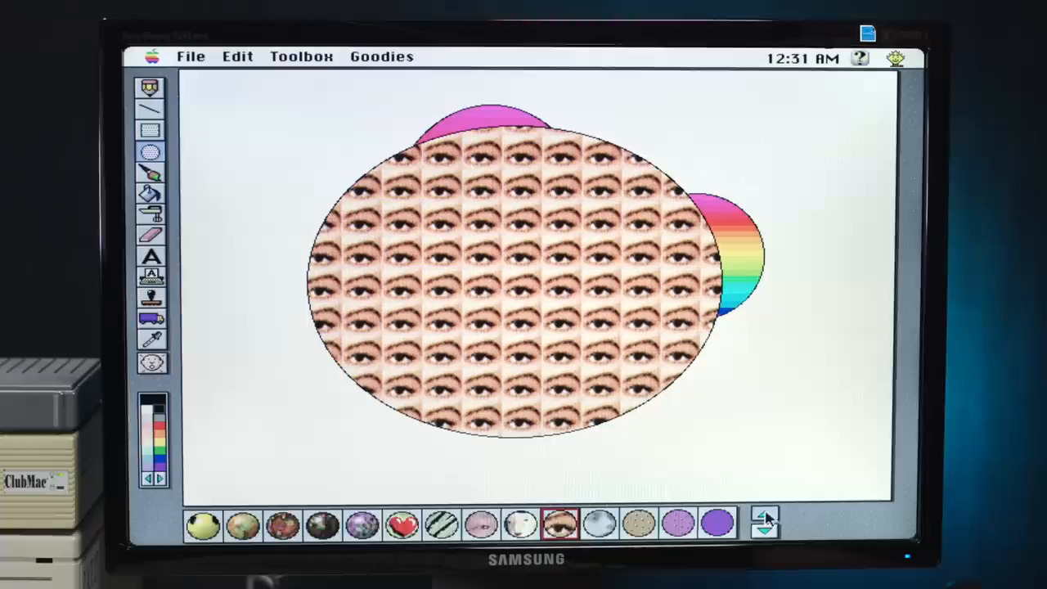
{"action": "left_click", "coordinate": [381, 56]}
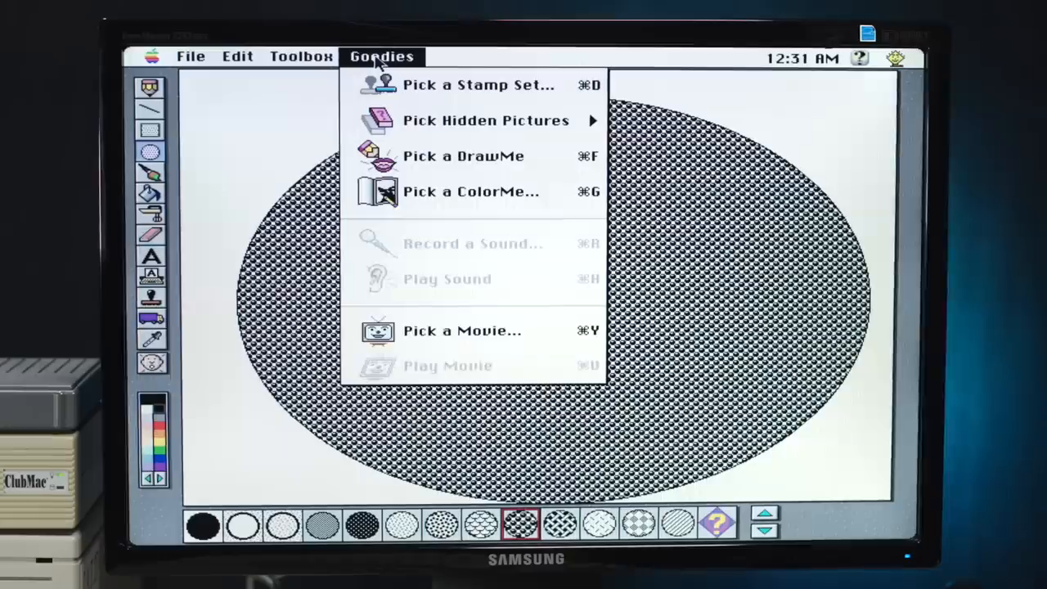
{"action": "mouse_move", "coordinate": [484, 121]}
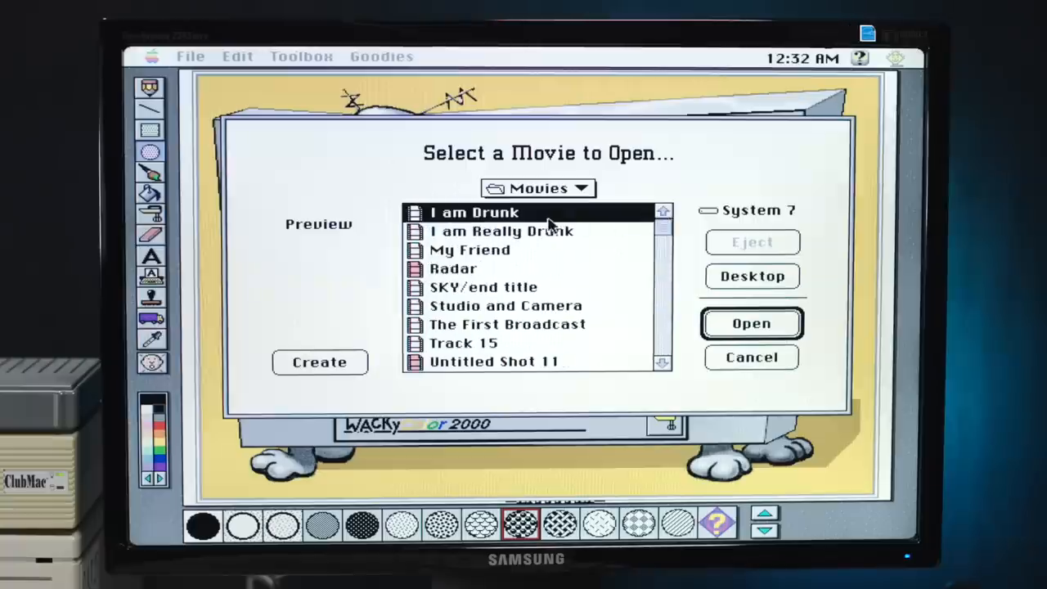
Choose the movie 'I am Really Drunk' in the Movies folder and load it into Wacky TV.
{"action": "left_click", "coordinate": [501, 230]}
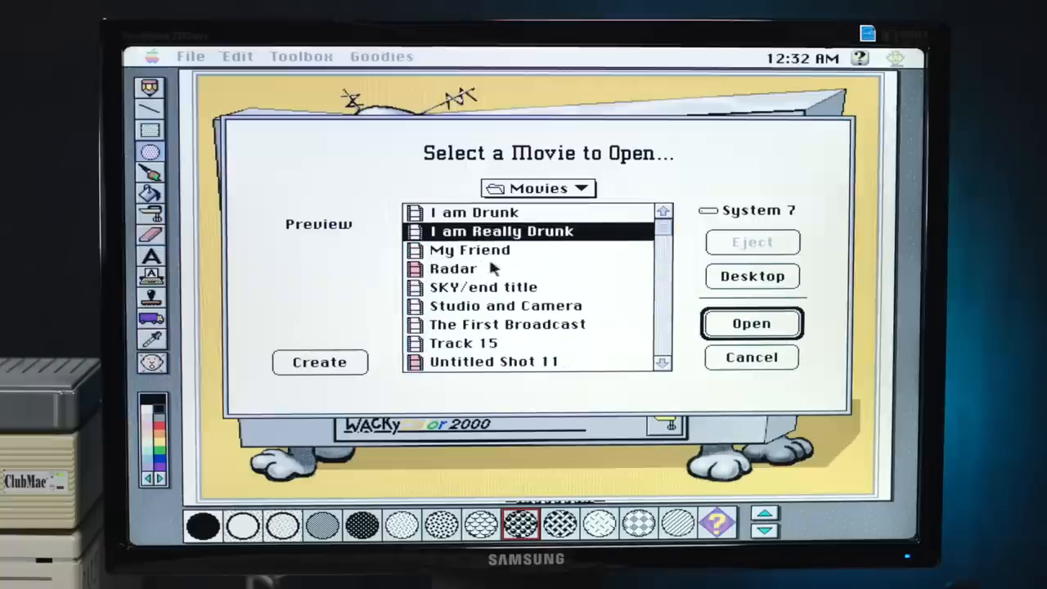
{"action": "mouse_move", "coordinate": [688, 237]}
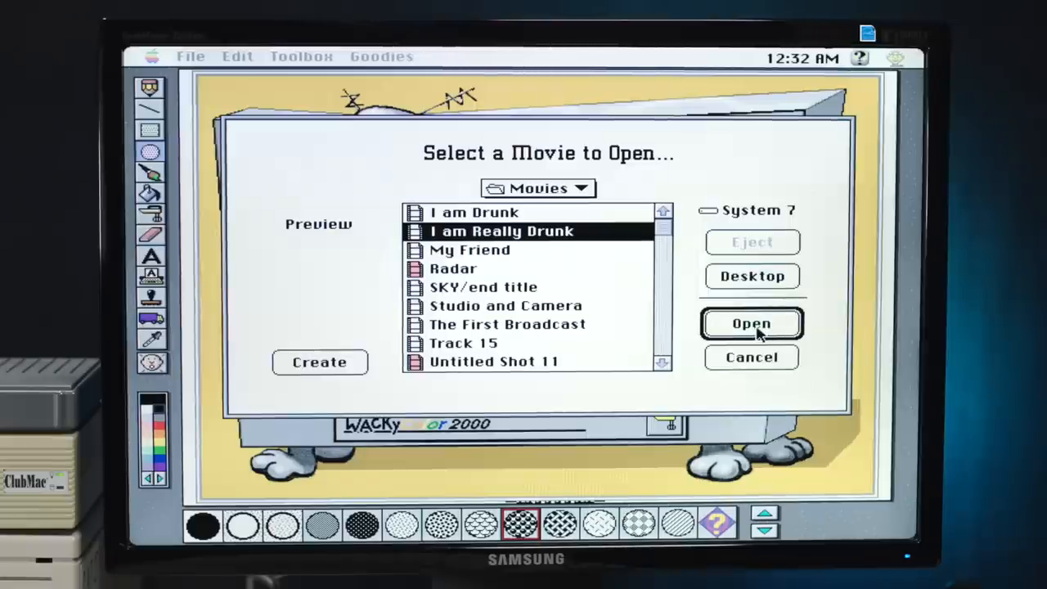
{"action": "left_click", "coordinate": [751, 324]}
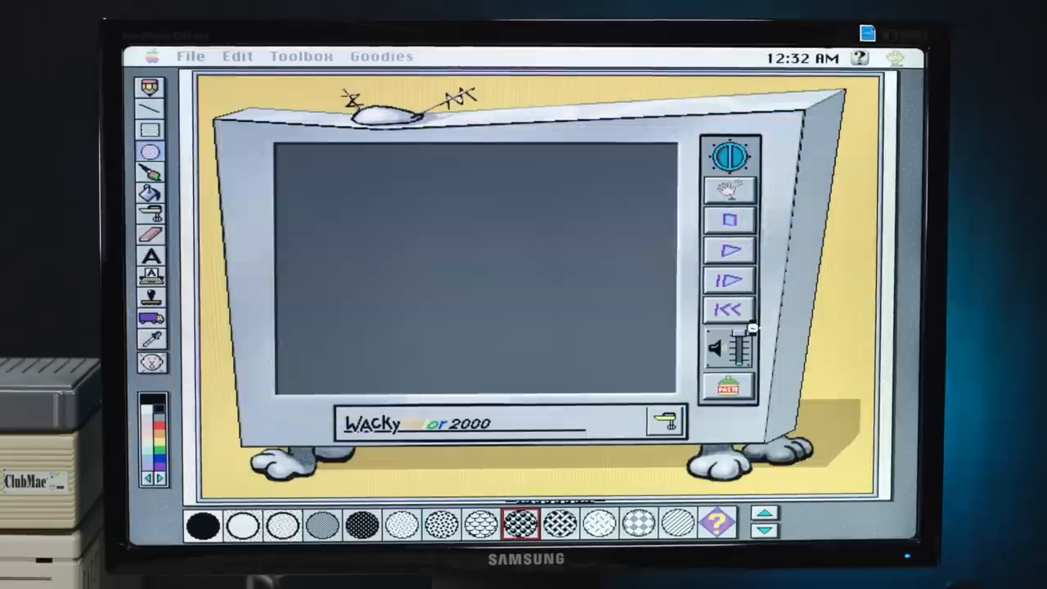
{"action": "mouse_move", "coordinate": [756, 335]}
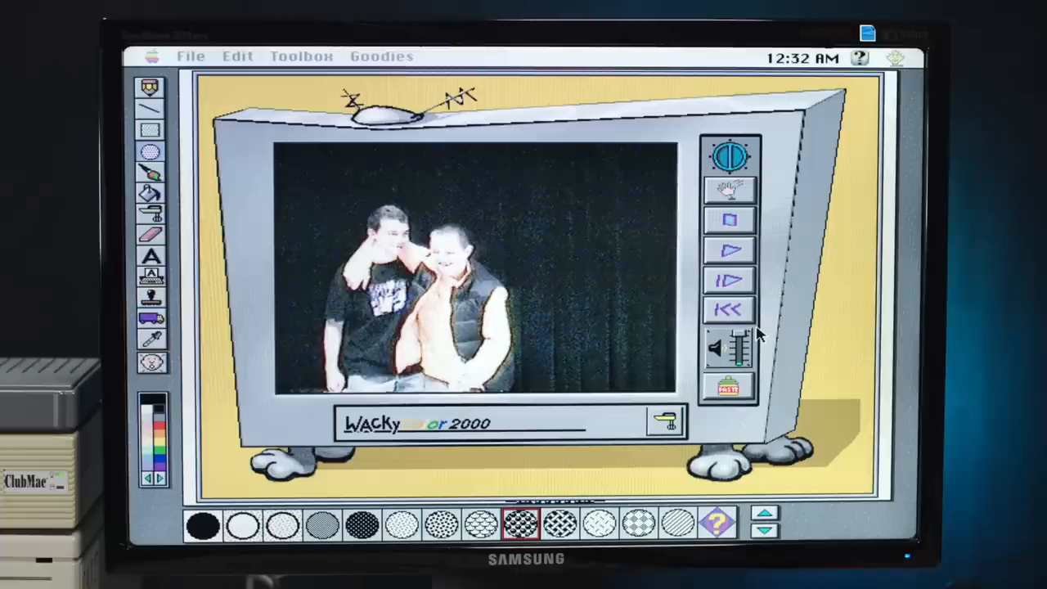
{"action": "mouse_move", "coordinate": [753, 339]}
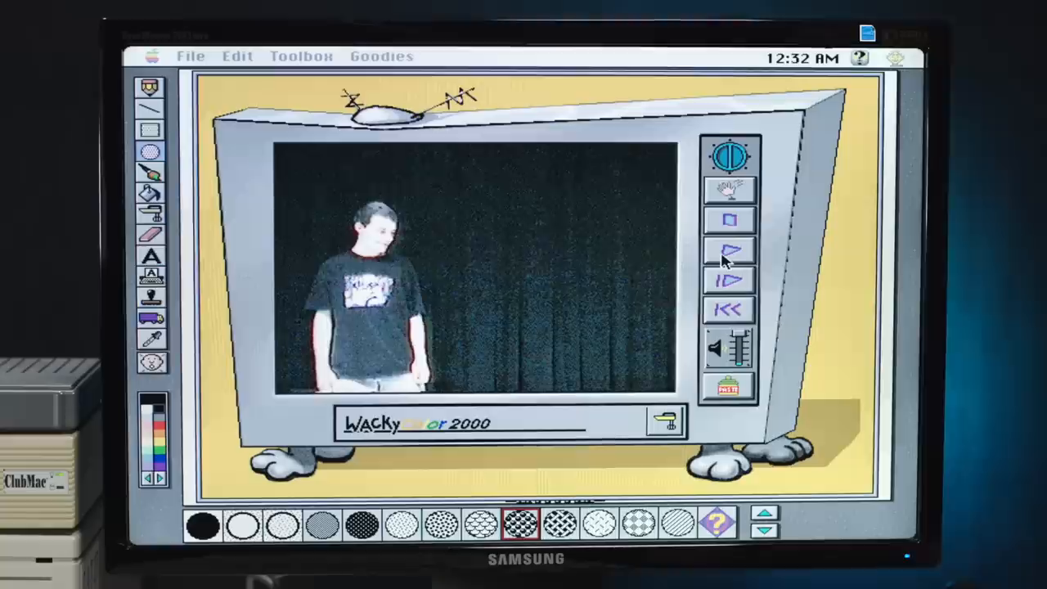
Play the stage video clip in the Wacky TV player.
{"action": "left_click", "coordinate": [730, 252]}
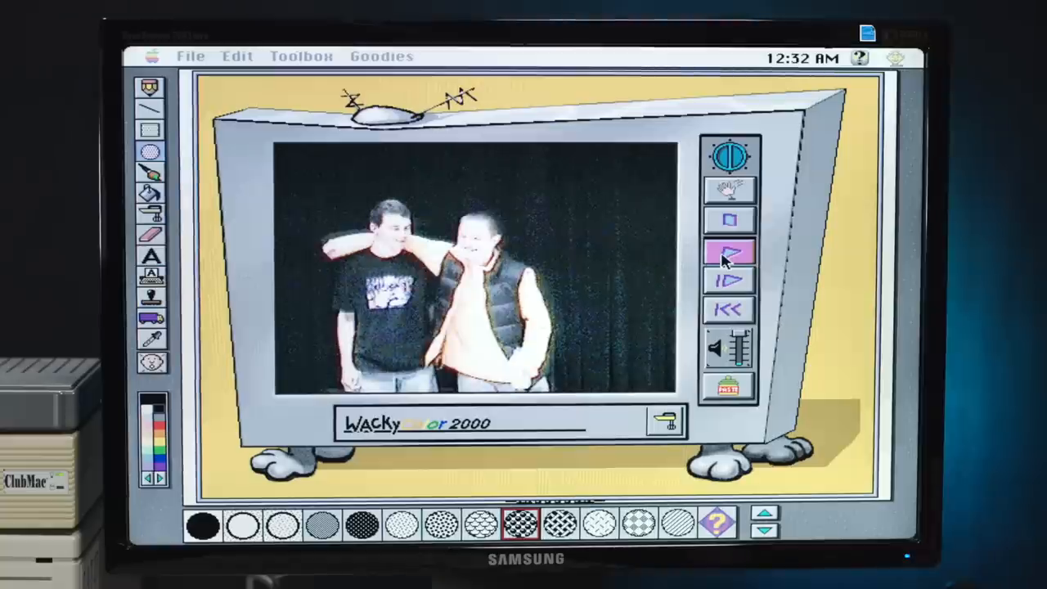
{"action": "left_click", "coordinate": [726, 252]}
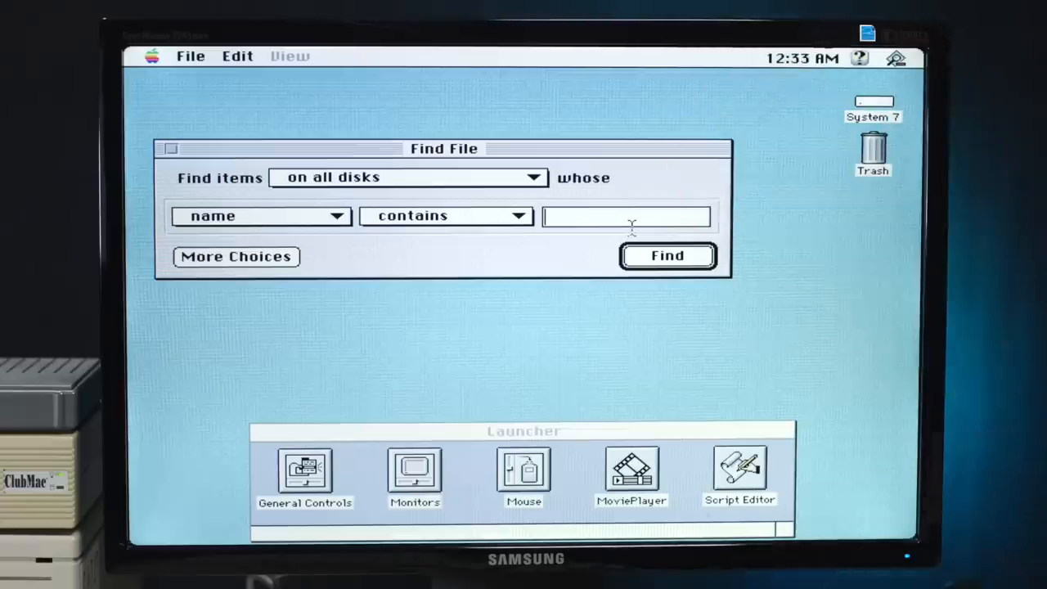
Search all disks in Find File for names containing 'drunk'.
{"action": "type", "text": "drunk\\"}
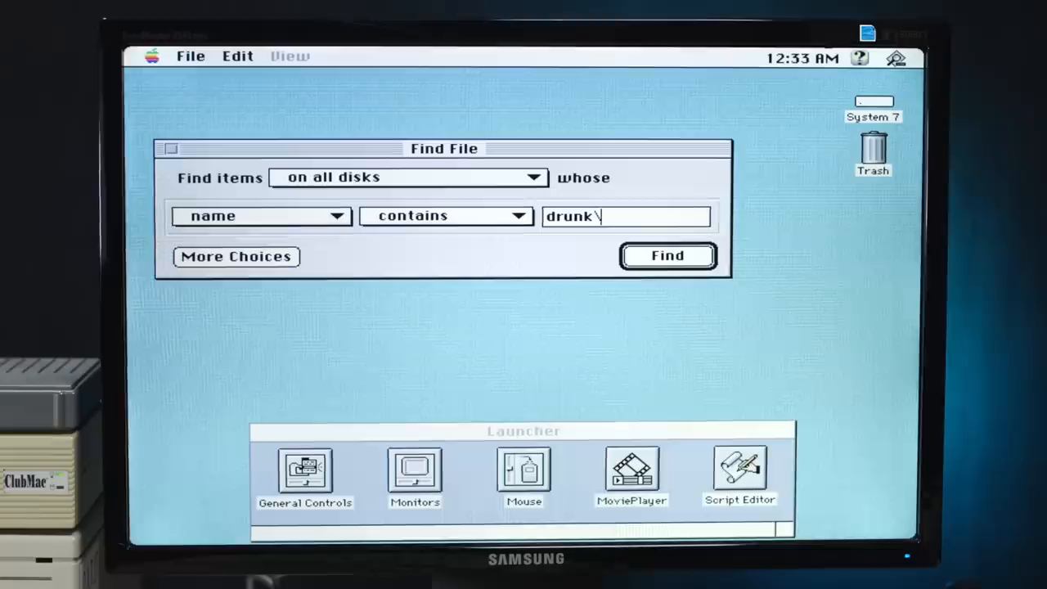
{"action": "left_click", "coordinate": [668, 255]}
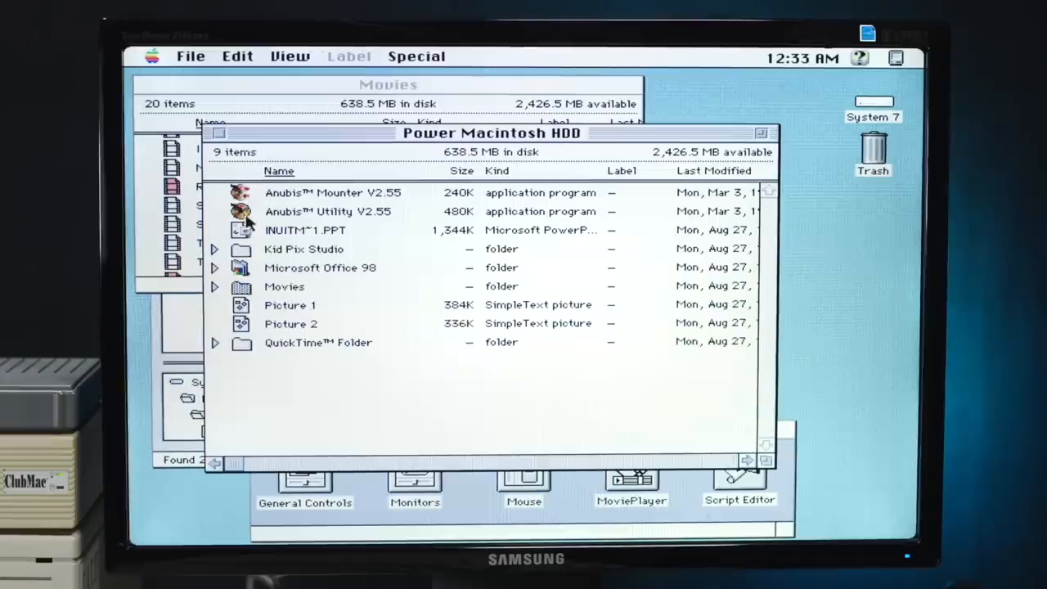
Expand and collapse the Microsoft Office 98 folder, then open Picture 1.
{"action": "left_click", "coordinate": [214, 269]}
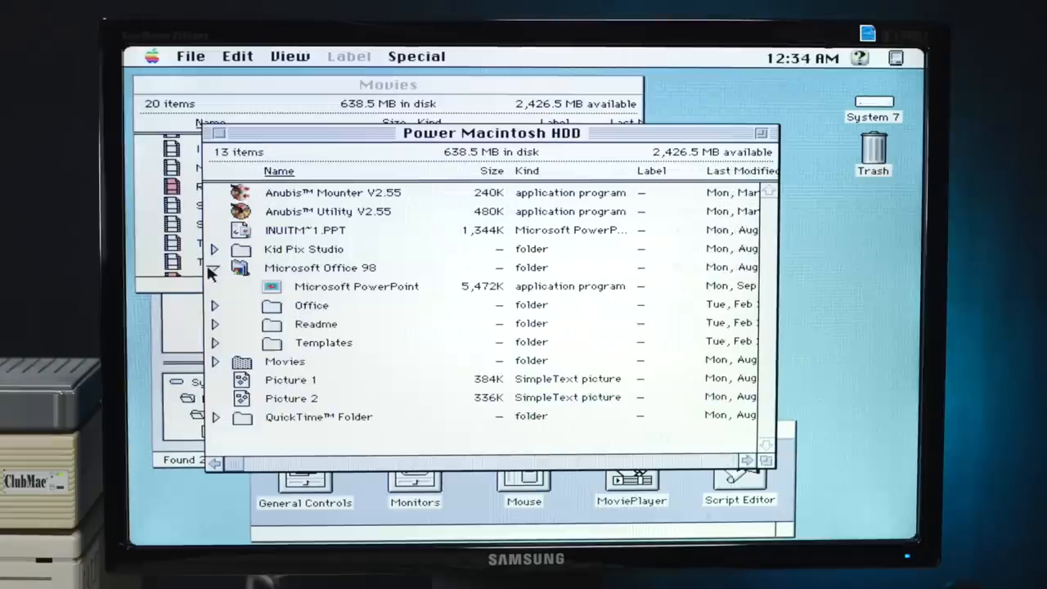
{"action": "left_click", "coordinate": [214, 268]}
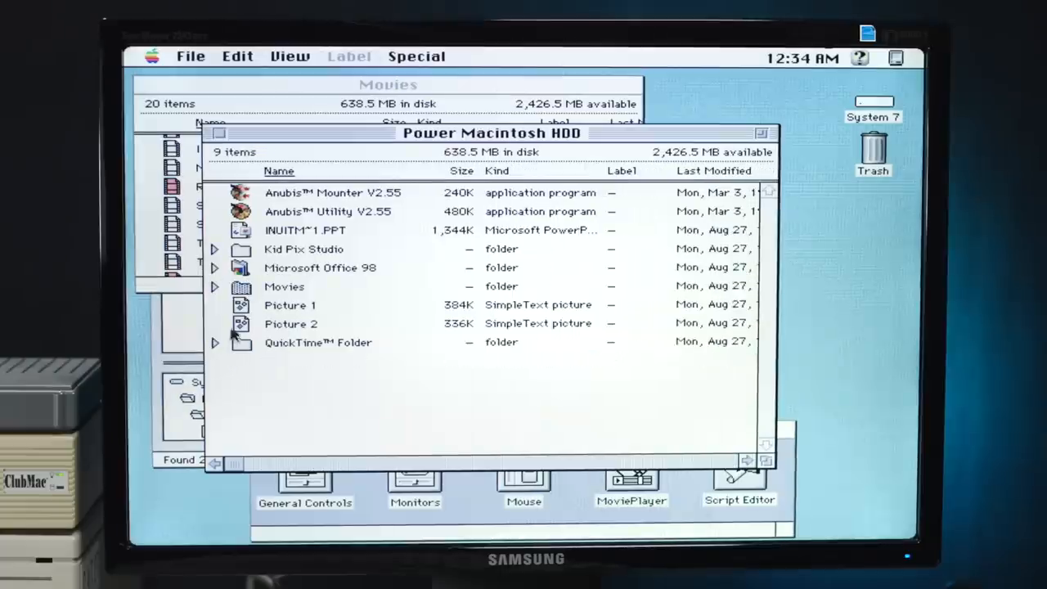
{"action": "left_click", "coordinate": [292, 304]}
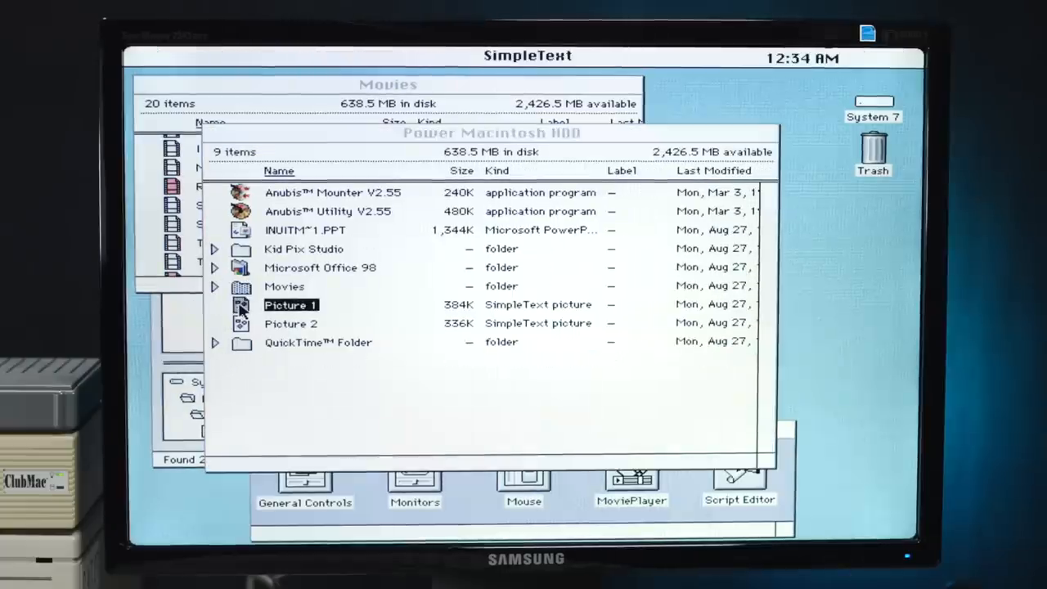
{"action": "double_click", "coordinate": [292, 304]}
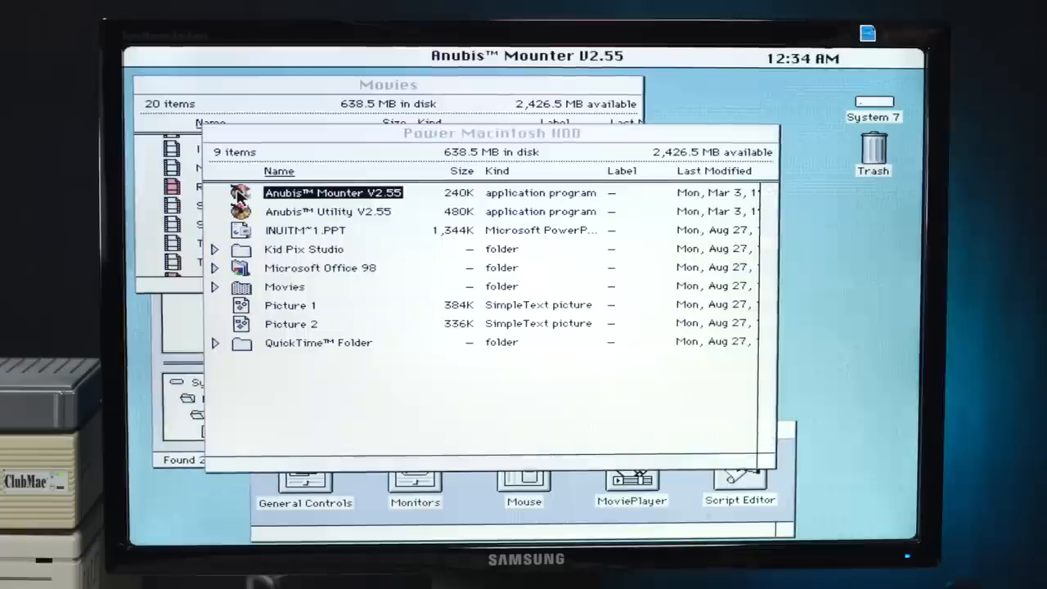
Launch Anubis Mounter V2.55 and try to open INUITM~1.PPT, triggering the Power Macintosh warning.
{"action": "double_click", "coordinate": [243, 193]}
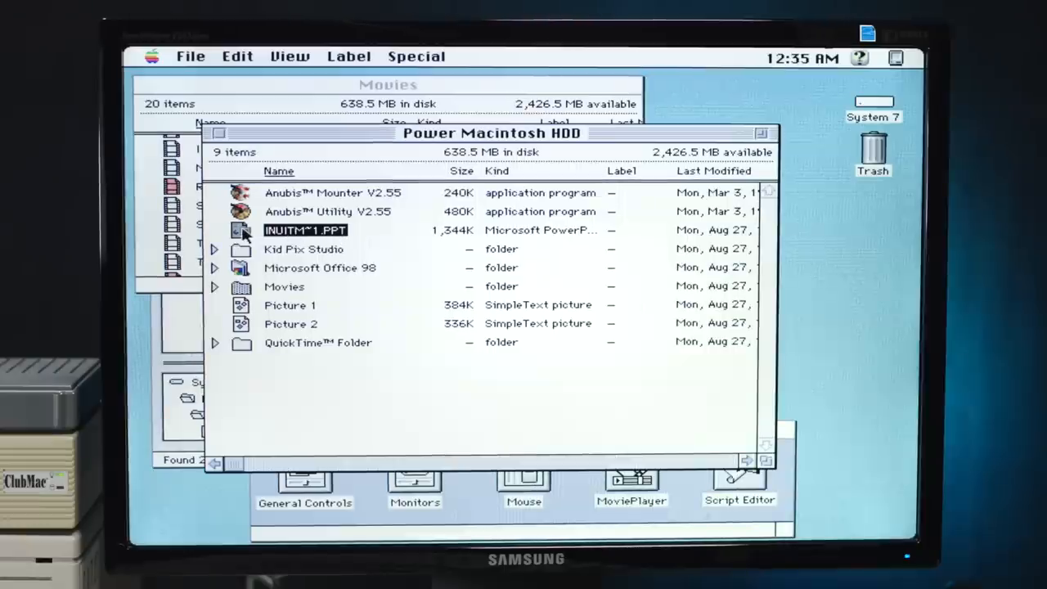
{"action": "double_click", "coordinate": [304, 229]}
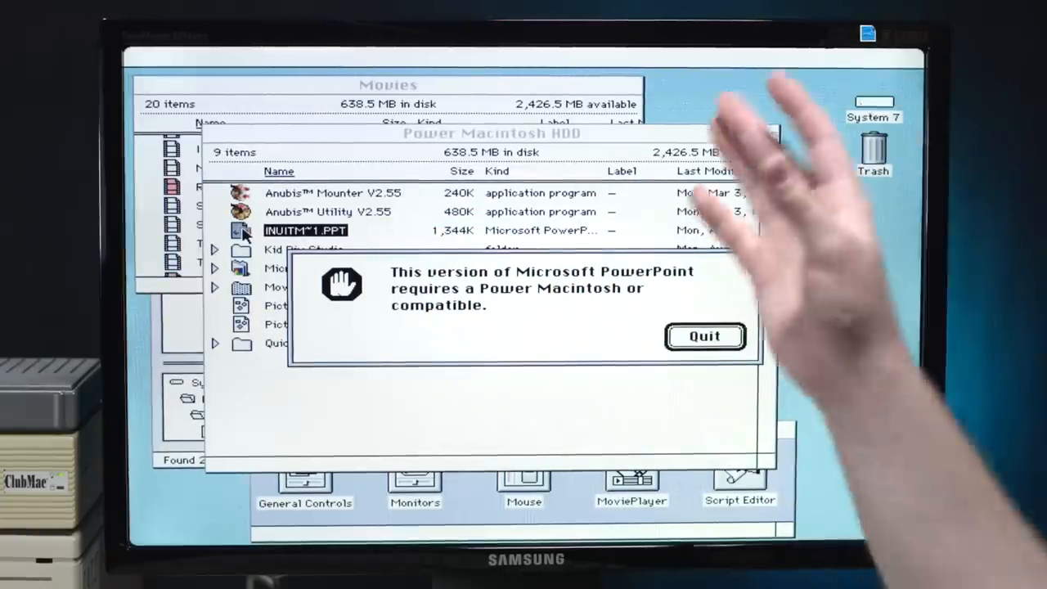
Quit the PowerPoint incompatibility alert, returning to the Movies folder window.
{"action": "left_click", "coordinate": [704, 338]}
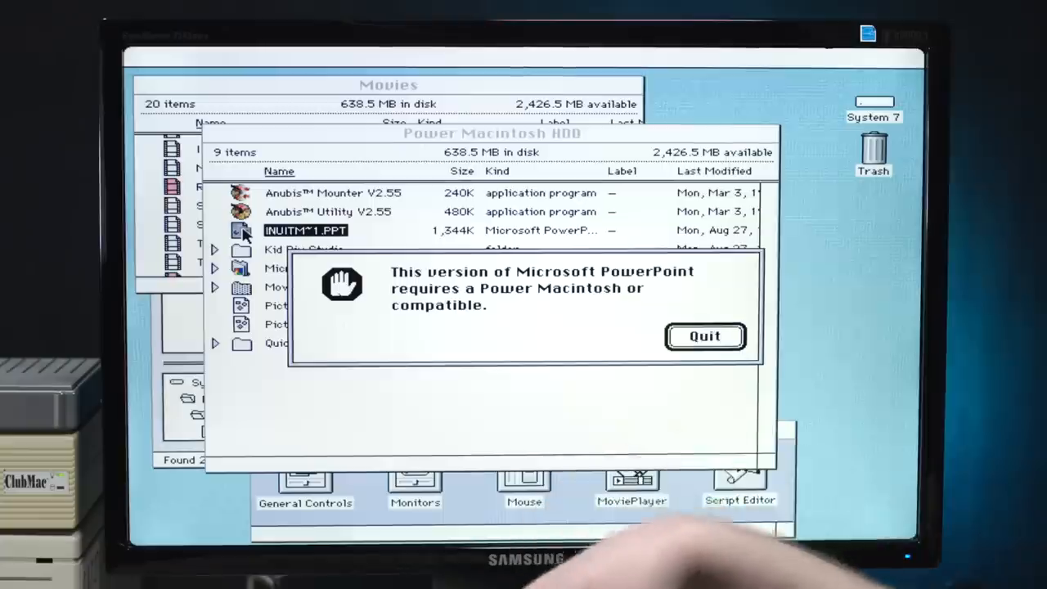
{"action": "left_click", "coordinate": [703, 337]}
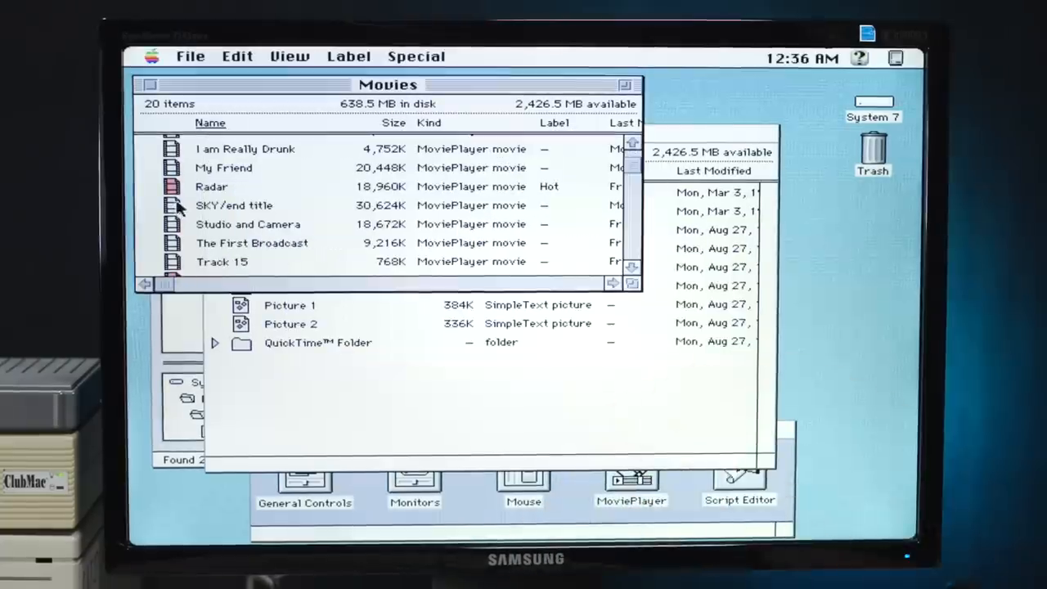
Watch the 'SKY/end title' movie and close it.
{"action": "left_click", "coordinate": [234, 206]}
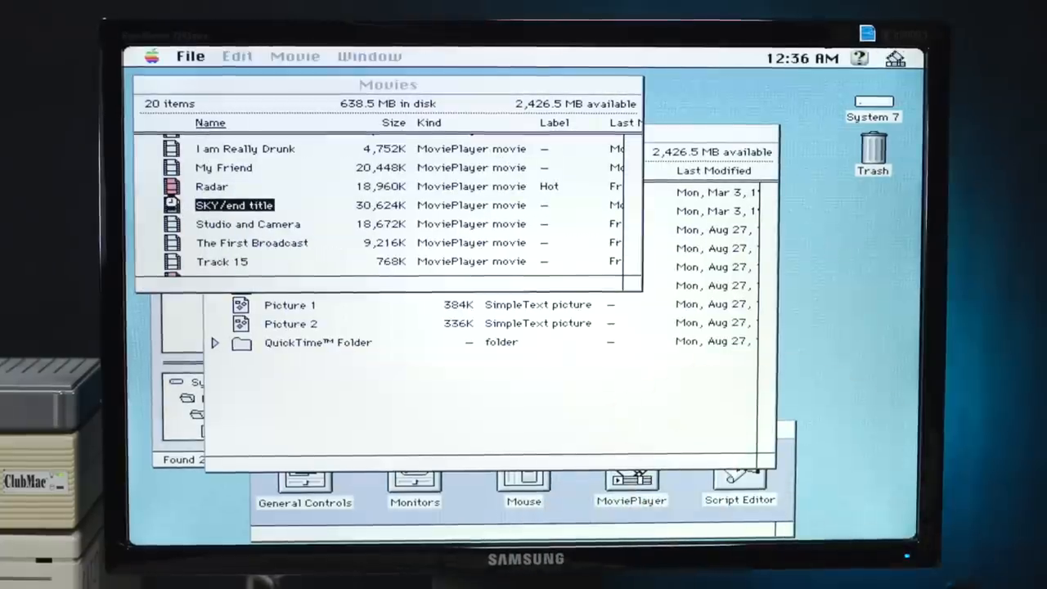
{"action": "double_click", "coordinate": [234, 205]}
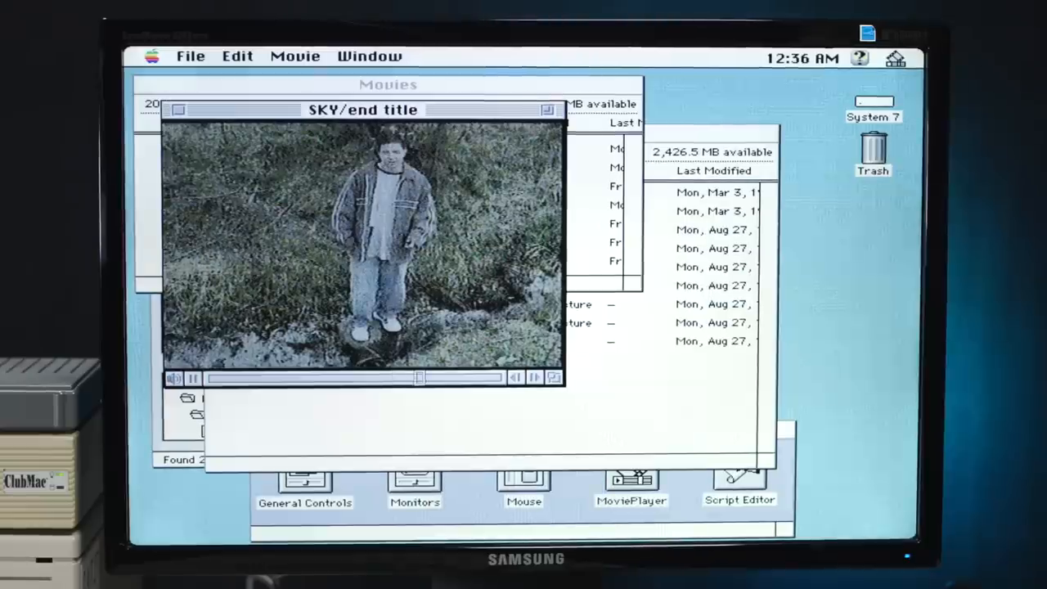
{"action": "left_click", "coordinate": [193, 378]}
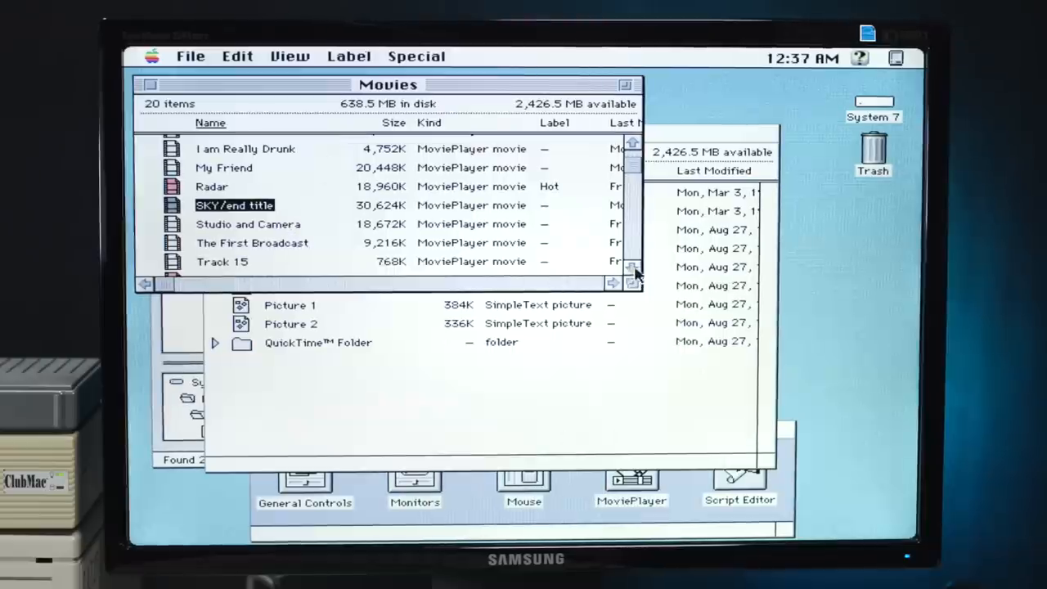
Watch 'Studio and Camera', close it, then open 'Vince's Main Forecast'.
{"action": "left_click", "coordinate": [252, 242]}
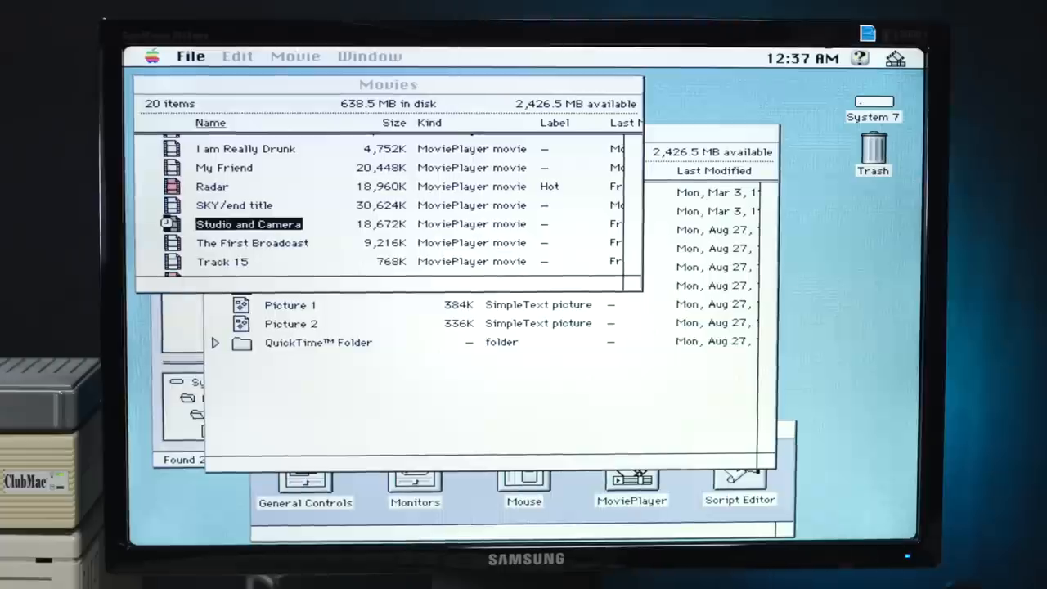
{"action": "double_click", "coordinate": [249, 222]}
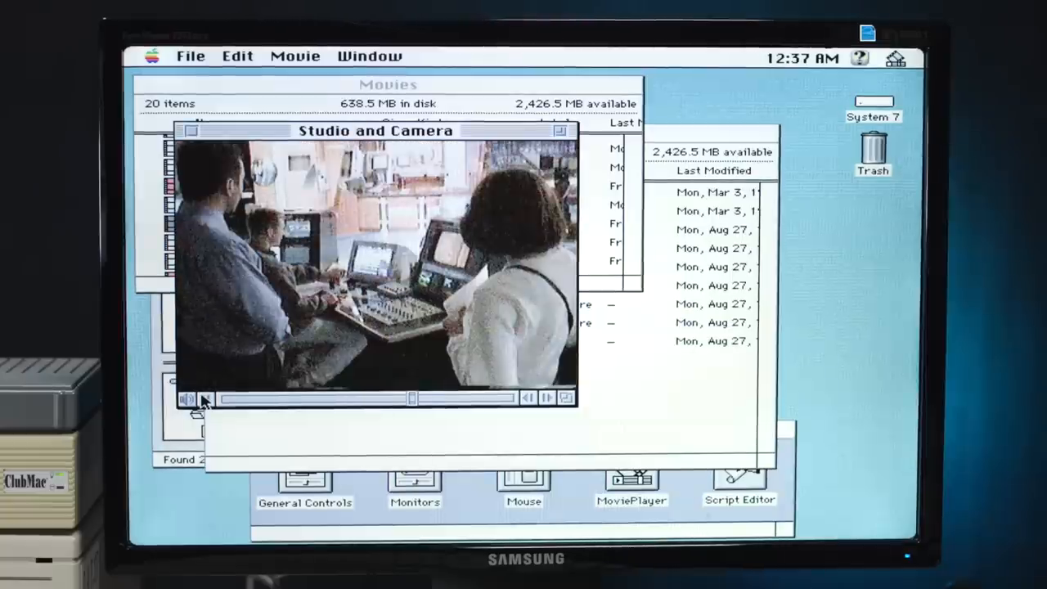
{"action": "left_click", "coordinate": [190, 398]}
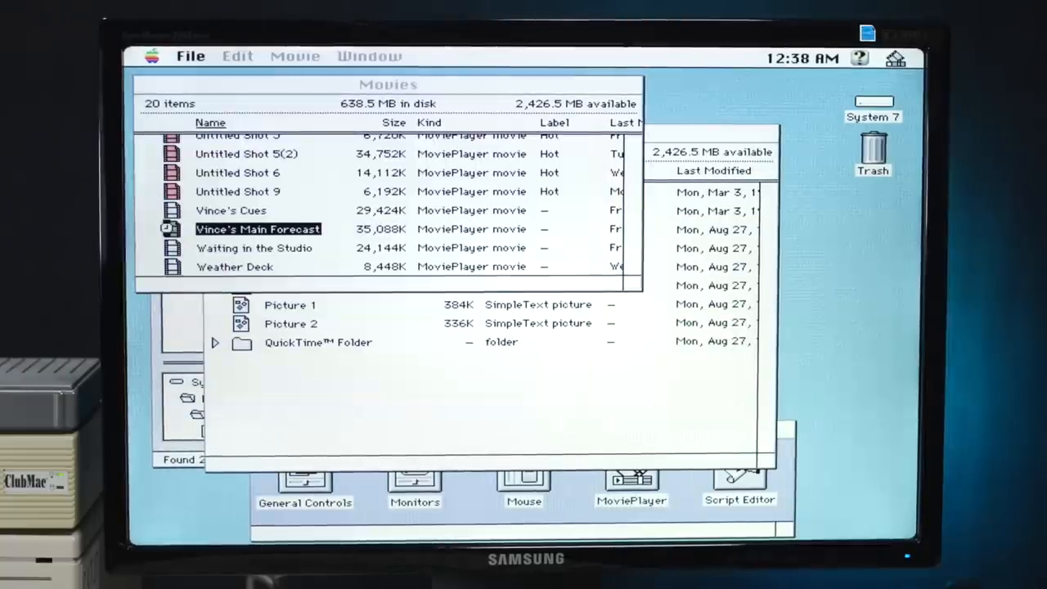
{"action": "double_click", "coordinate": [259, 229]}
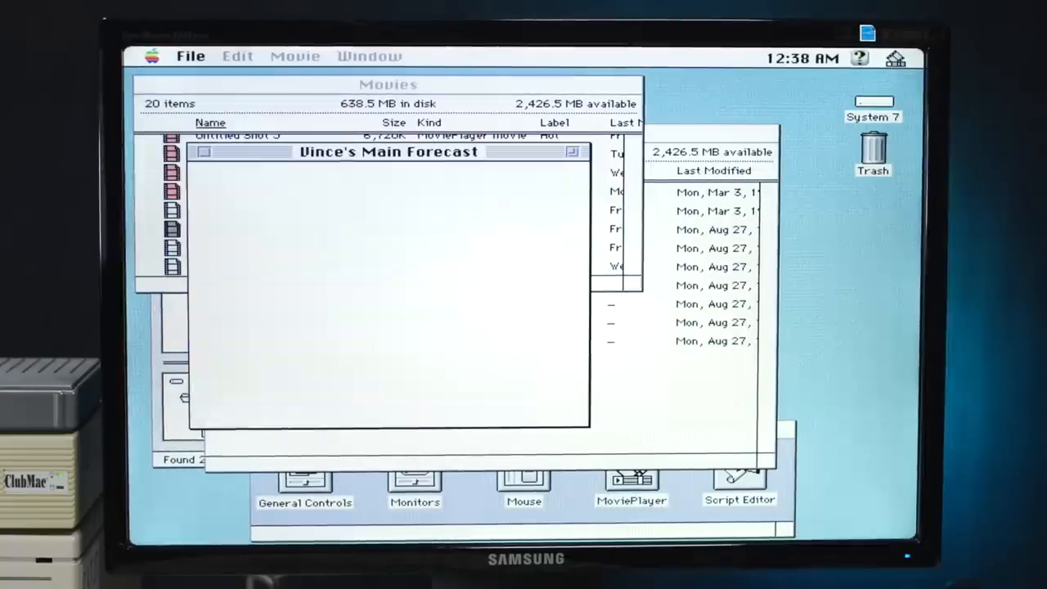
Play Vince's Main Forecast movie, then close the movie and Find File windows.
{"action": "left_click", "coordinate": [220, 419]}
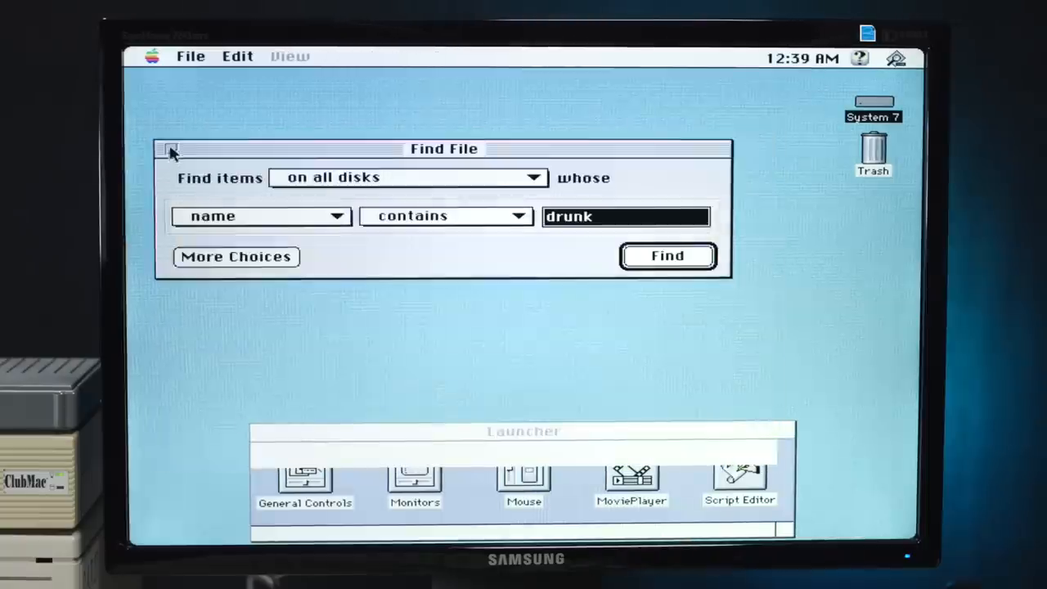
{"action": "left_click", "coordinate": [152, 55]}
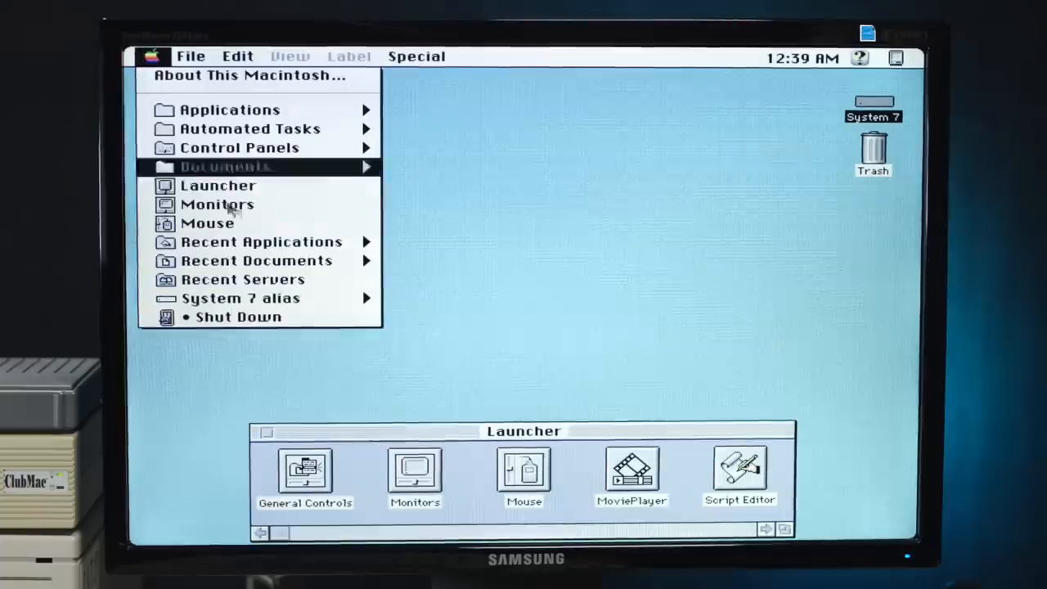
{"action": "mouse_move", "coordinate": [252, 128]}
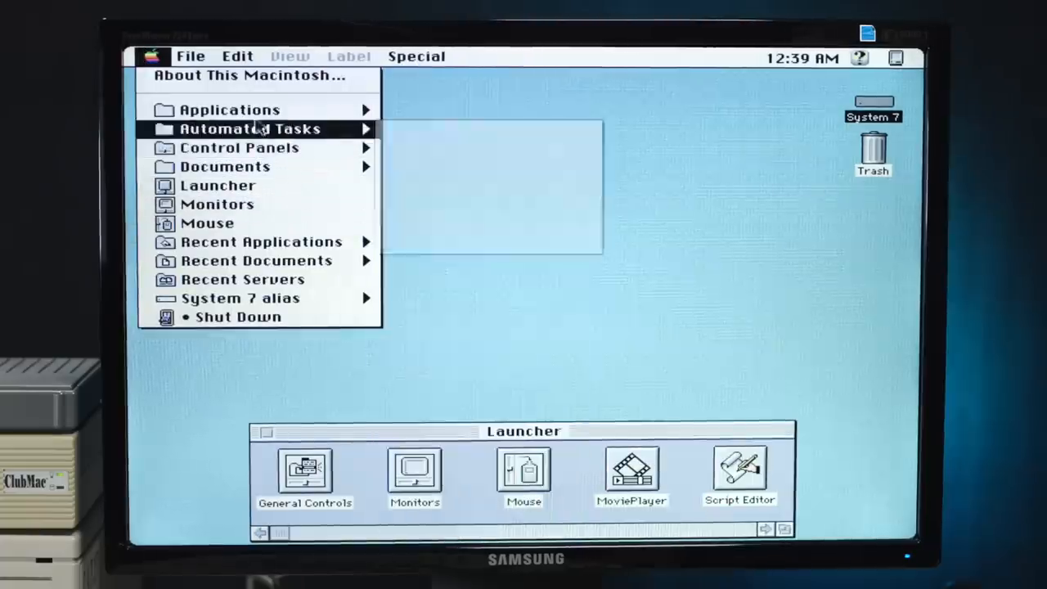
{"action": "mouse_move", "coordinate": [229, 108]}
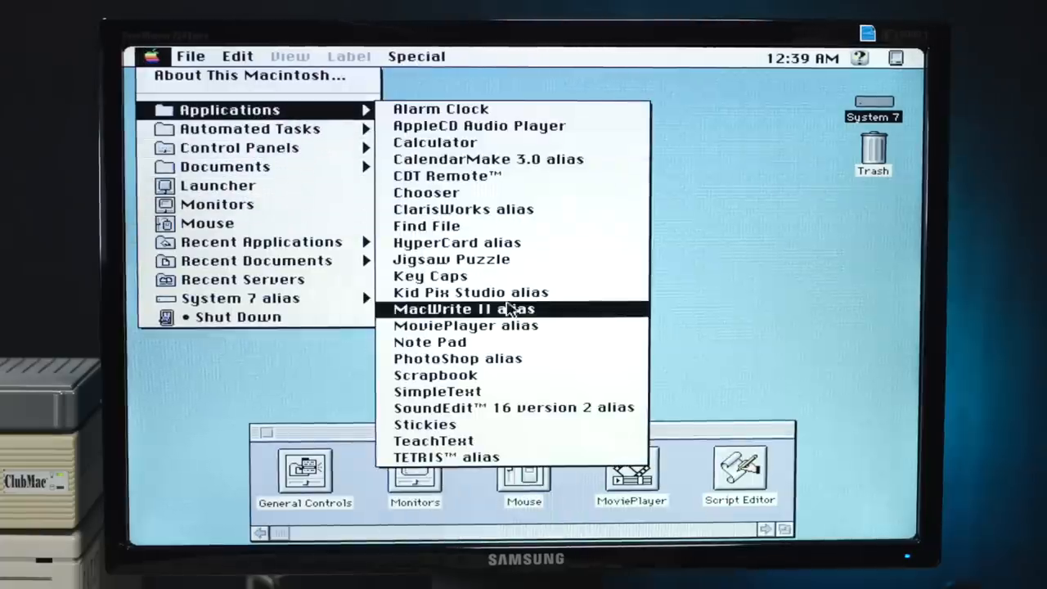
Launch MacWrite II from the Apple menu's Applications list.
{"action": "left_click", "coordinate": [462, 308]}
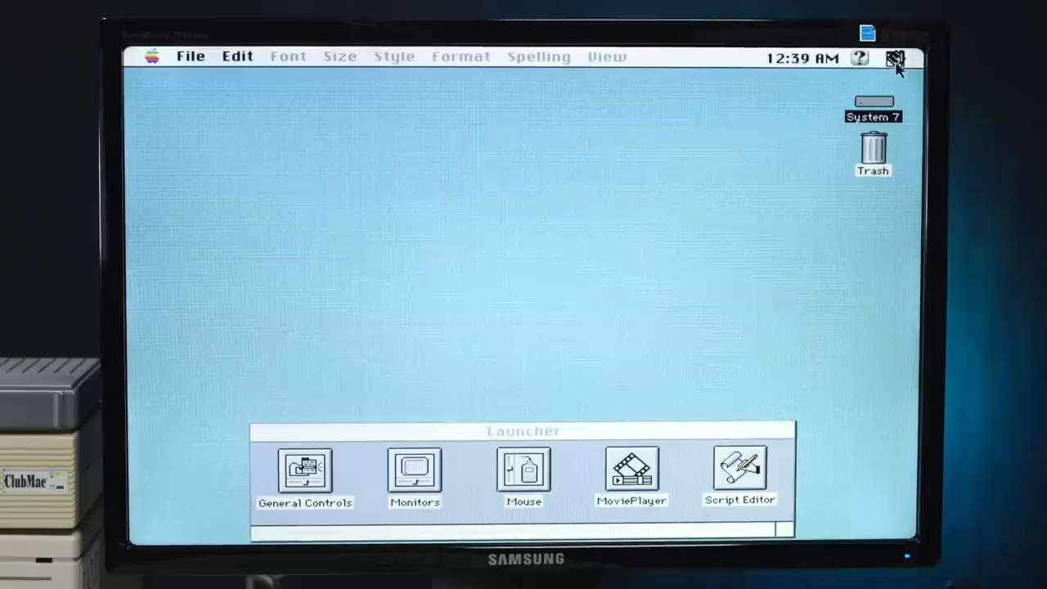
Switch to MoviePlayer, hide it, and return to MacWrite II's blank Document1 with its File menu showing.
{"action": "left_click", "coordinate": [894, 55]}
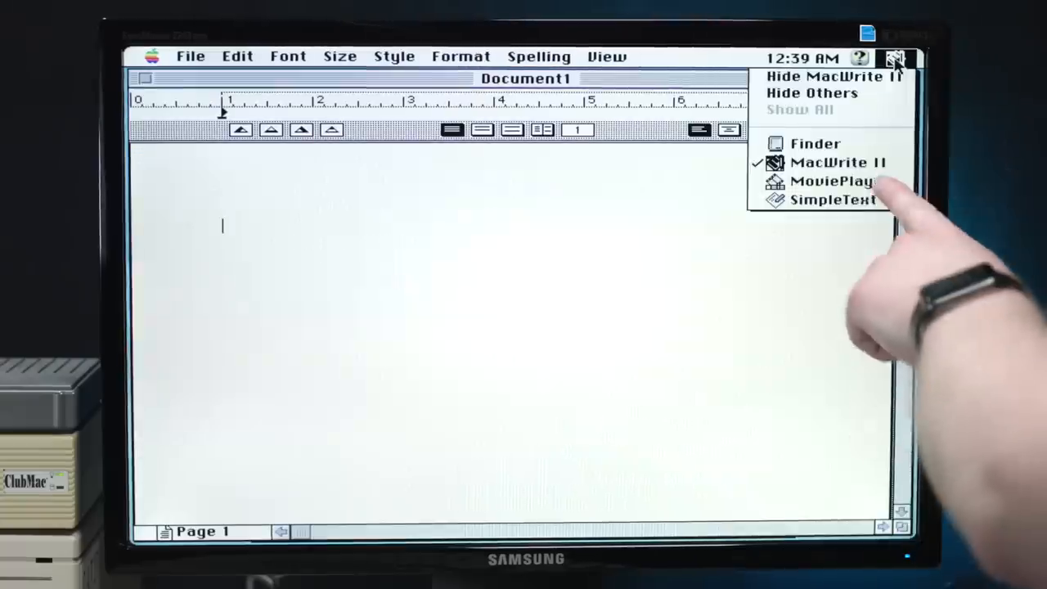
{"action": "mouse_move", "coordinate": [841, 180]}
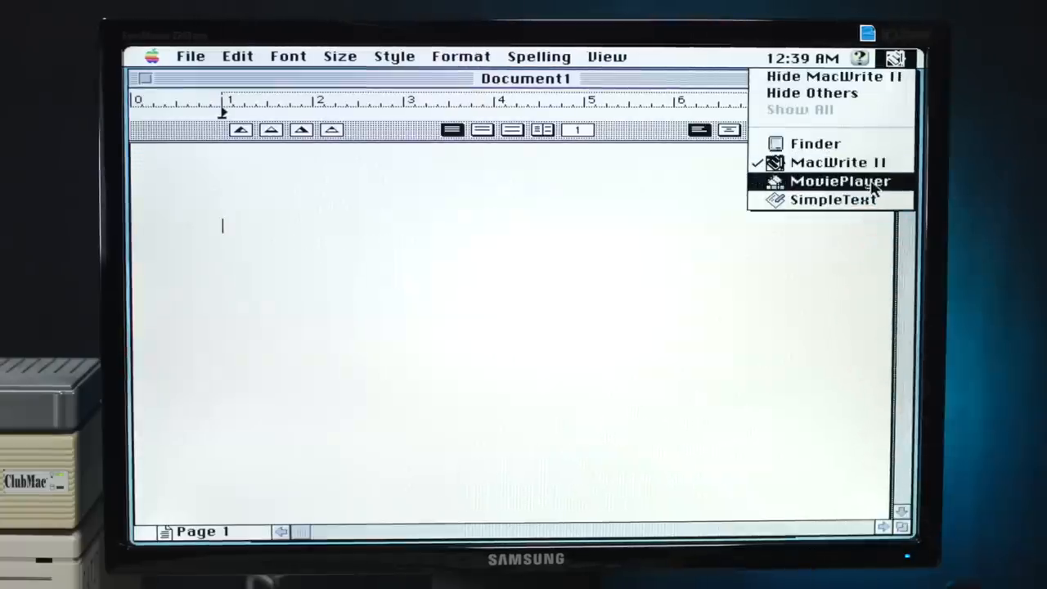
{"action": "left_click", "coordinate": [841, 180]}
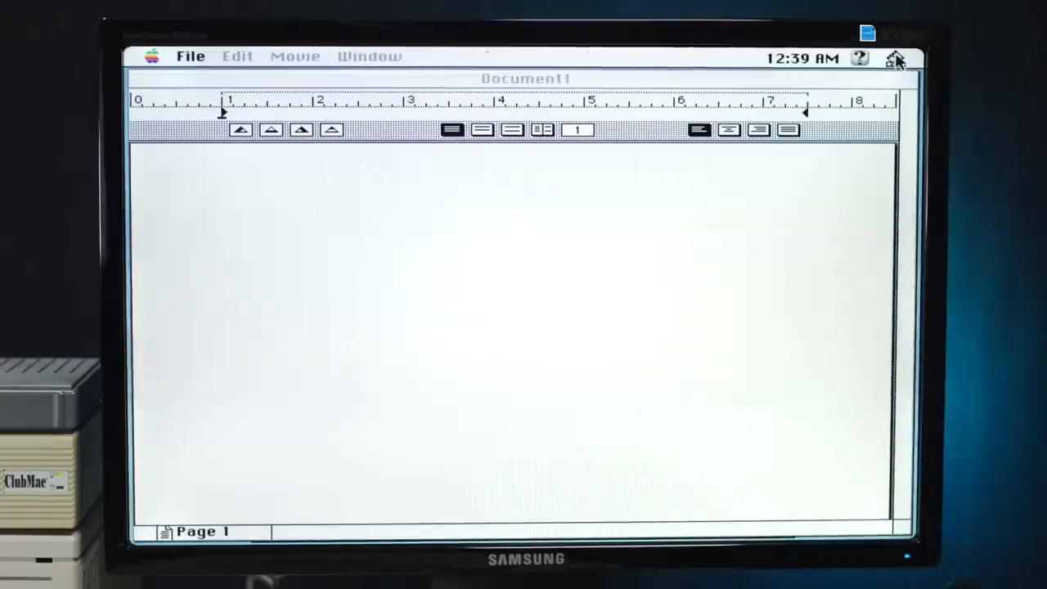
{"action": "left_click", "coordinate": [897, 59]}
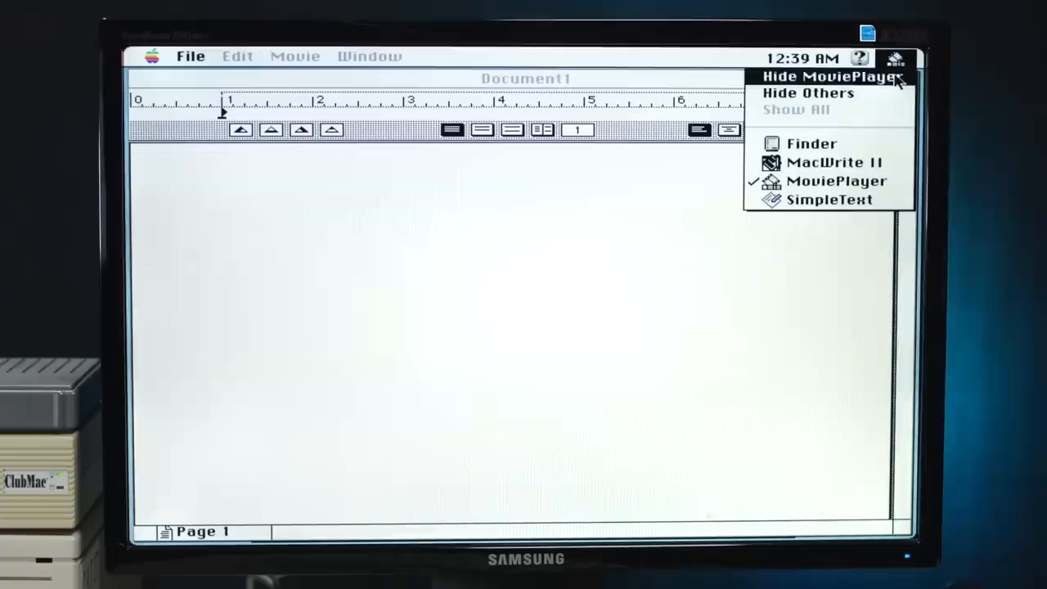
{"action": "left_click", "coordinate": [835, 162]}
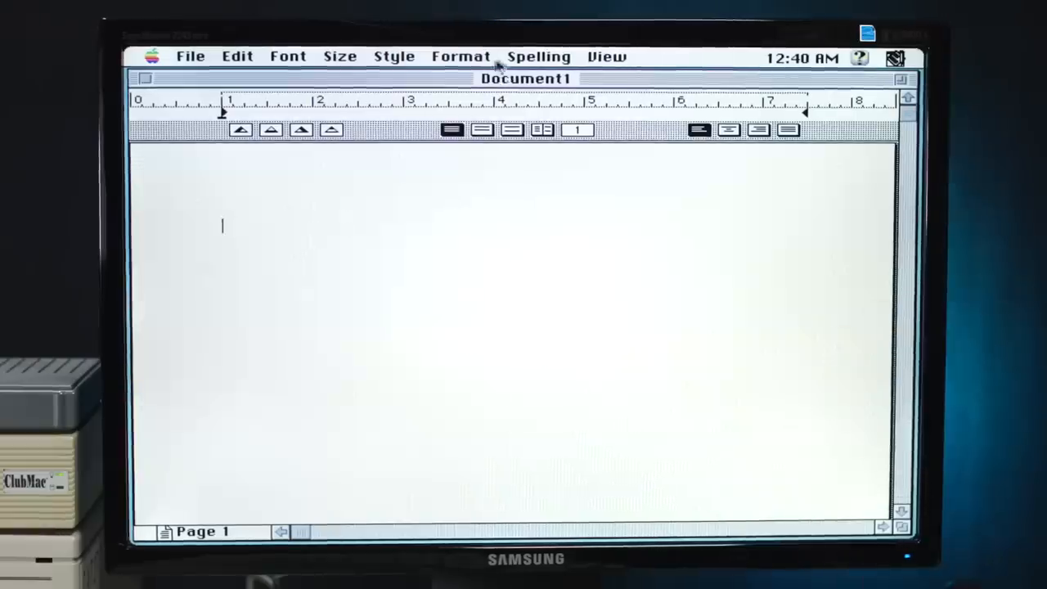
{"action": "left_click", "coordinate": [189, 55]}
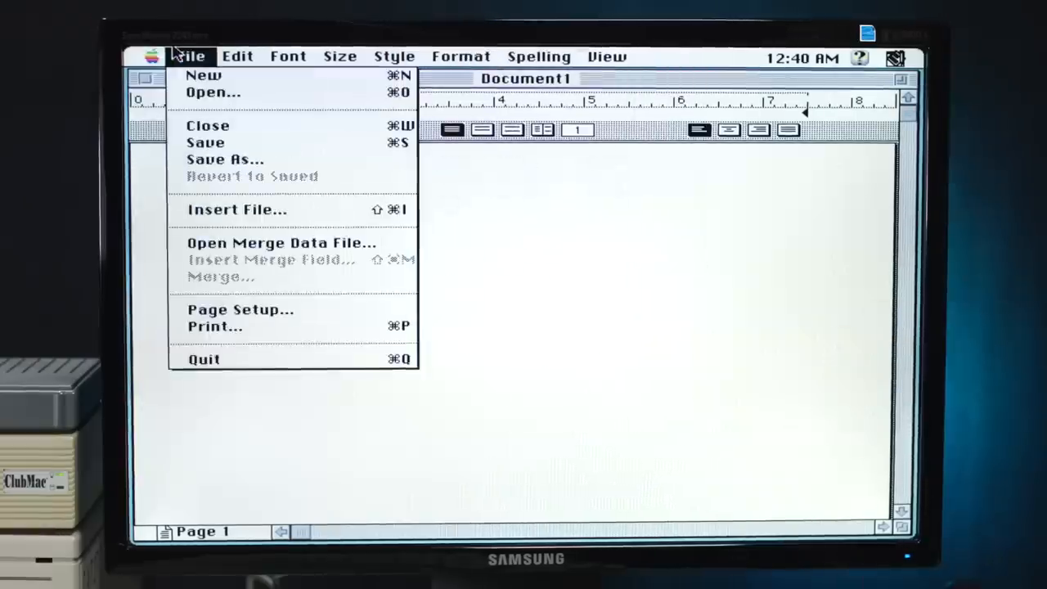
{"action": "mouse_move", "coordinate": [226, 160]}
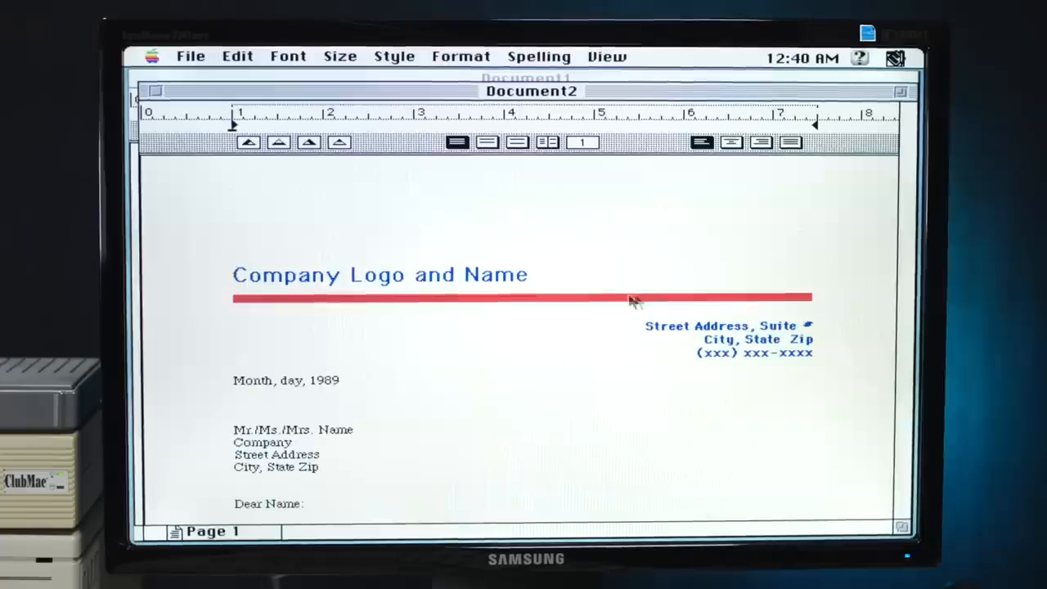
Under 'Dear Name:' in the letter template, write lines about the duck that may swim on the lake.
{"action": "scroll", "scroll_direction": "down", "scroll_amount": 3}
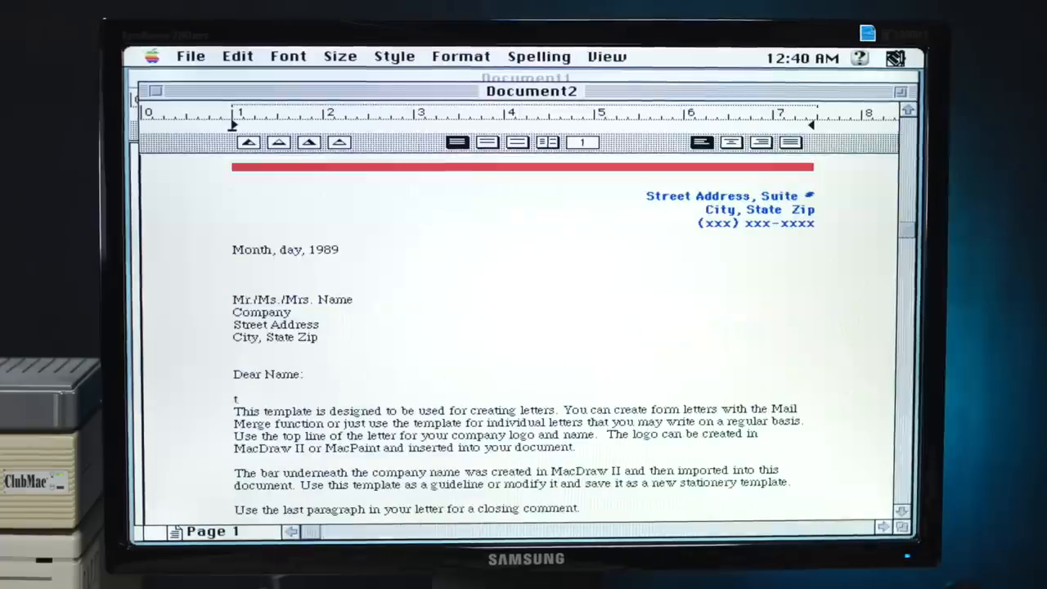
{"action": "type", "text": "the duck swims on the lake"}
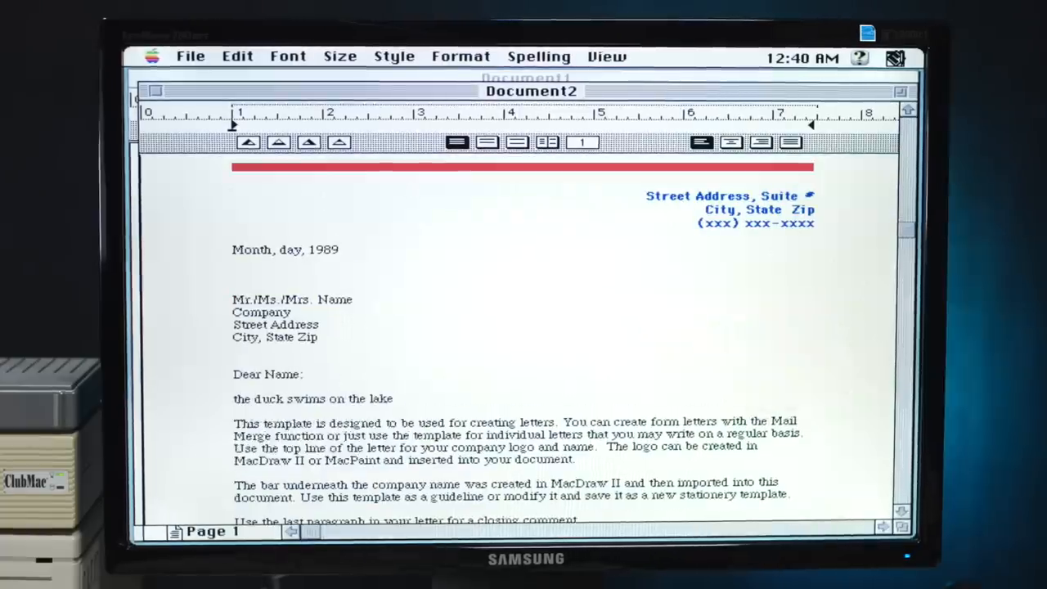
{"action": "type", "text": "The duuuuuck:"}
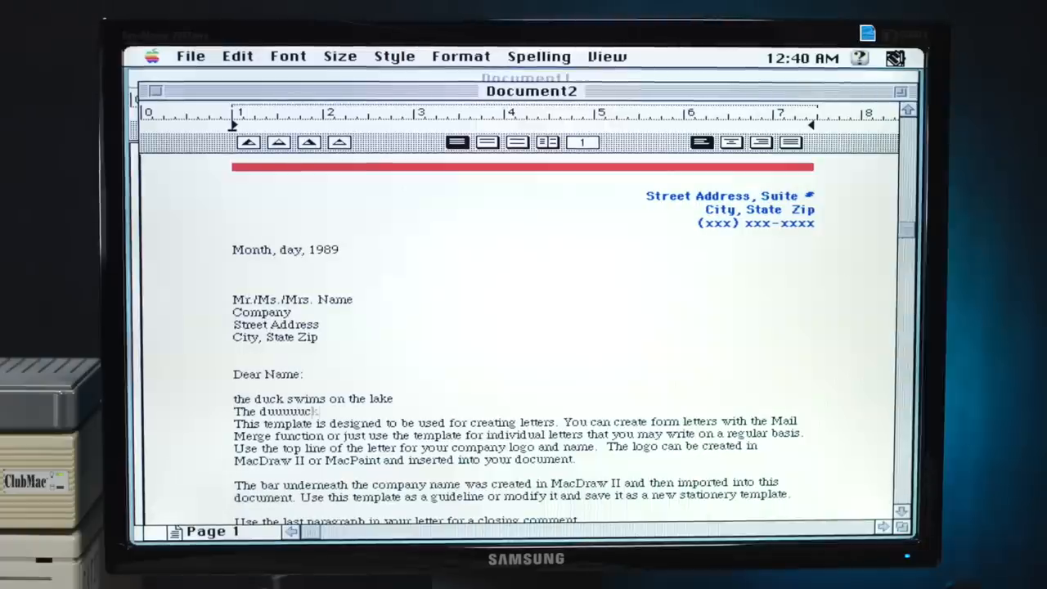
{"action": "type", "text": "may swim on the lake, but m"}
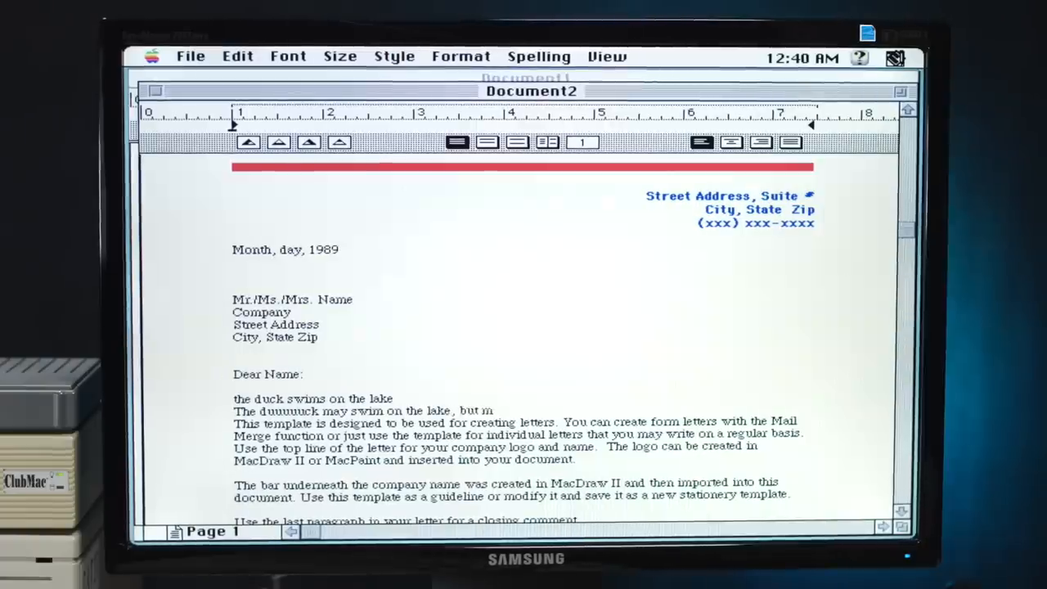
{"action": "type", "text": "y DADDY owns"}
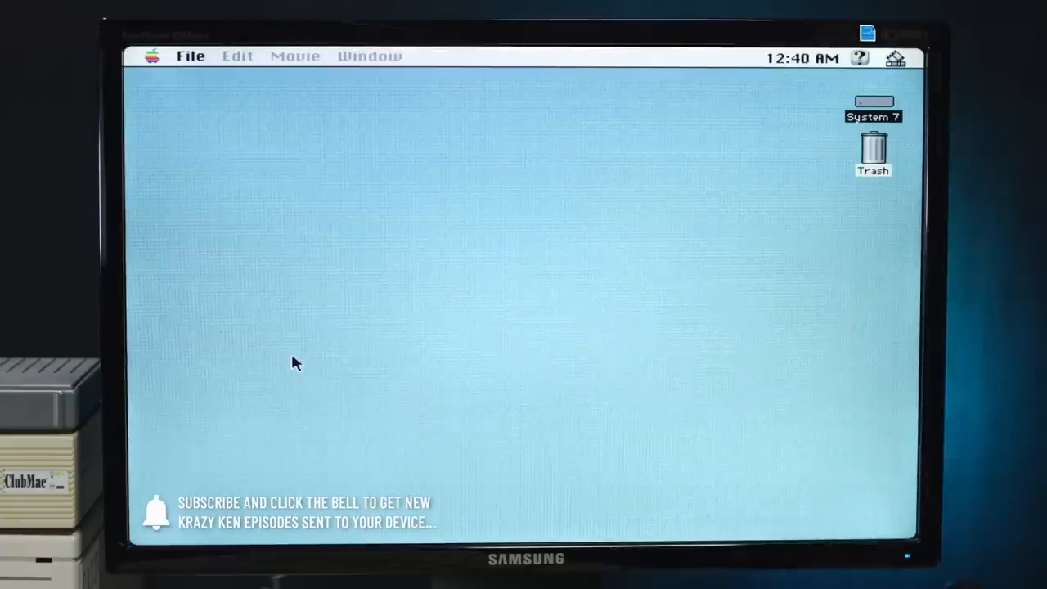
{"action": "mouse_move", "coordinate": [199, 196]}
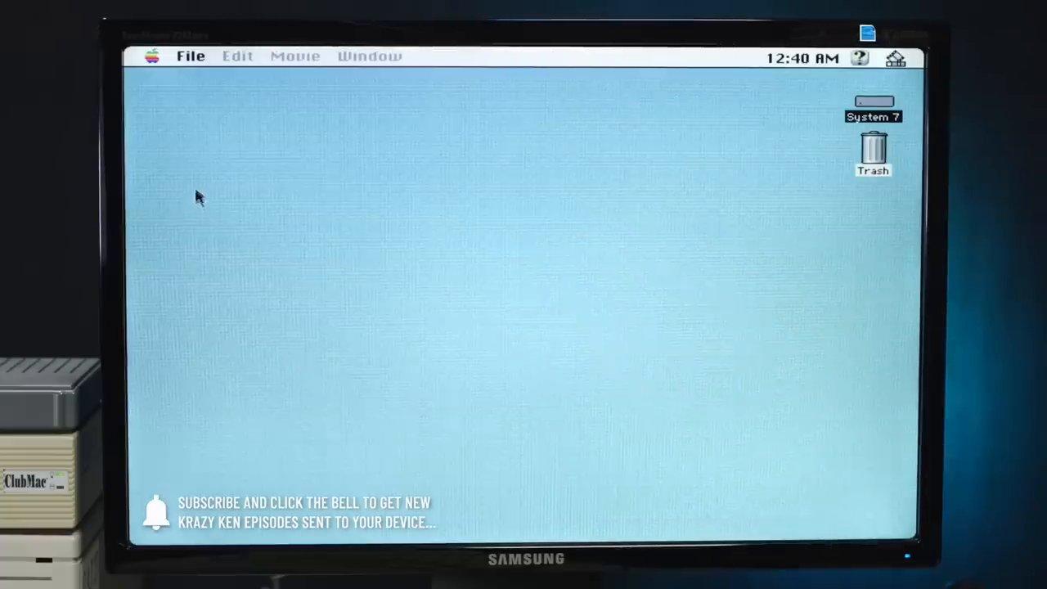
Launch HyperCard from the Applications list so its Home welcome card appears.
{"action": "left_click", "coordinate": [152, 56]}
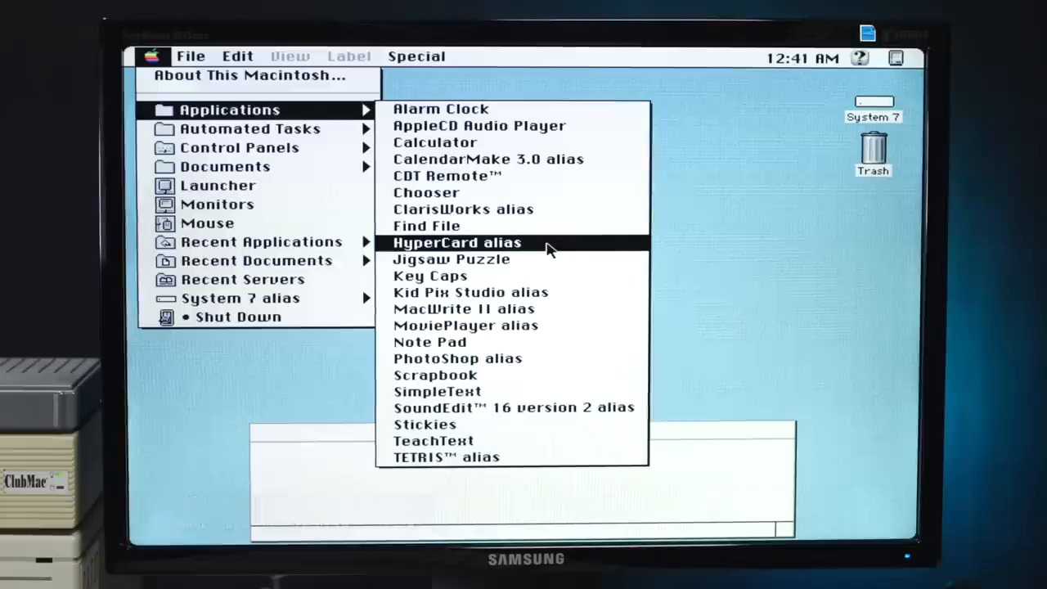
{"action": "left_click", "coordinate": [456, 242]}
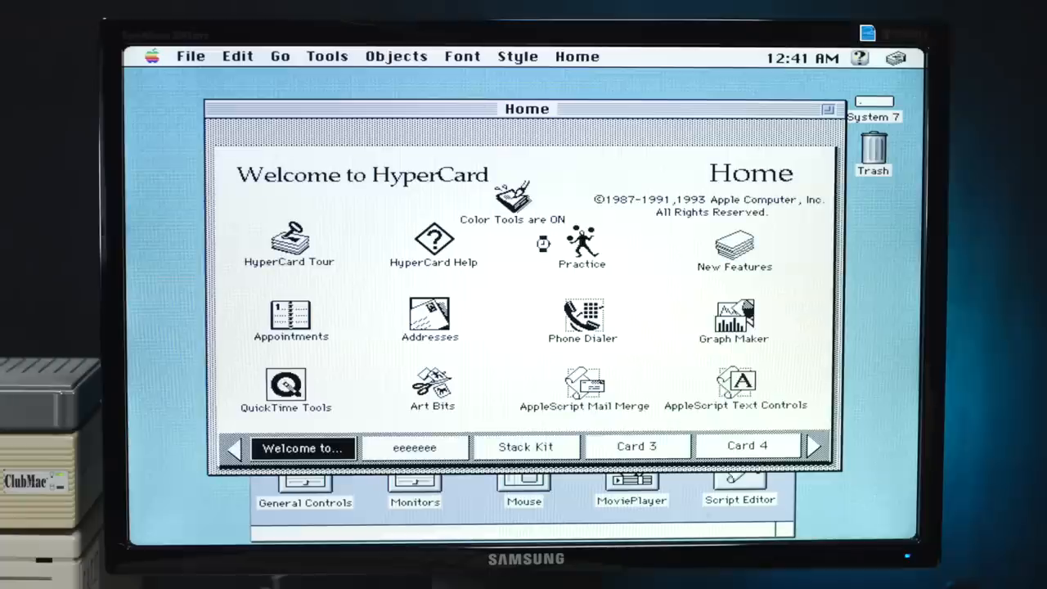
{"action": "mouse_move", "coordinate": [548, 249]}
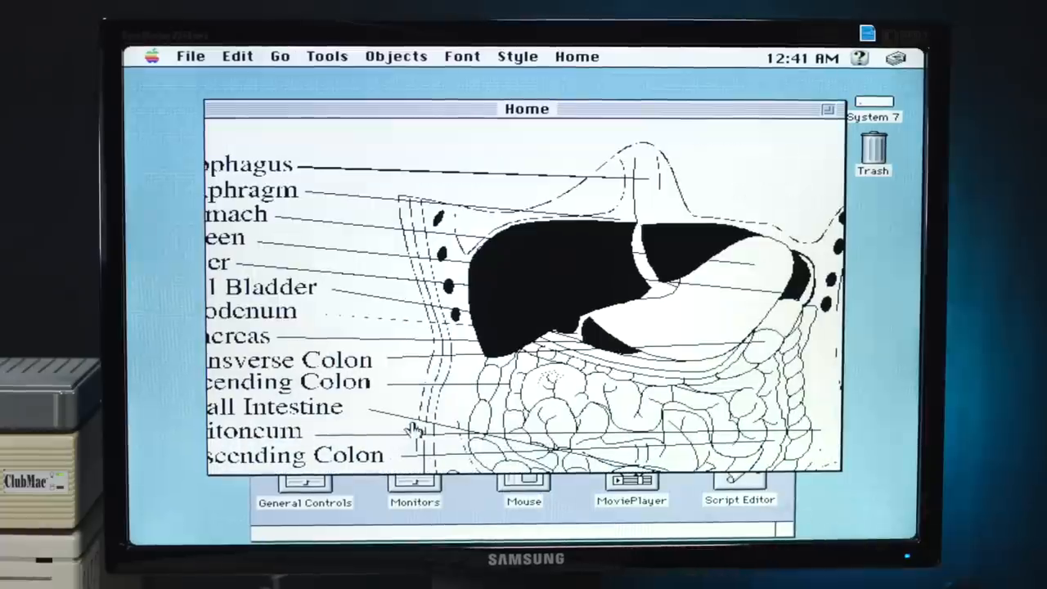
{"action": "mouse_move", "coordinate": [309, 255]}
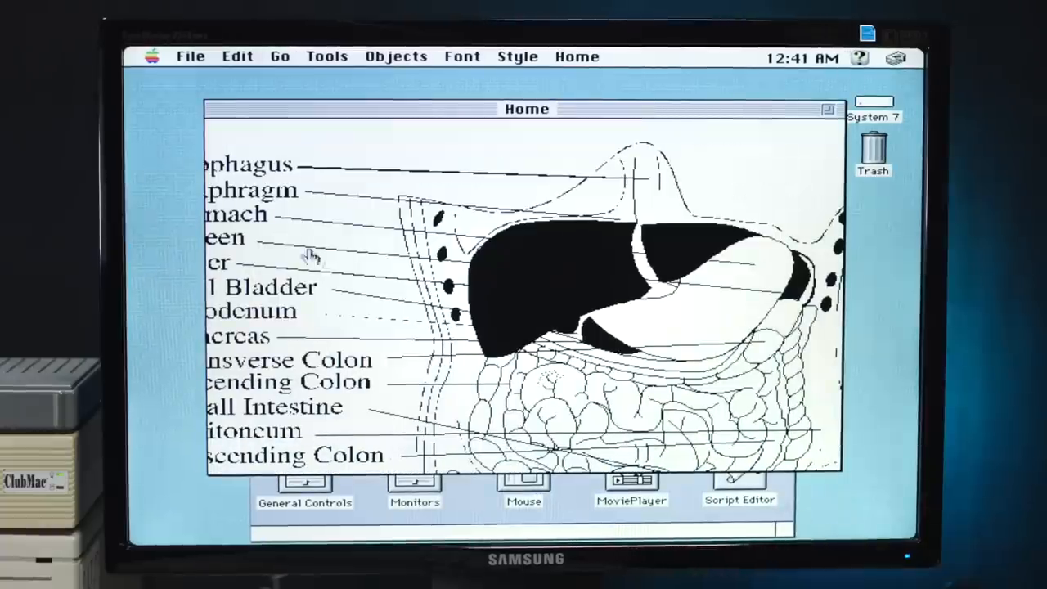
{"action": "mouse_move", "coordinate": [295, 387]}
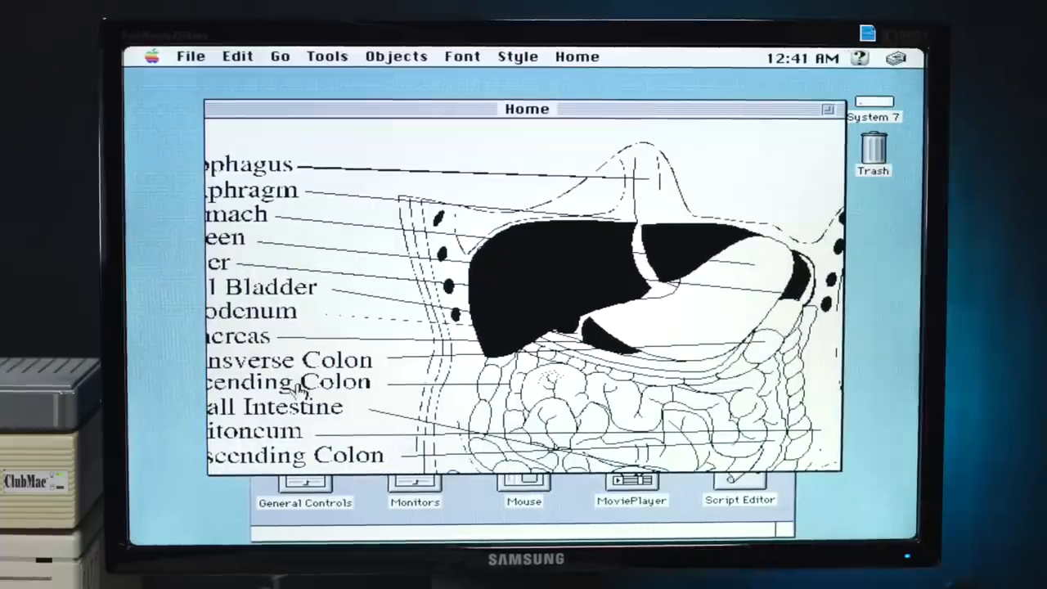
Browse HyperCard's File and Edit menus without choosing anything, ending on the About credits box.
{"action": "left_click", "coordinate": [189, 56]}
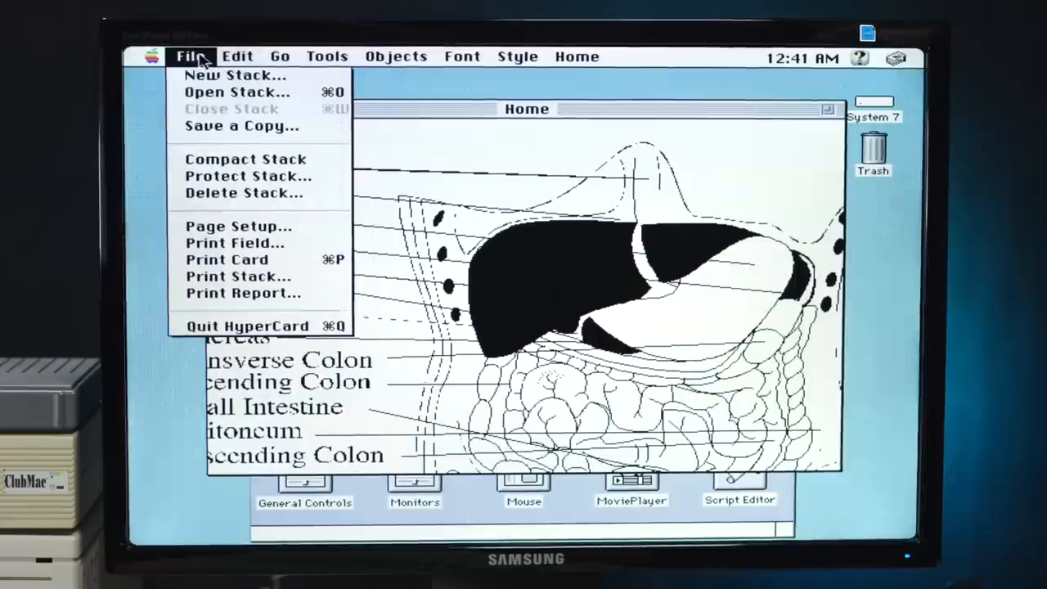
{"action": "mouse_move", "coordinate": [244, 193]}
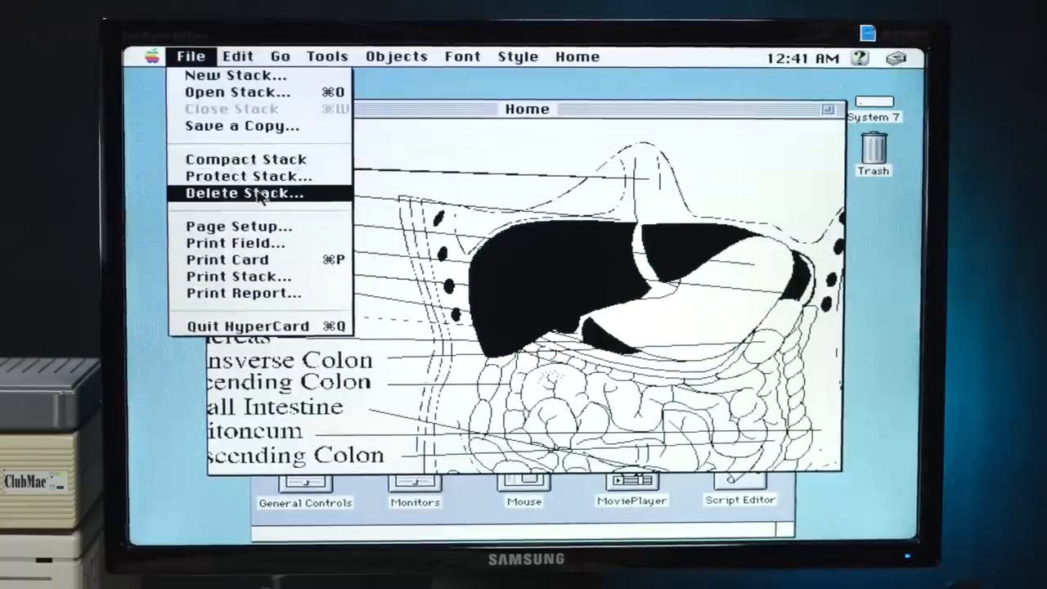
{"action": "left_click", "coordinate": [190, 56]}
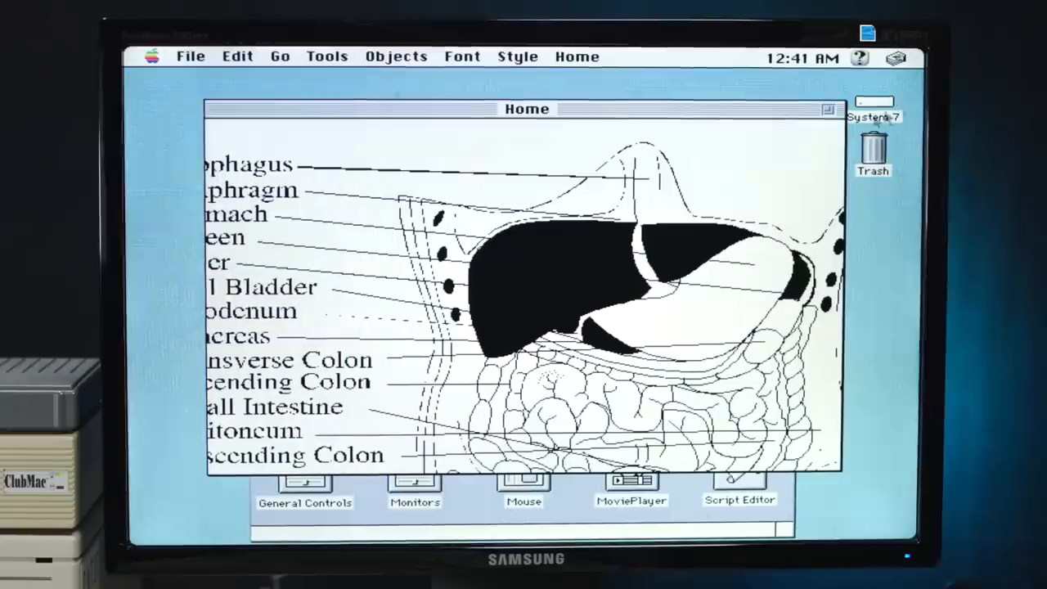
{"action": "left_click", "coordinate": [328, 56]}
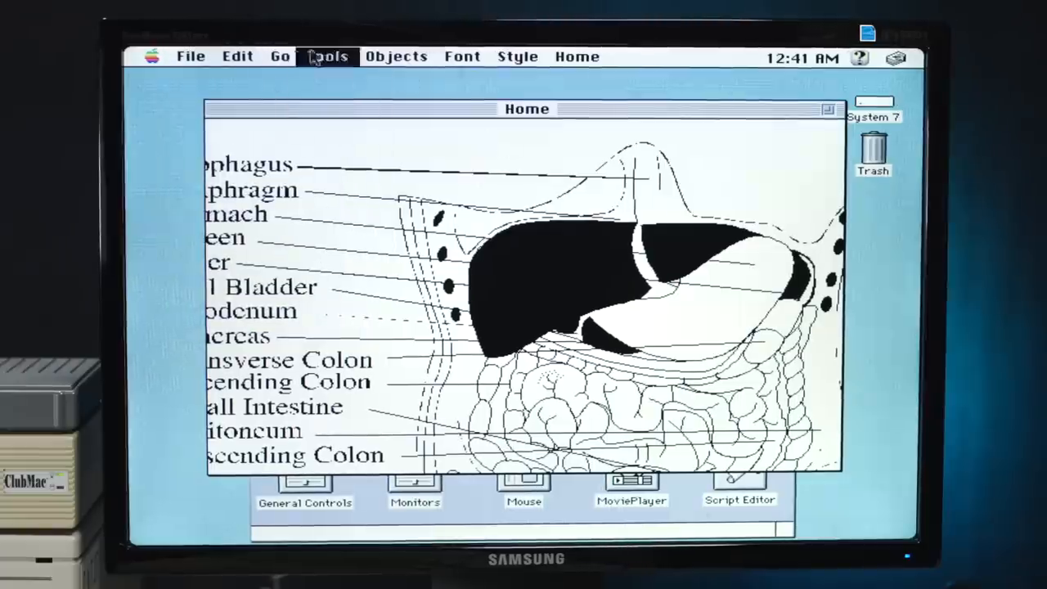
{"action": "left_click", "coordinate": [189, 55]}
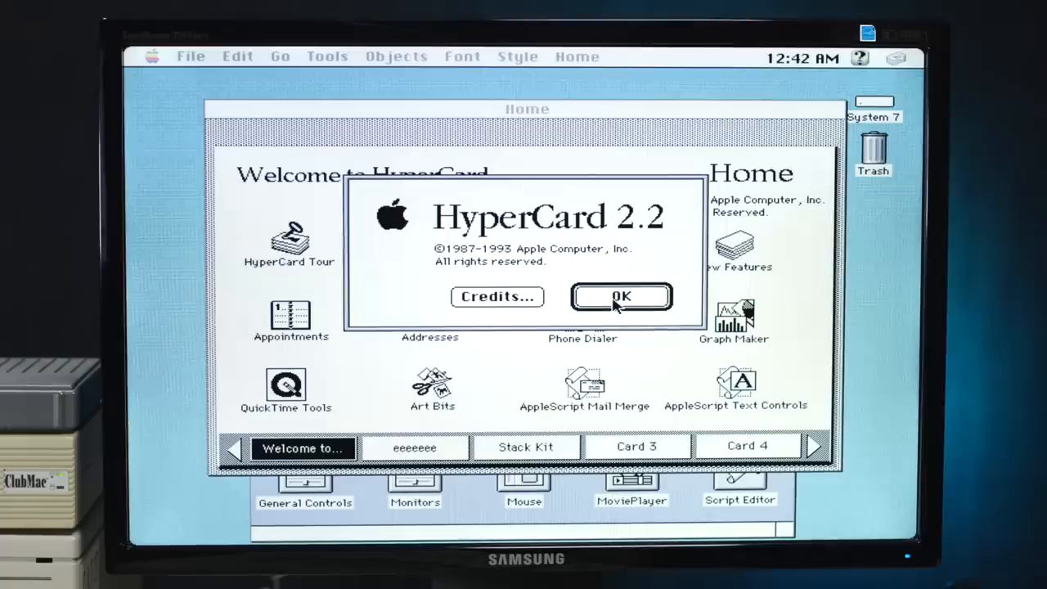
{"action": "mouse_move", "coordinate": [434, 246]}
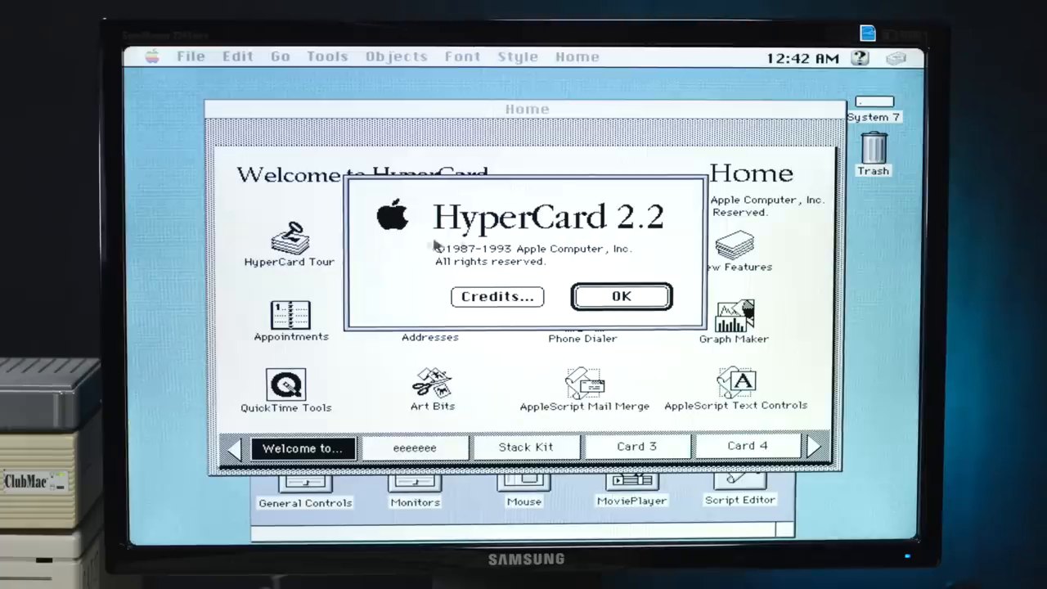
View the HyperCard 2.2 team credits and cancel locating the missing HyperCard Tour stack.
{"action": "left_click", "coordinate": [498, 296]}
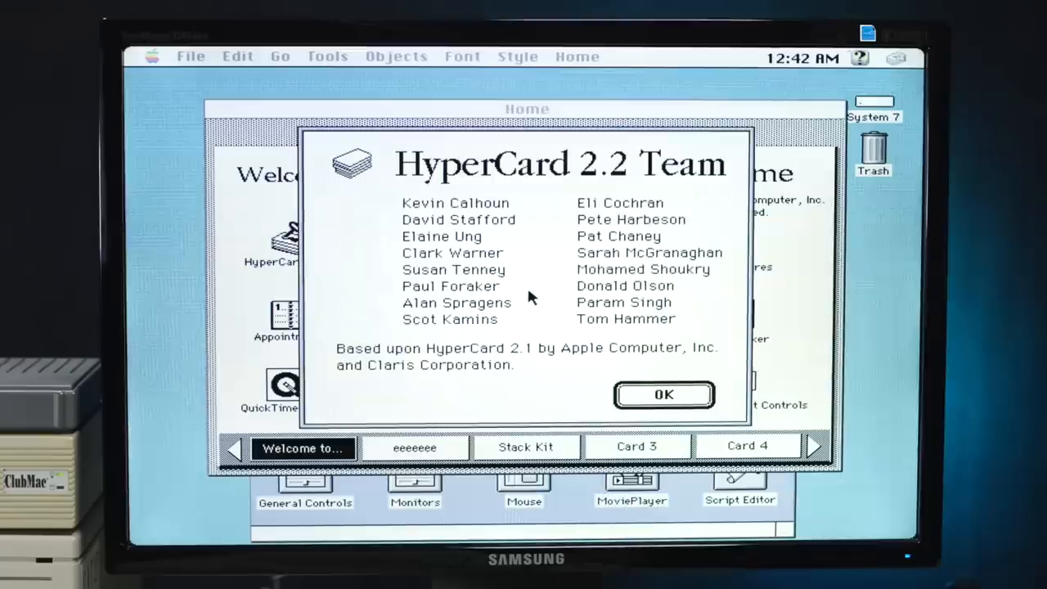
{"action": "left_click", "coordinate": [664, 394]}
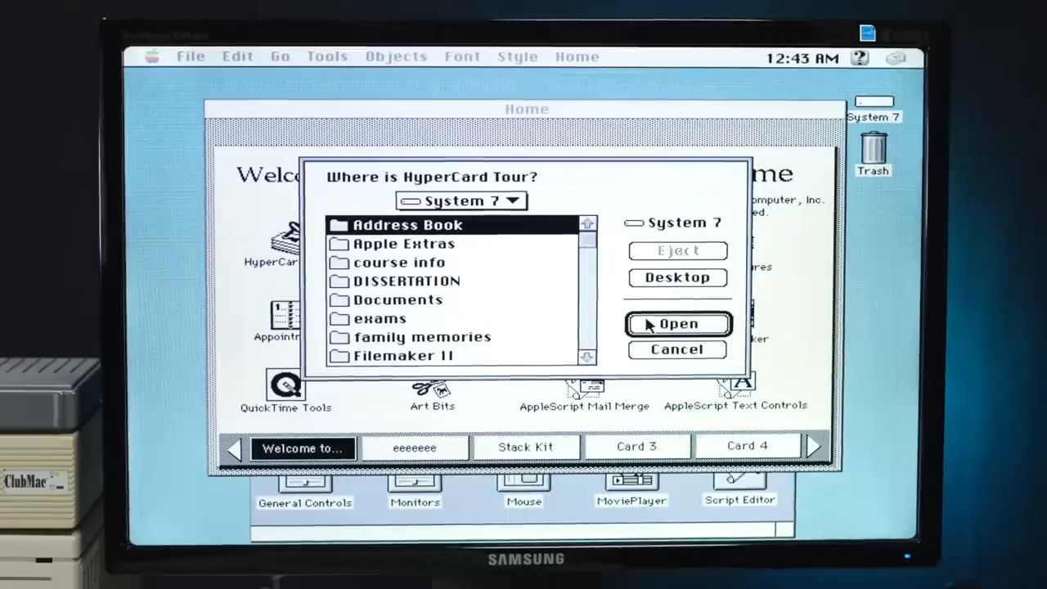
{"action": "mouse_move", "coordinate": [401, 370]}
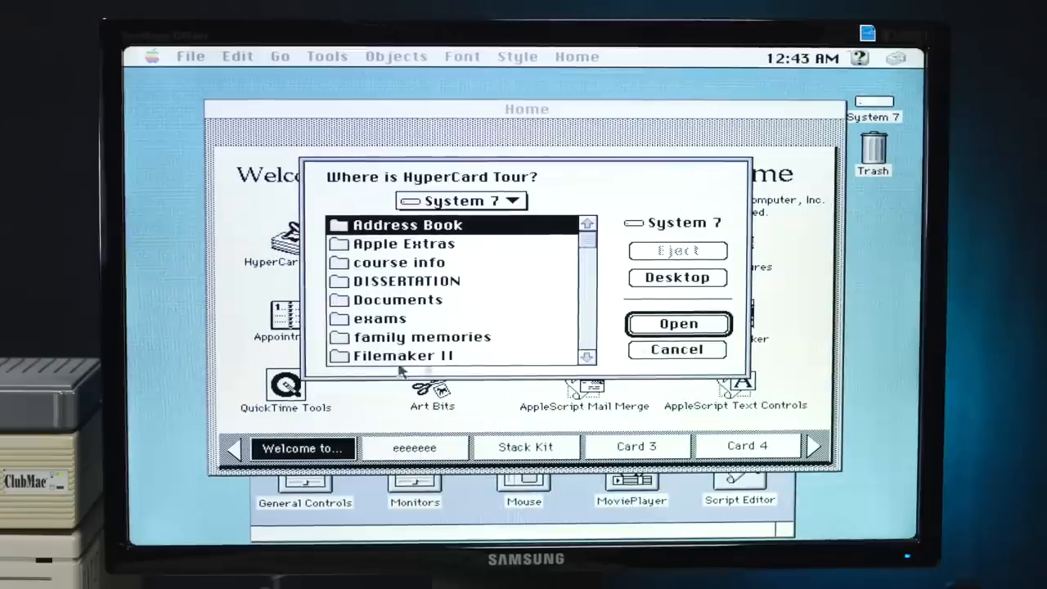
{"action": "left_click", "coordinate": [677, 350]}
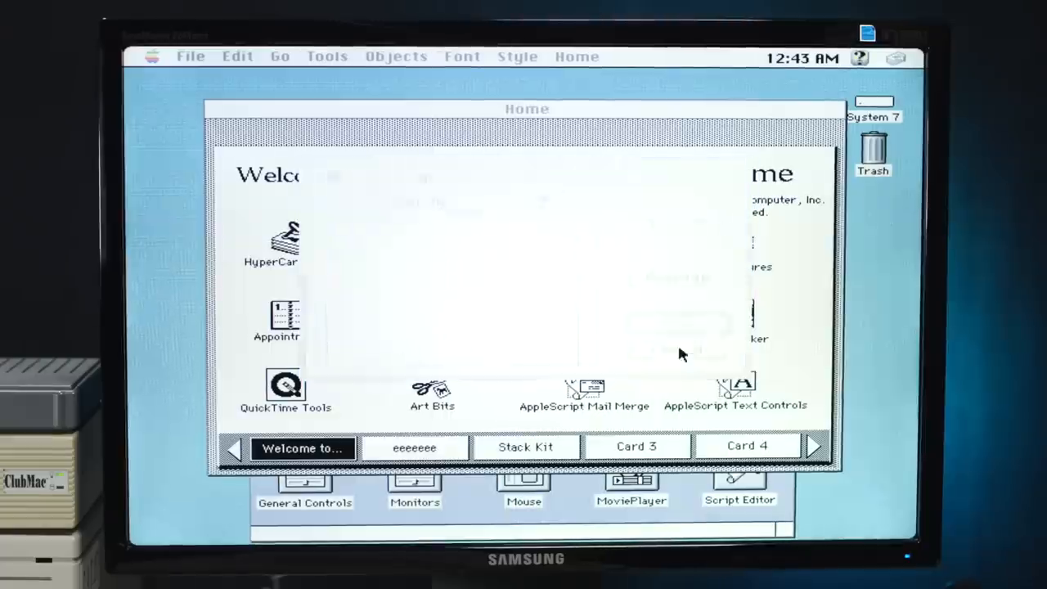
Browse Home stack Card 3, Card 4 and the next blank custom card.
{"action": "left_click", "coordinate": [637, 446]}
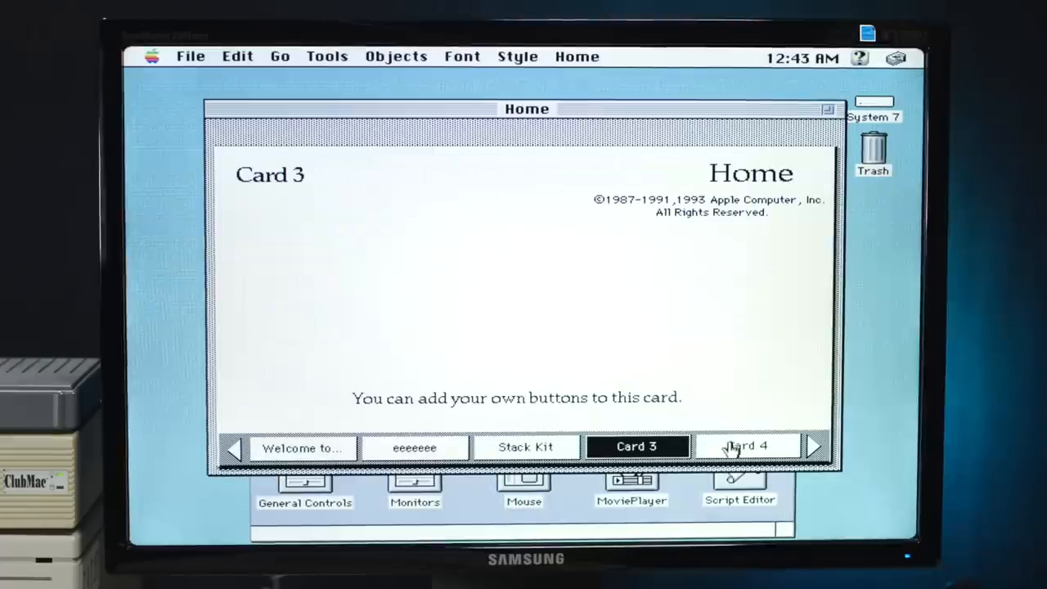
{"action": "left_click", "coordinate": [746, 447]}
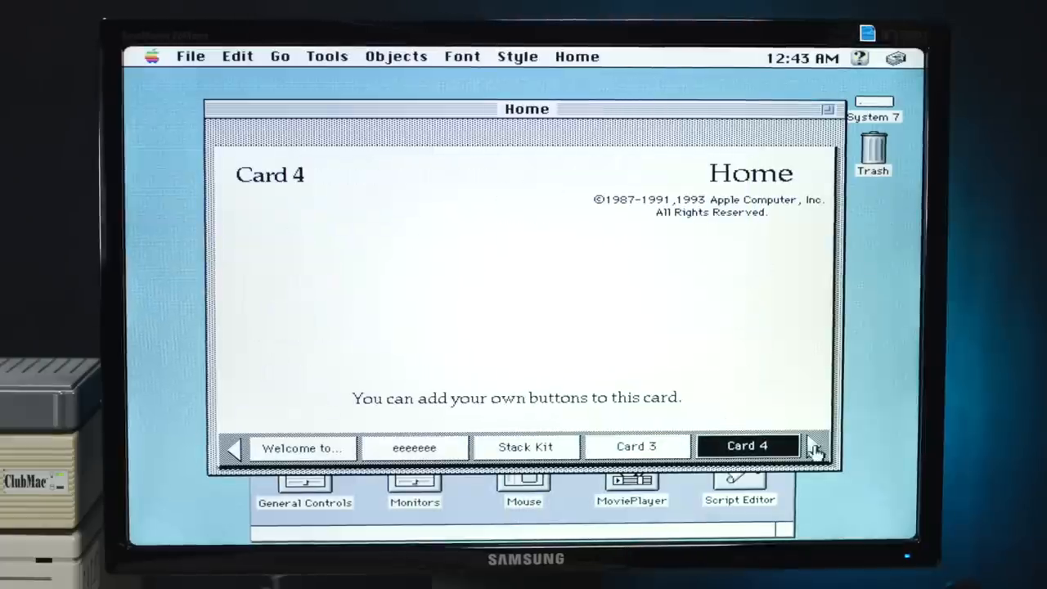
{"action": "left_click", "coordinate": [237, 55]}
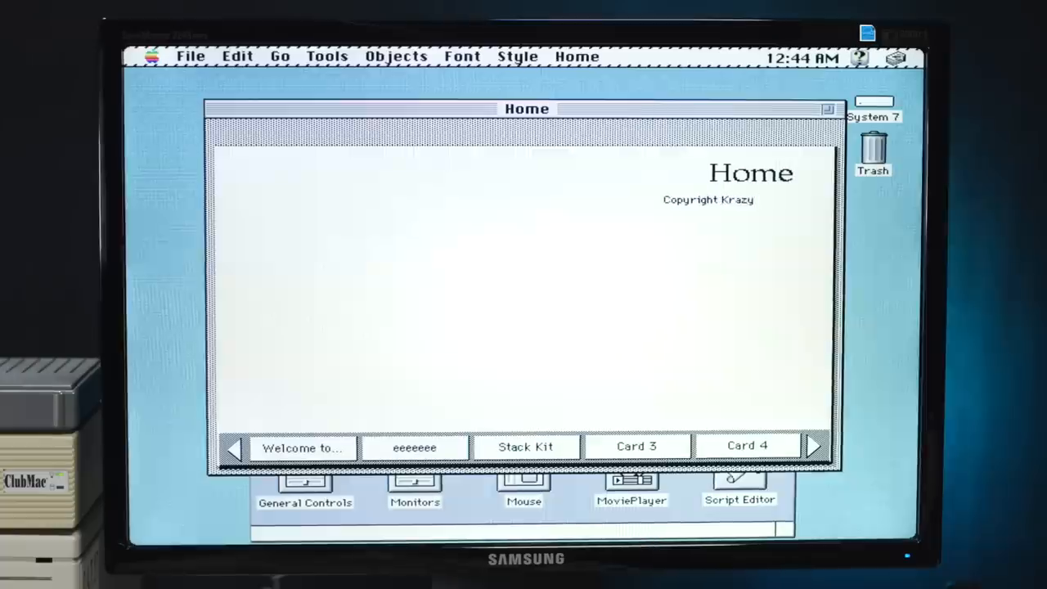
{"action": "left_click", "coordinate": [814, 445]}
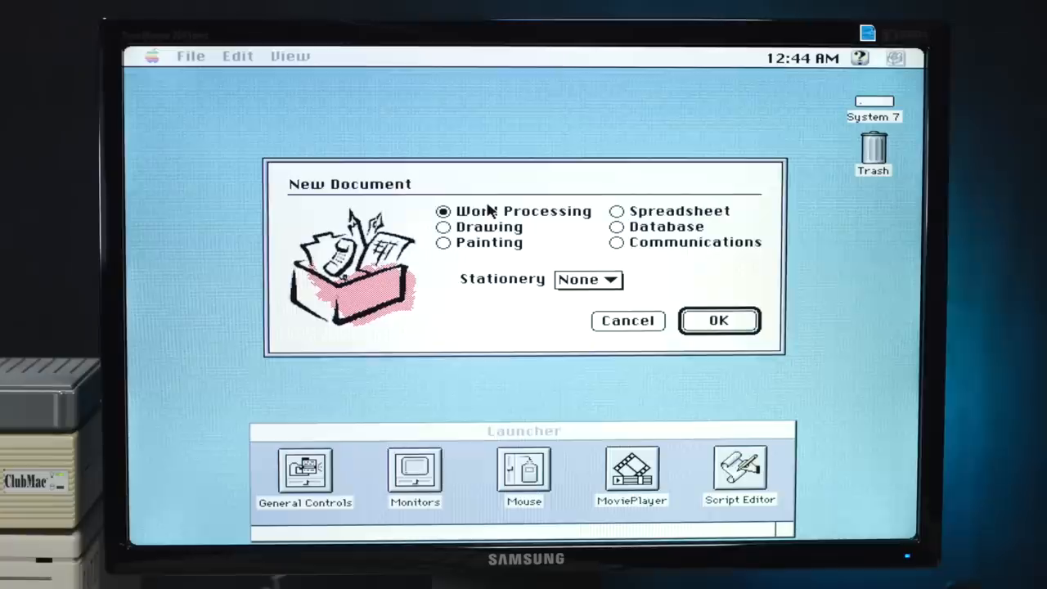
Create the new ClarisWorks document as a spreadsheet rather than word processing.
{"action": "left_click", "coordinate": [619, 212]}
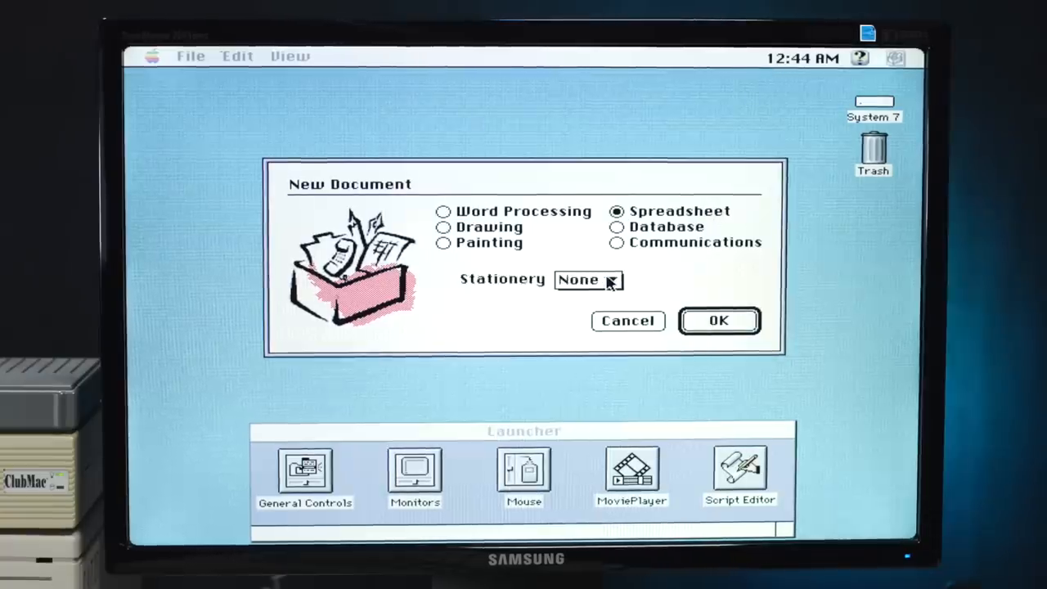
{"action": "left_click", "coordinate": [718, 320]}
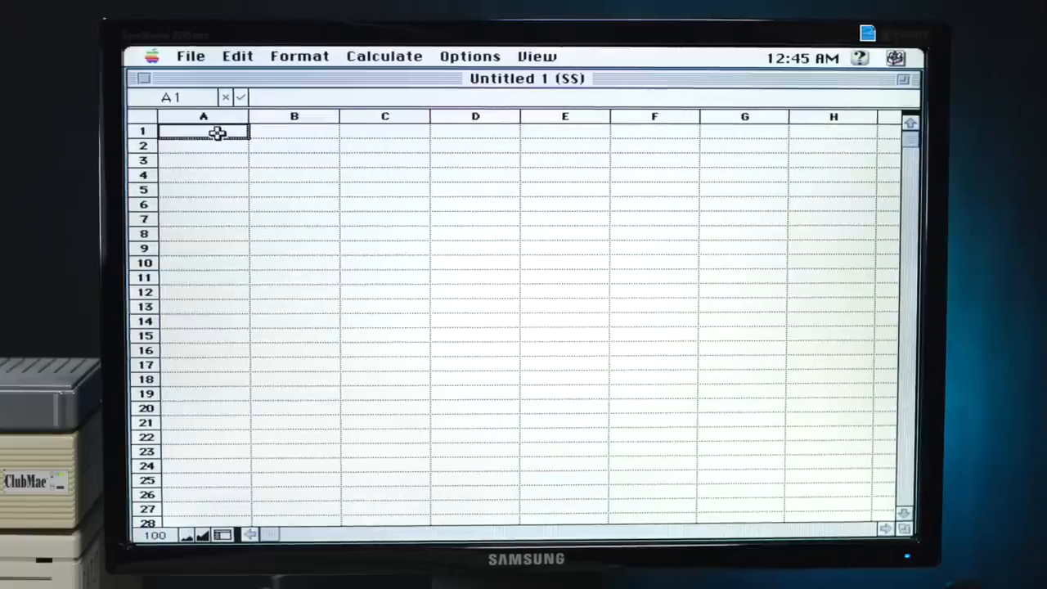
{"action": "mouse_move", "coordinate": [510, 247]}
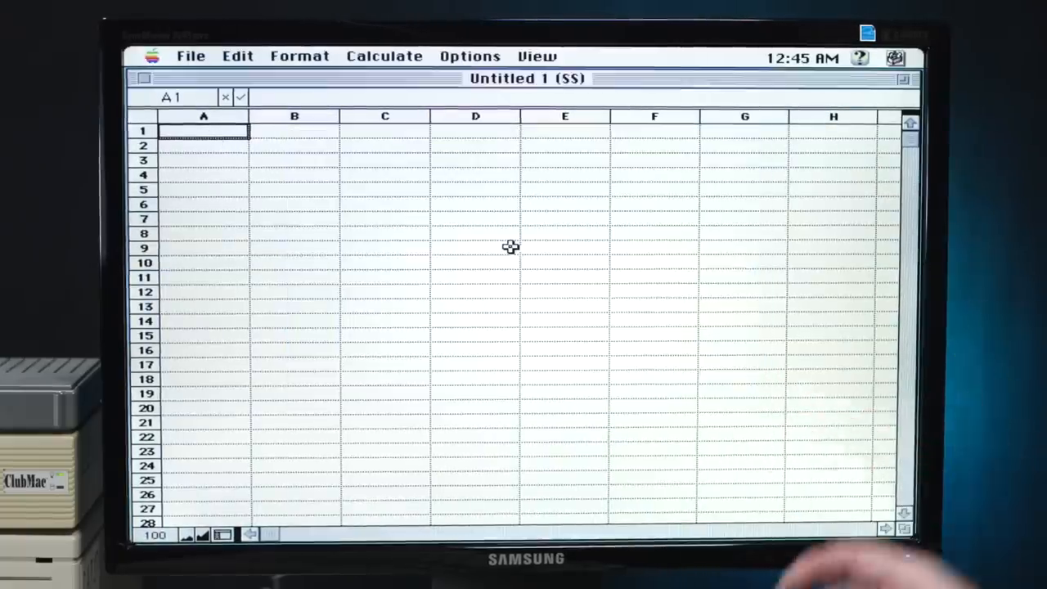
Enter 2500 in A1, 500 in A2 and the formula =sum(A1-A2) in A3.
{"action": "type", "text": "2500"}
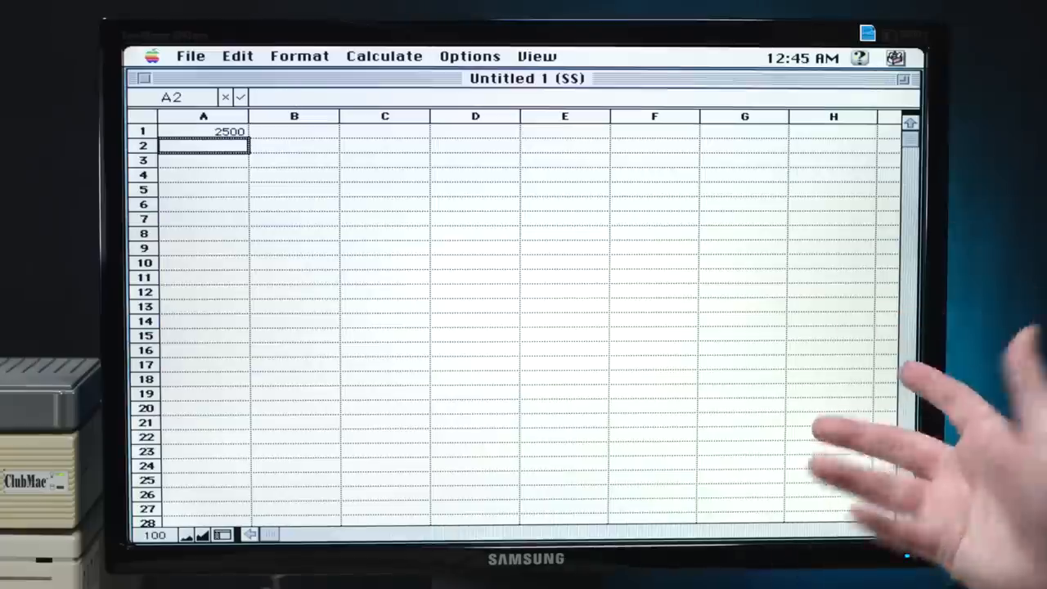
{"action": "type", "text": "500"}
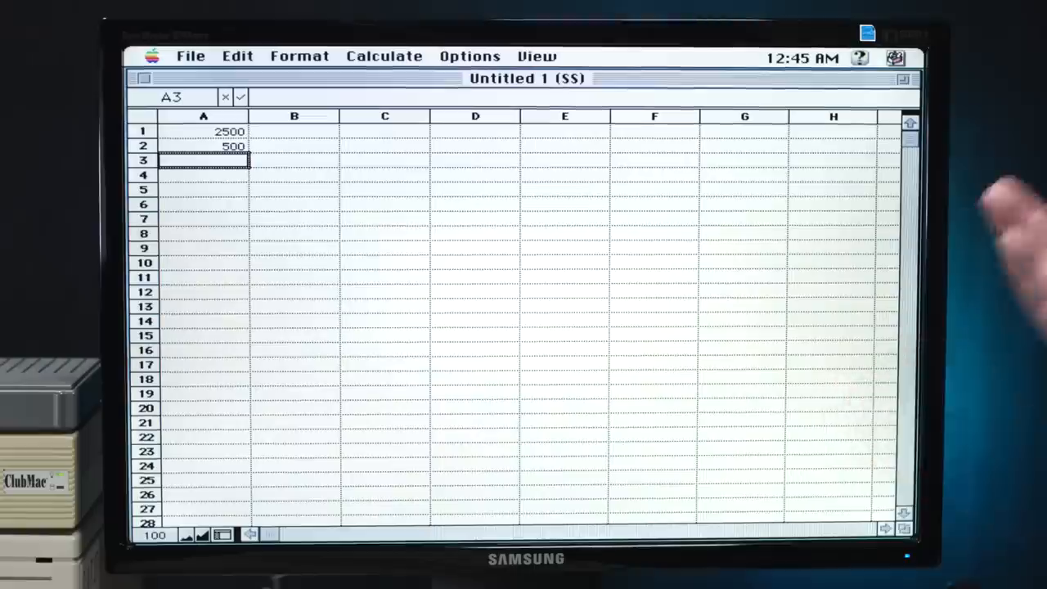
{"action": "type", "text": "="}
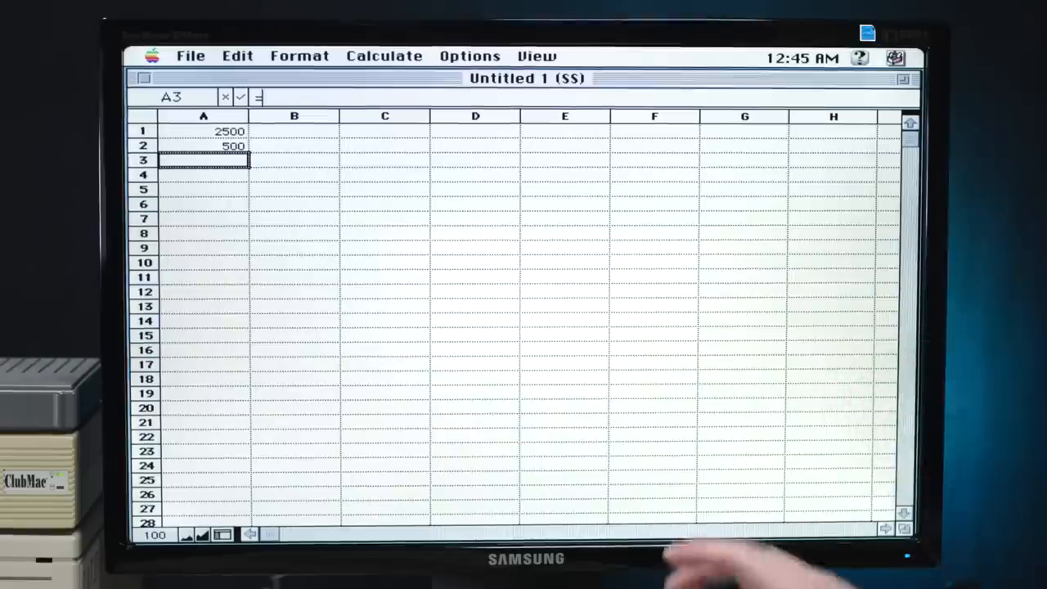
{"action": "type", "text": "sum"}
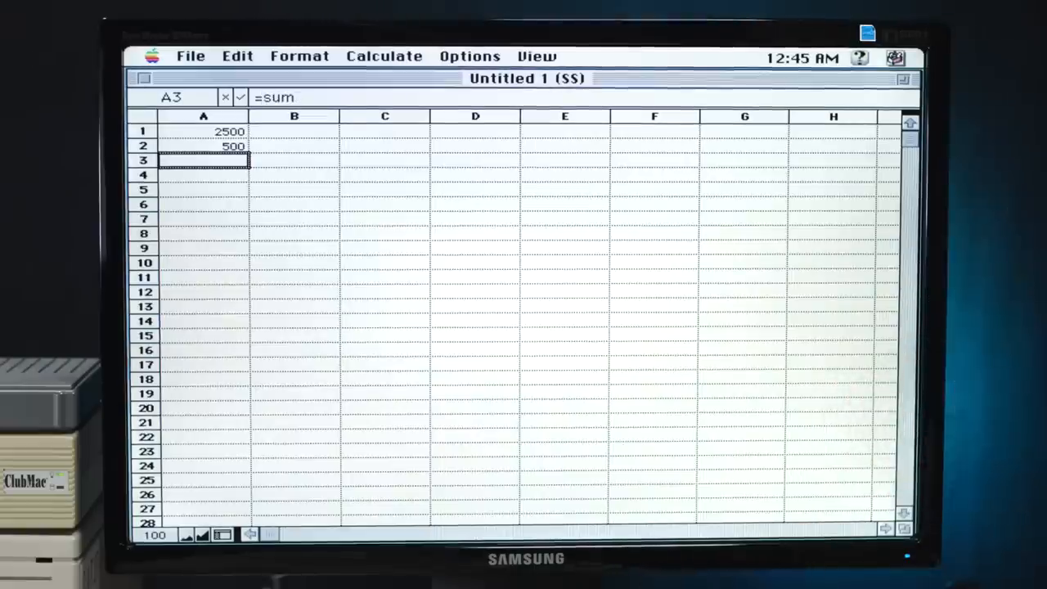
{"action": "type", "text": "(A1"}
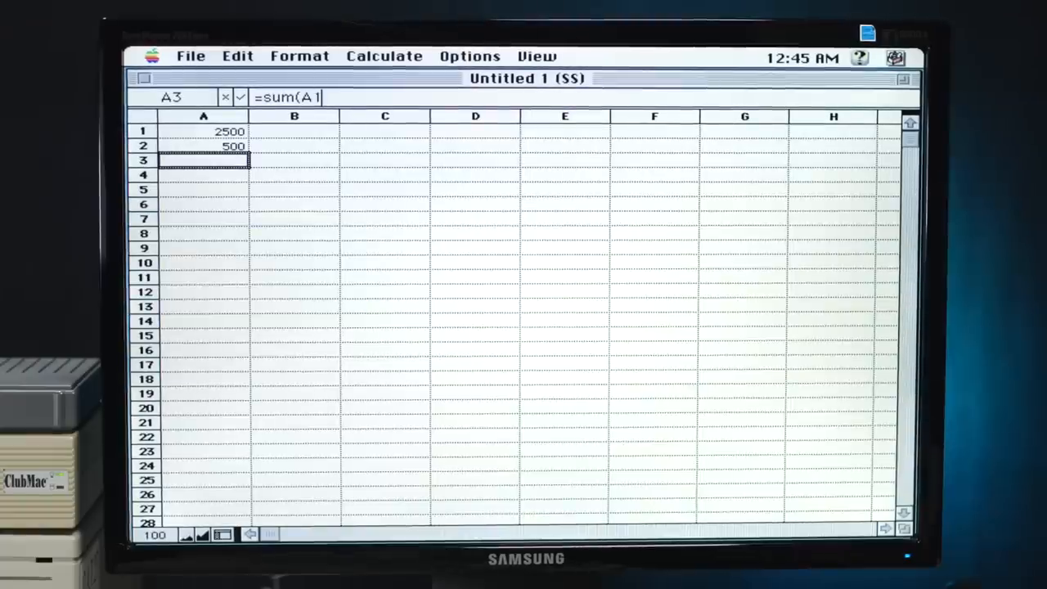
{"action": "type", "text": "-A"}
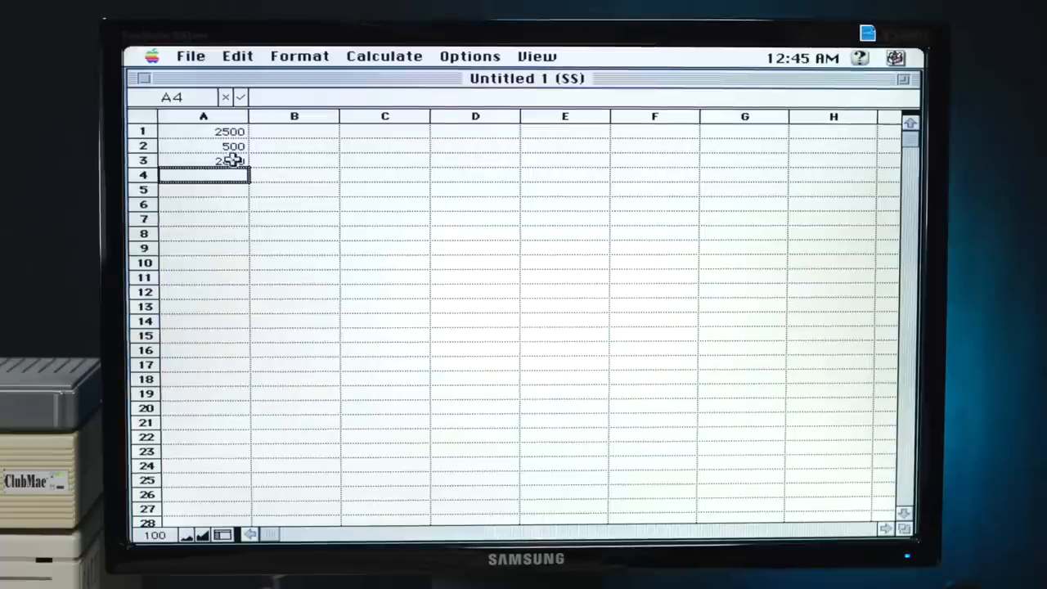
Change A2 from 500 to 2510 so A3 recalculates to -10.
{"action": "left_click", "coordinate": [203, 145]}
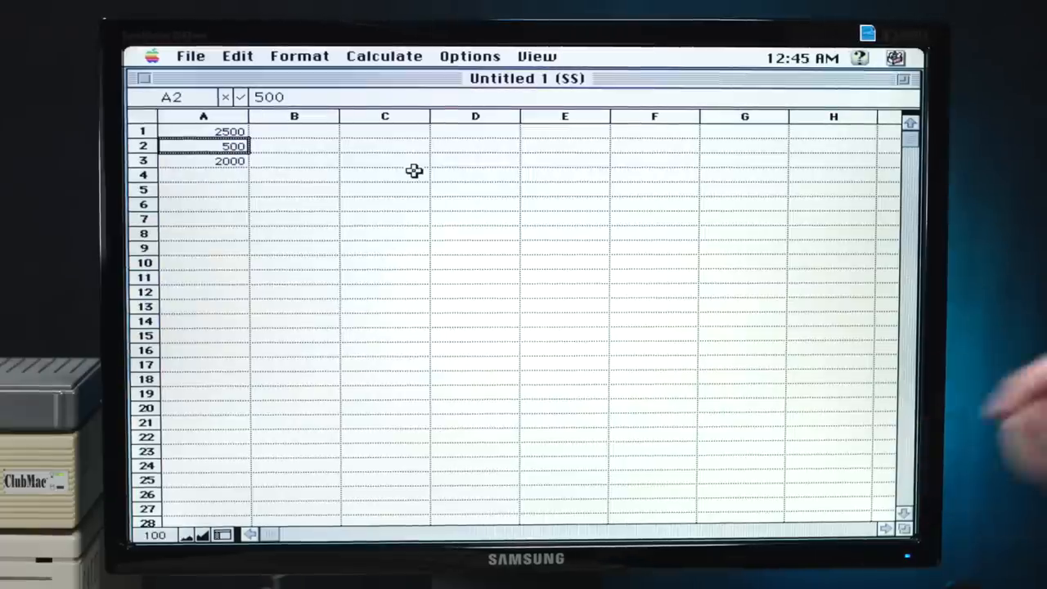
{"action": "type", "text": "2"}
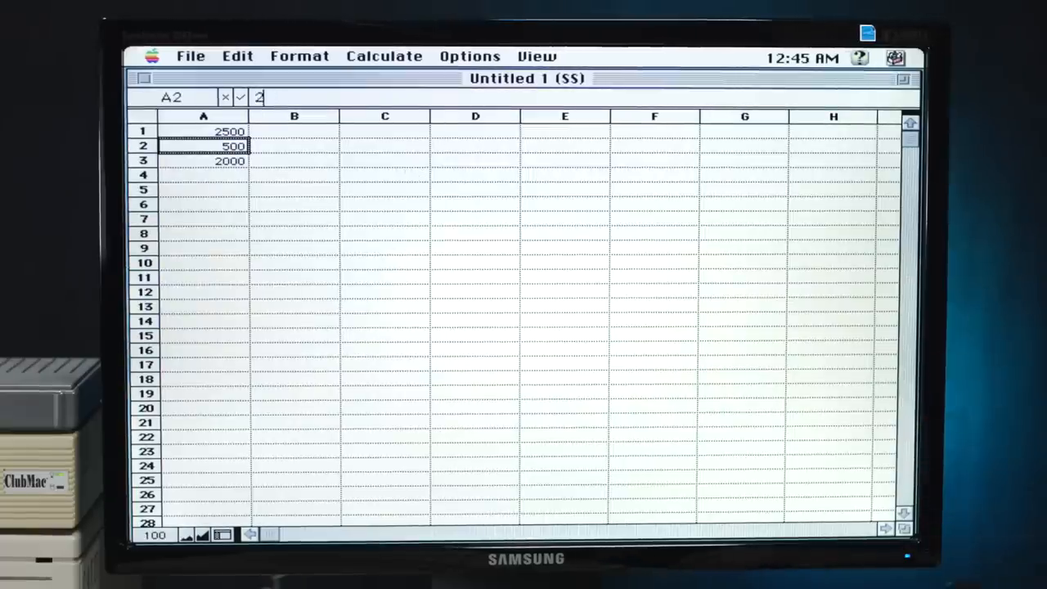
{"action": "type", "text": "510"}
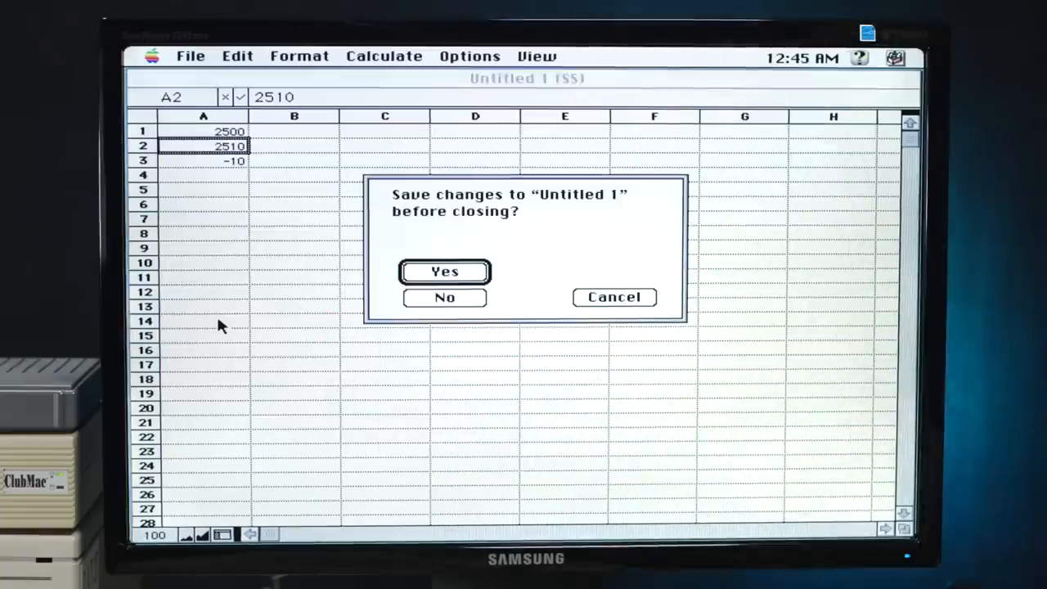
Discard the unsaved spreadsheet and launch SoundEdit 16 from the Applications list.
{"action": "left_click", "coordinate": [445, 298]}
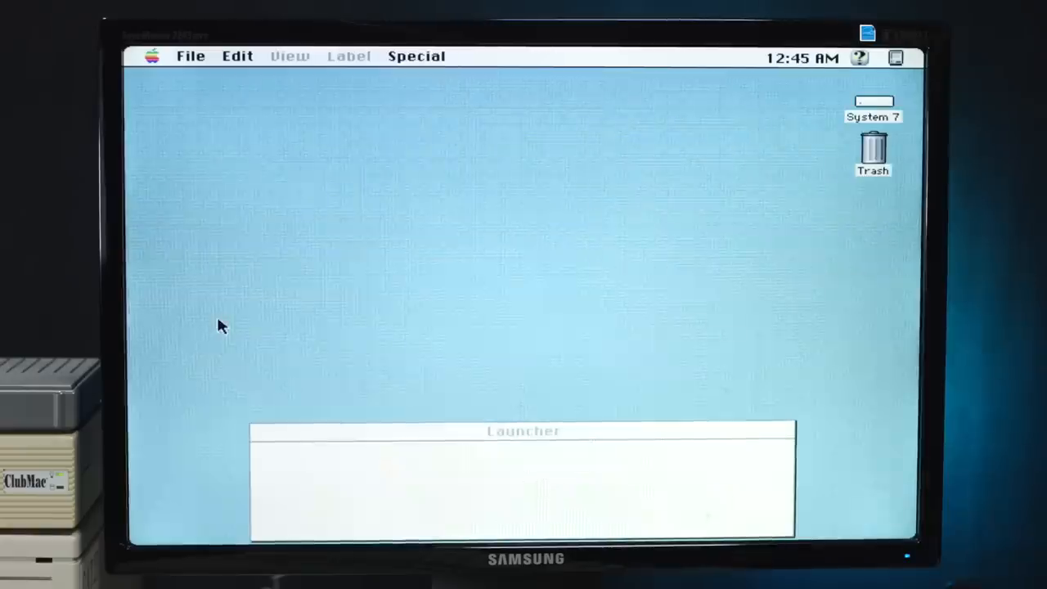
{"action": "left_click", "coordinate": [152, 56]}
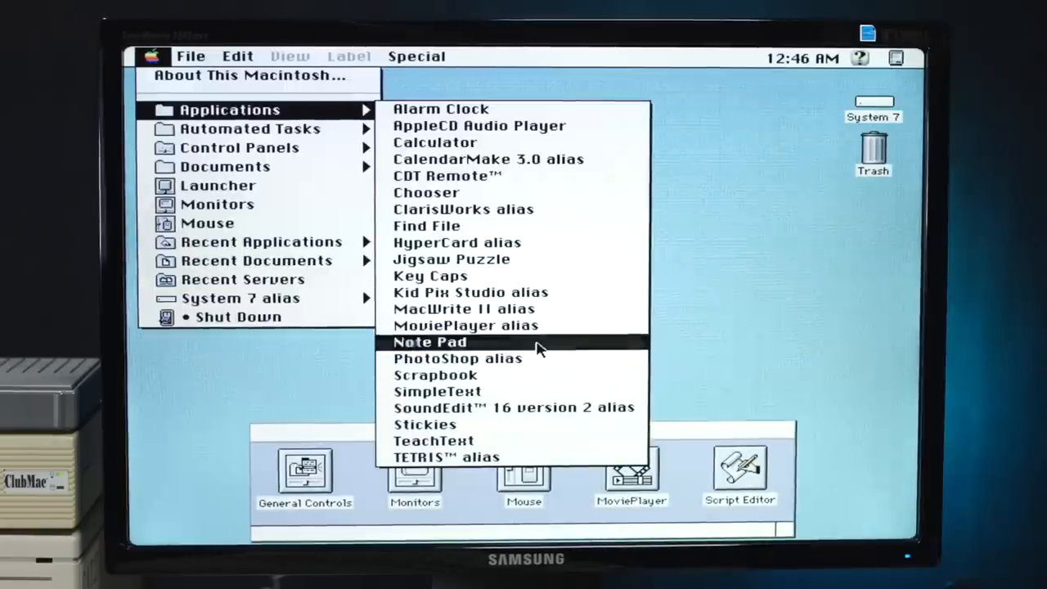
{"action": "left_click", "coordinate": [429, 342]}
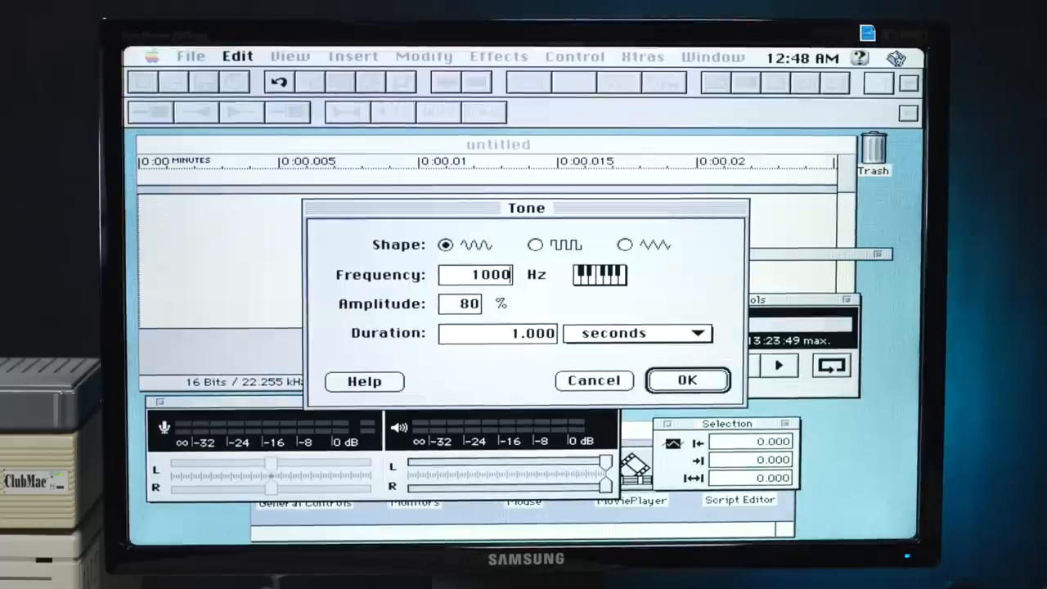
Confirm the 1000 Hz, 80%, 1-second tone and play it back in the Controls window.
{"action": "left_click", "coordinate": [687, 380]}
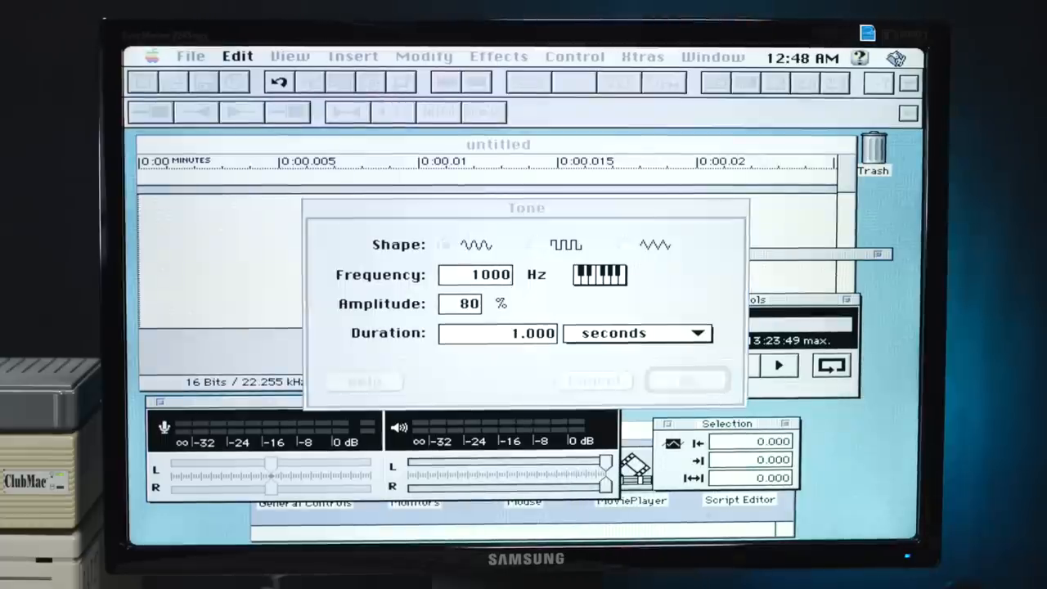
{"action": "left_click", "coordinate": [687, 380]}
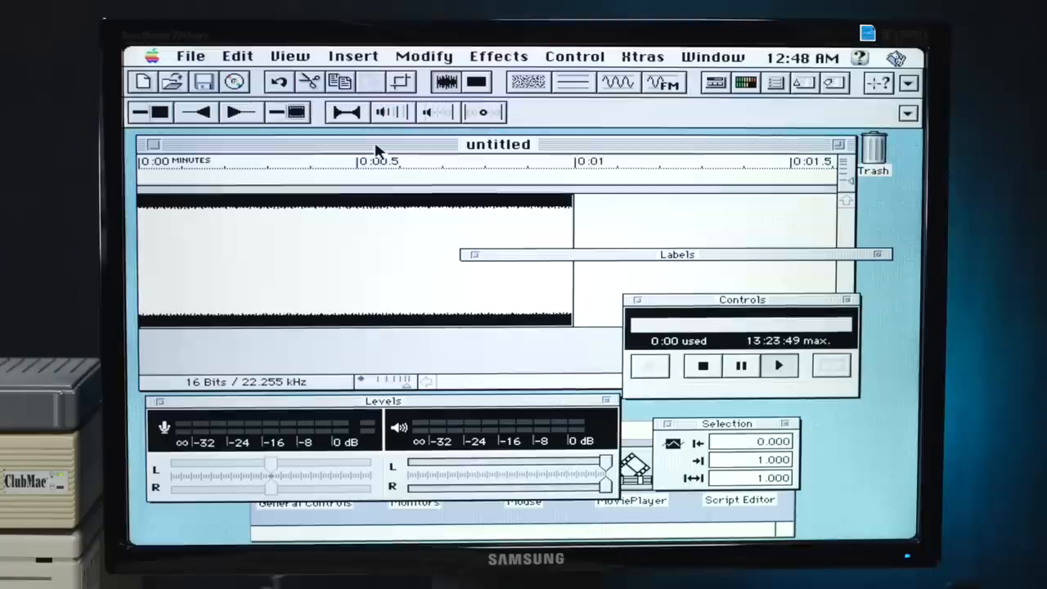
{"action": "left_click", "coordinate": [779, 365]}
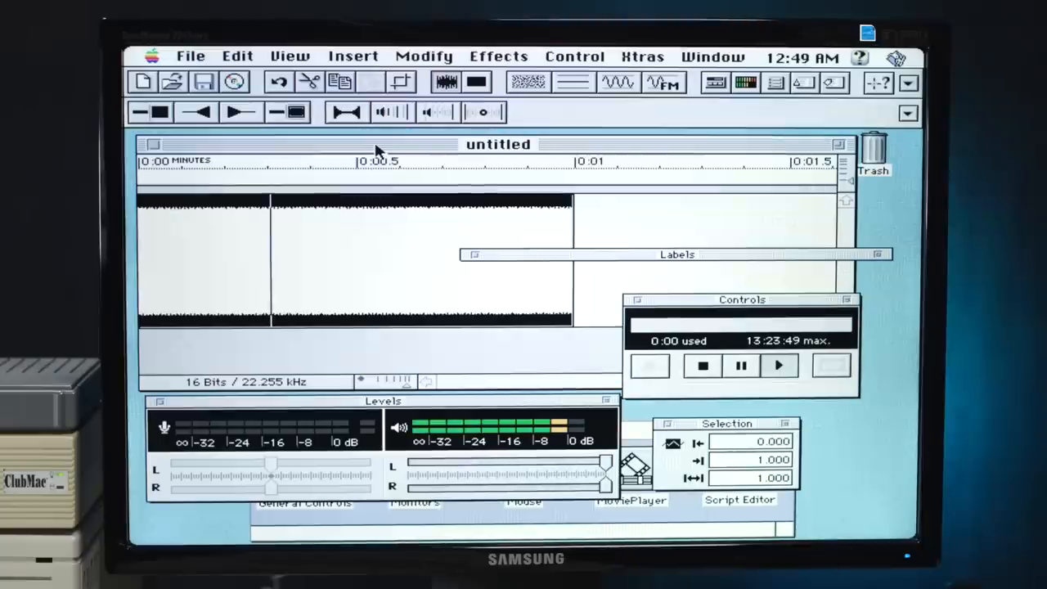
{"action": "left_click", "coordinate": [650, 367]}
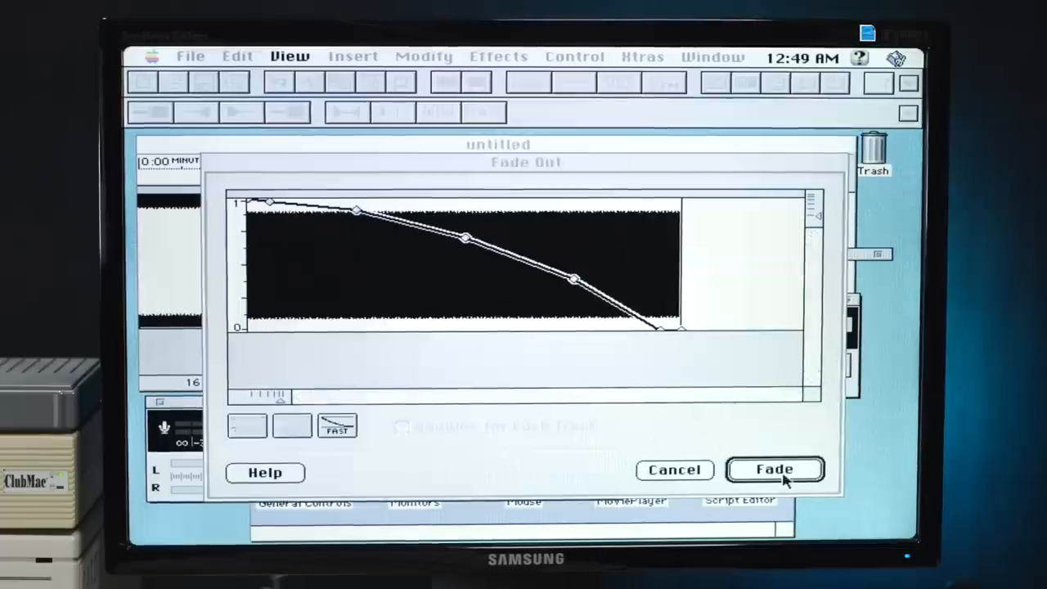
Apply the Fade Out so the tone's waveform tapers to silence.
{"action": "left_click", "coordinate": [776, 468]}
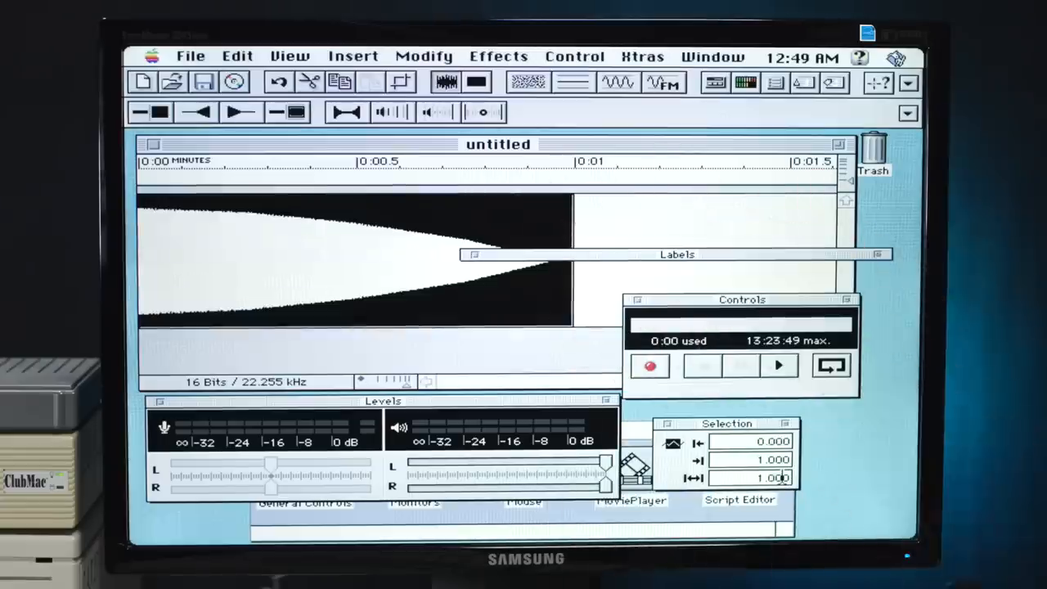
{"action": "mouse_move", "coordinate": [860, 458]}
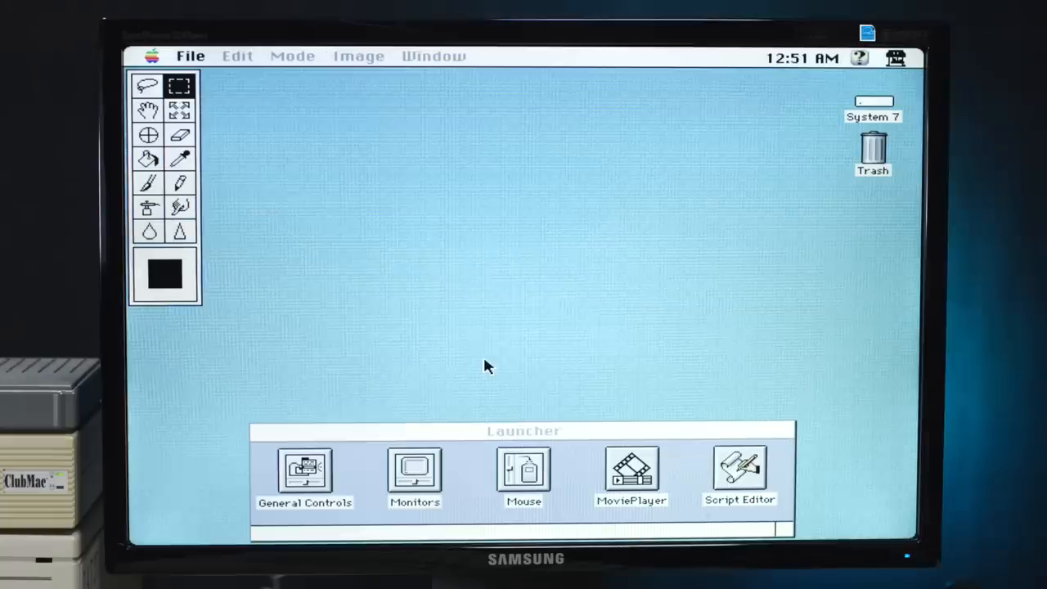
Check Photoshop's about information and open the Car image.
{"action": "left_click", "coordinate": [151, 55]}
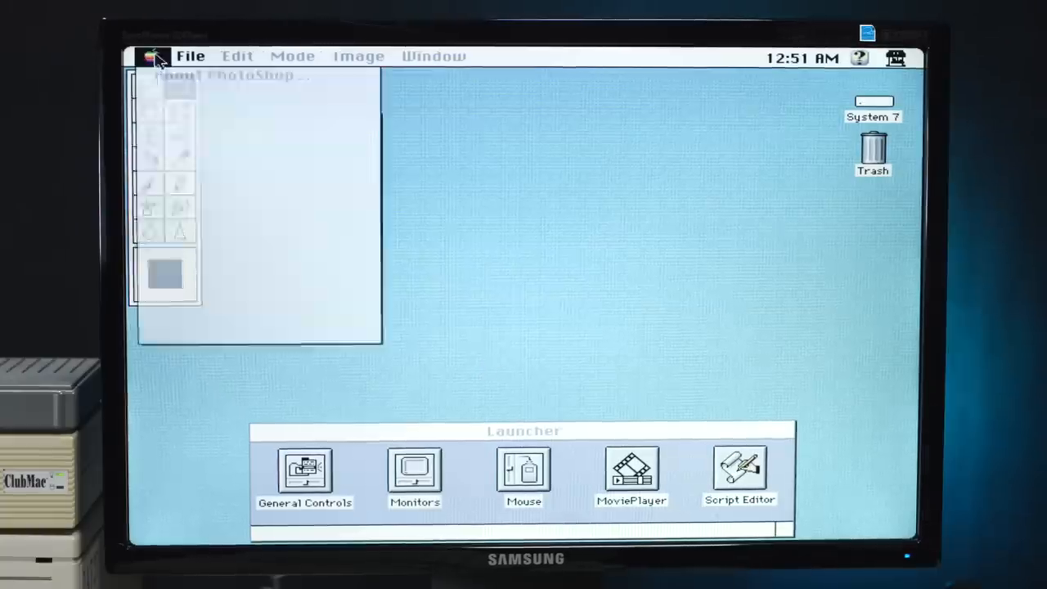
{"action": "left_click", "coordinate": [154, 55]}
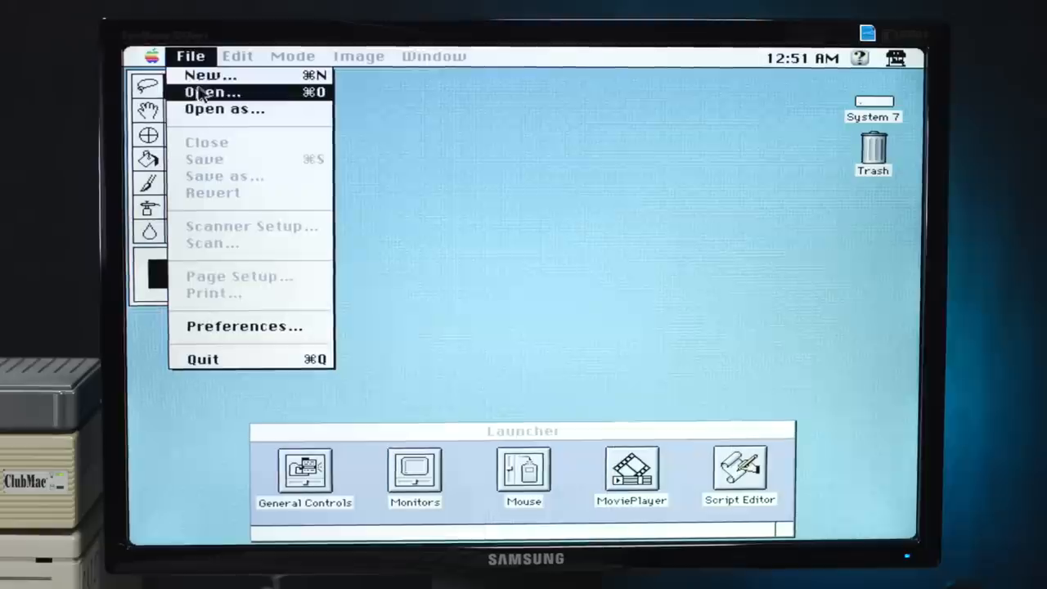
{"action": "left_click", "coordinate": [190, 56]}
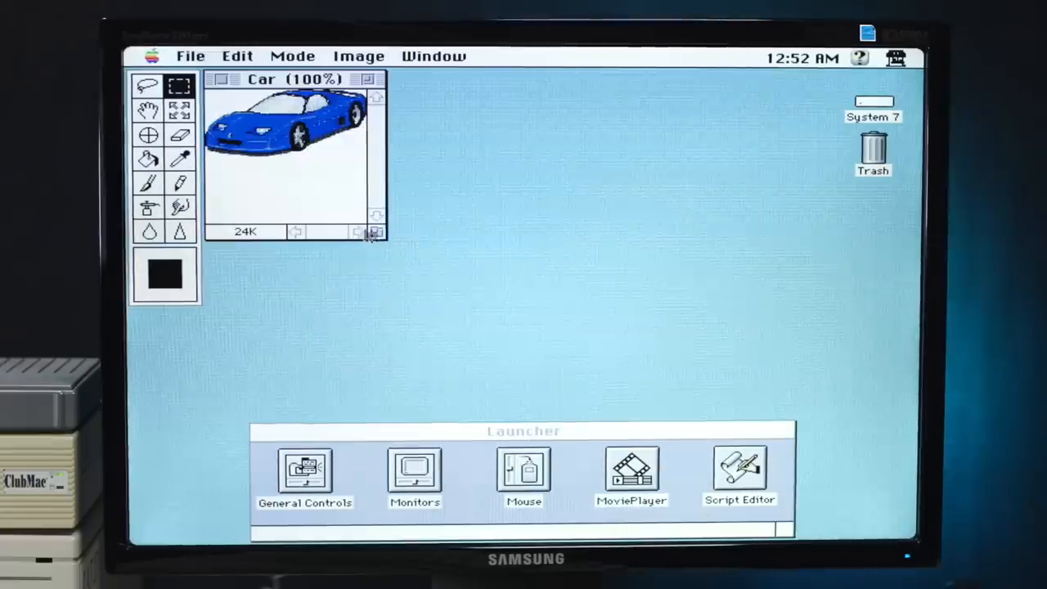
{"action": "mouse_move", "coordinate": [524, 137]}
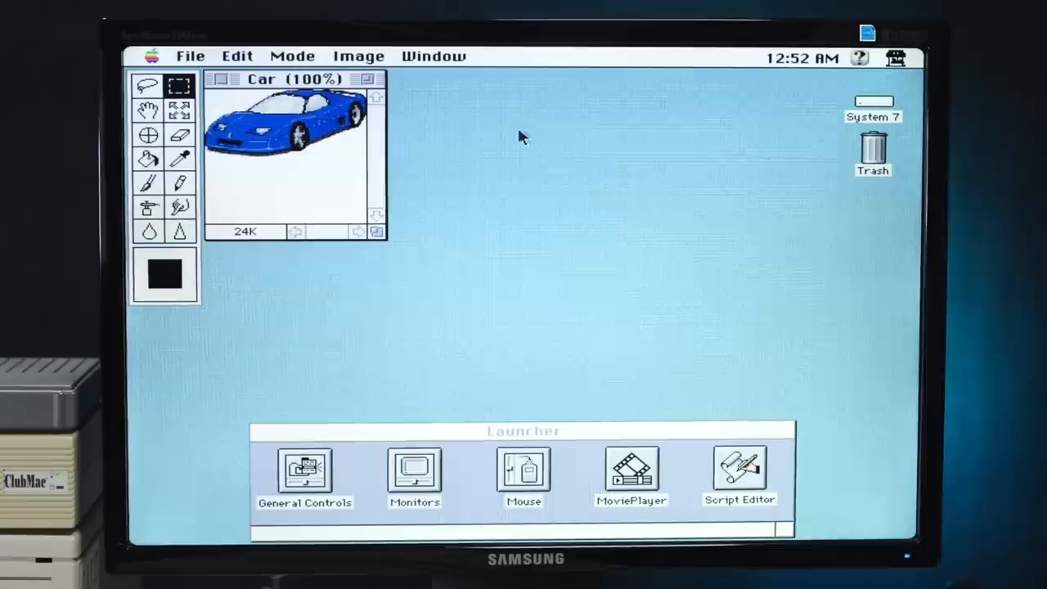
Close the Car image and bring up the Open dialog on the Documents folder.
{"action": "left_click", "coordinate": [190, 56]}
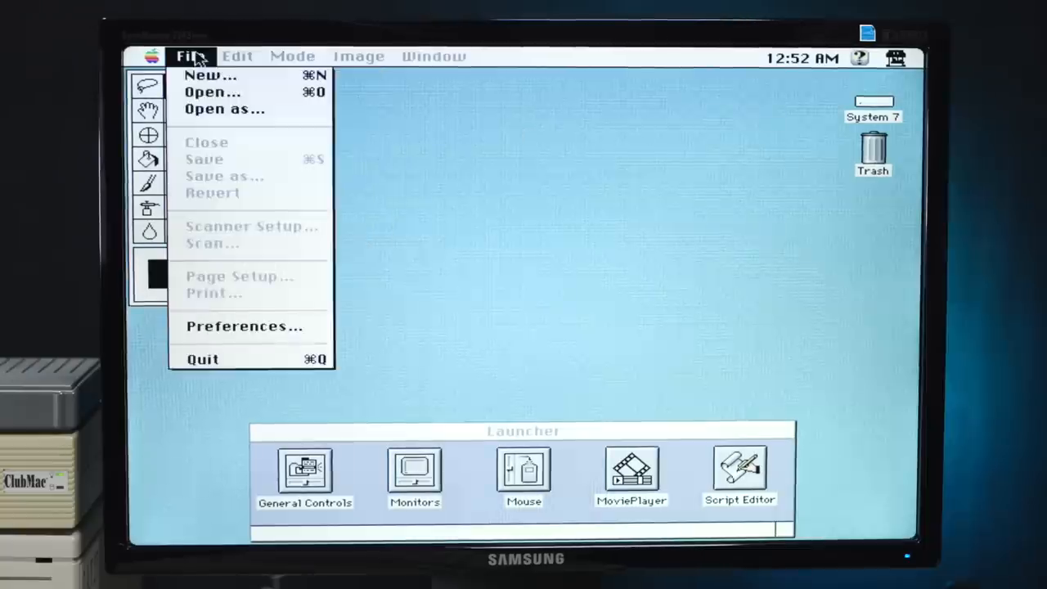
{"action": "left_click", "coordinate": [213, 92]}
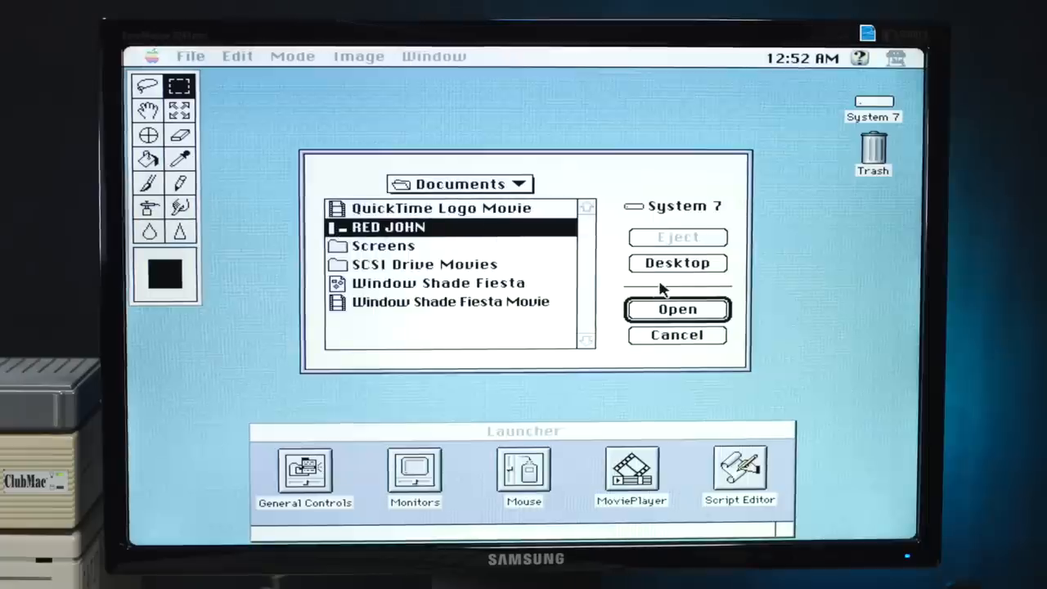
Open the RED JOHN image and browse its colour Mode and Image menus.
{"action": "left_click", "coordinate": [675, 335]}
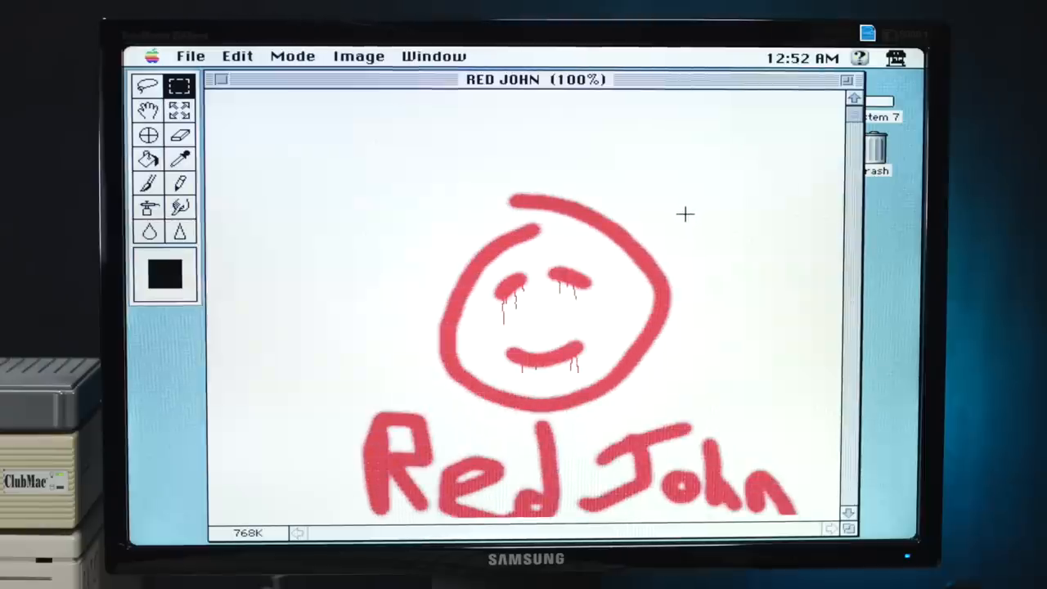
{"action": "left_click", "coordinate": [291, 56]}
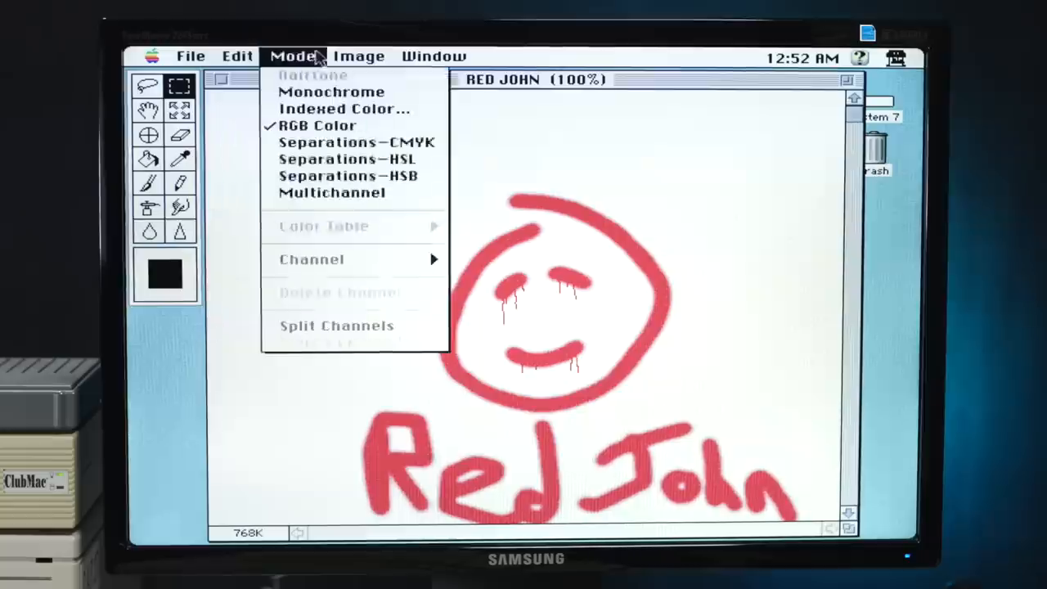
{"action": "left_click", "coordinate": [357, 56]}
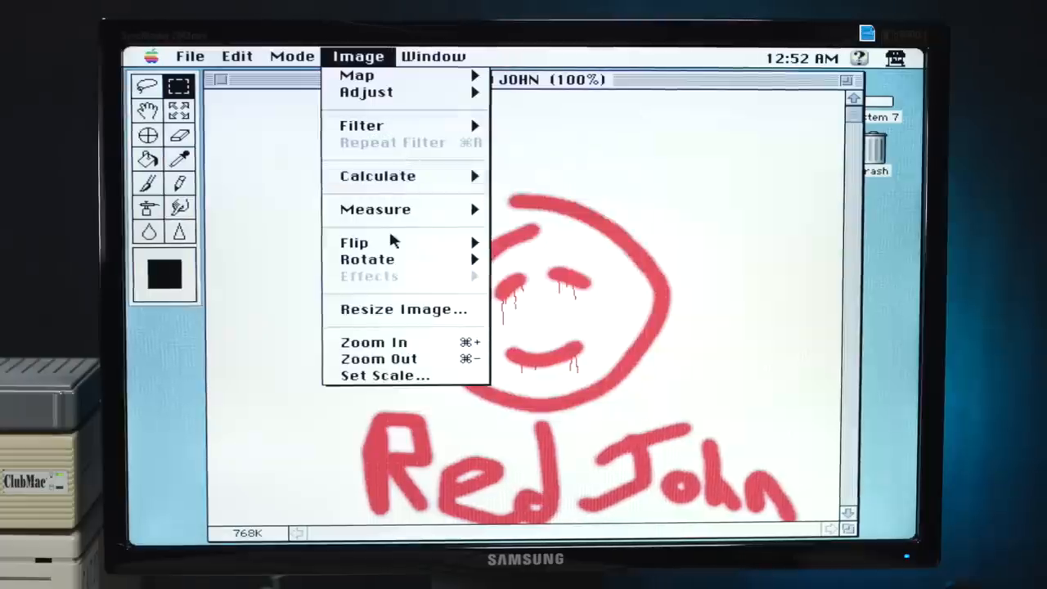
{"action": "mouse_move", "coordinate": [408, 164]}
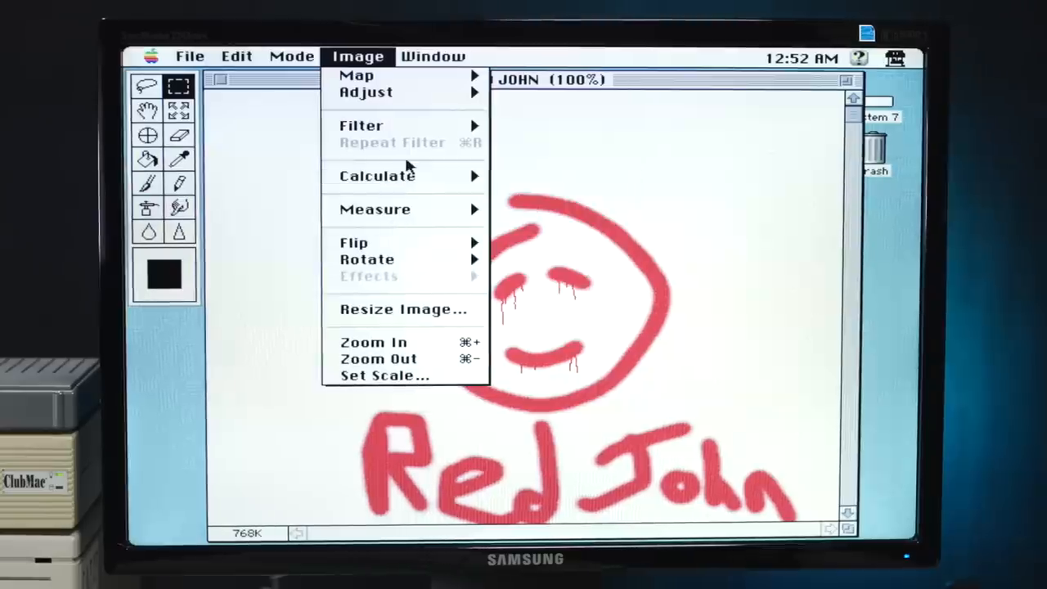
{"action": "mouse_move", "coordinate": [367, 92]}
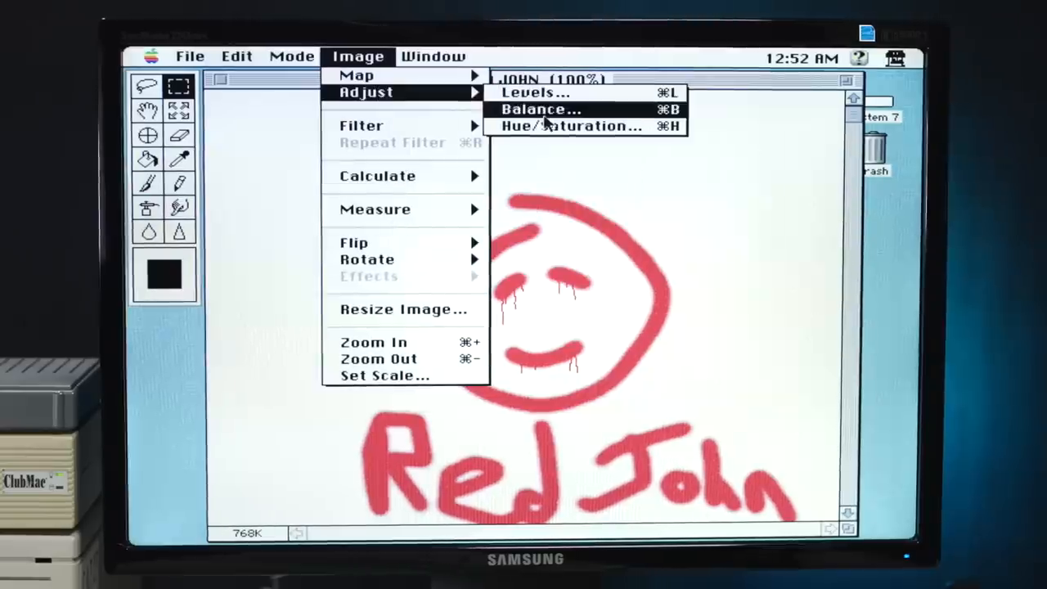
In Hue/Saturation, shift the hue to -121 and preview it on the RED JOHN drawing.
{"action": "left_click", "coordinate": [573, 124]}
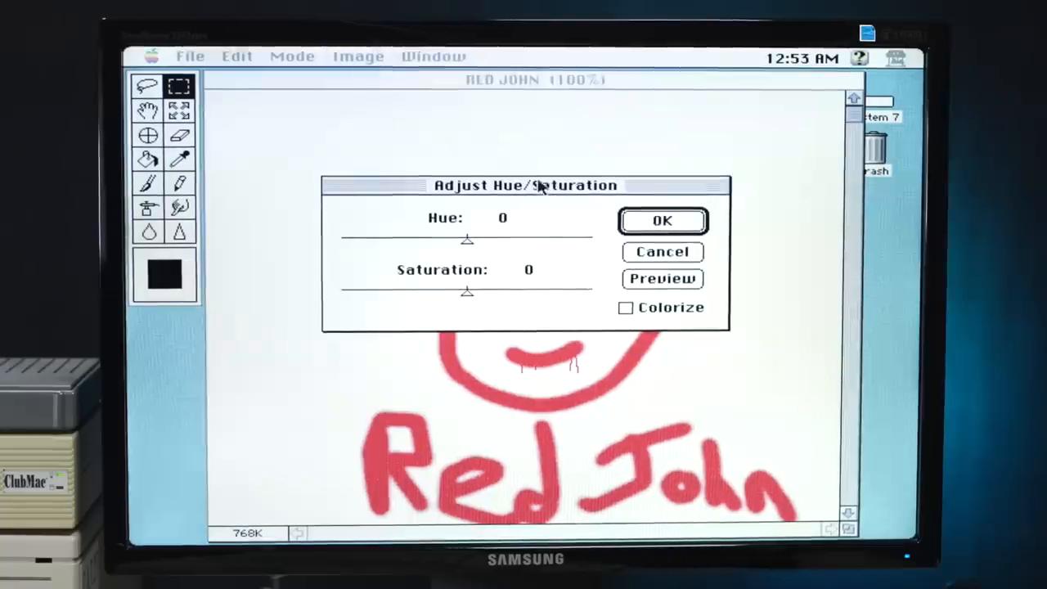
{"action": "left_click_drag", "start_coordinate": [524, 187], "coordinate": [592, 115]}
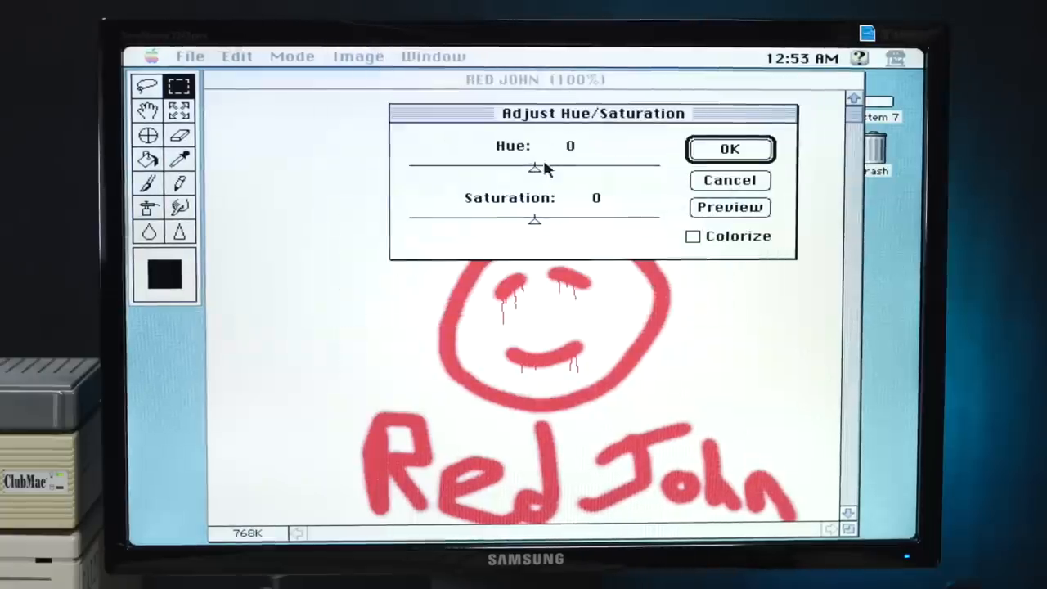
{"action": "left_click_drag", "start_coordinate": [533, 167], "coordinate": [613, 167]}
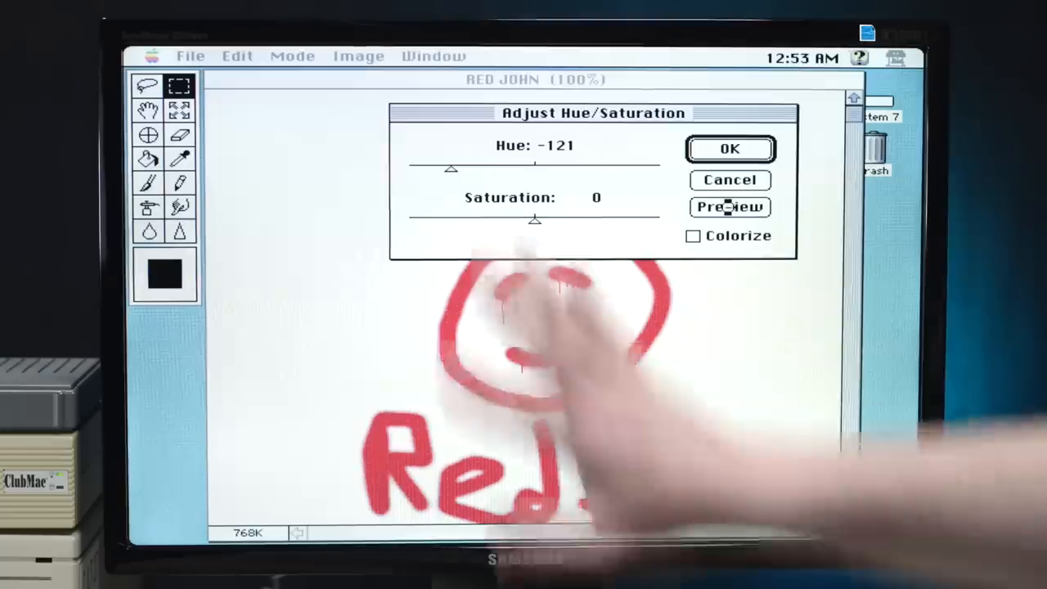
{"action": "left_click", "coordinate": [730, 206]}
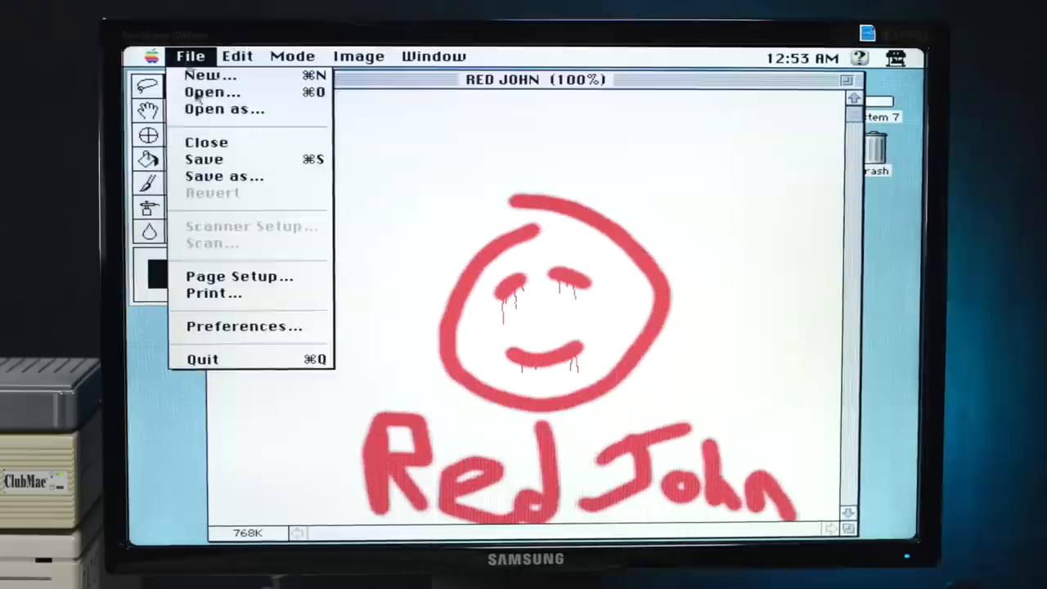
Save the image as RED JOHN in the Documents folder.
{"action": "left_click", "coordinate": [224, 176]}
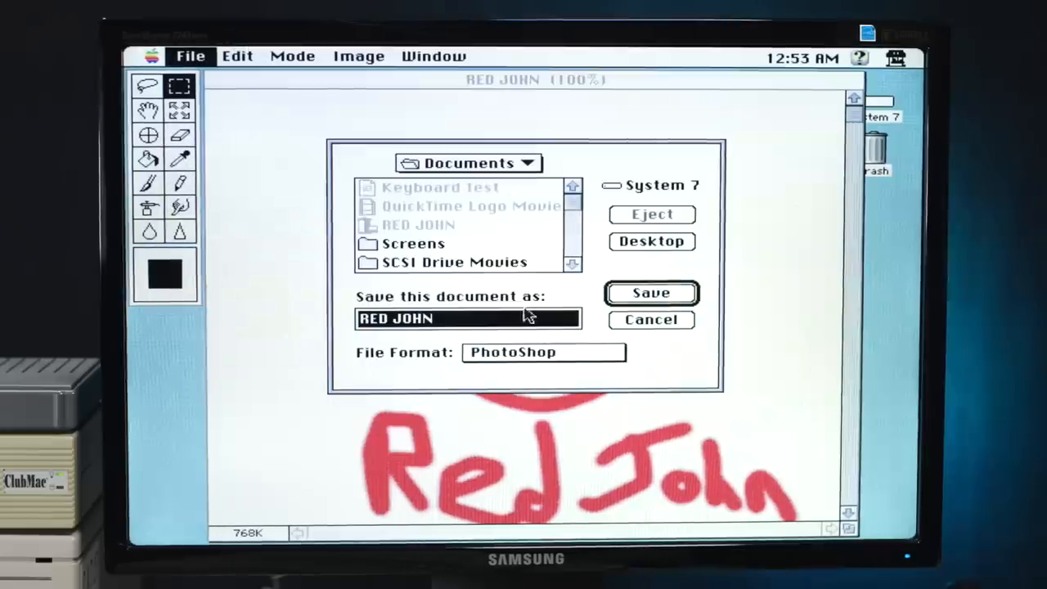
{"action": "left_click", "coordinate": [543, 351]}
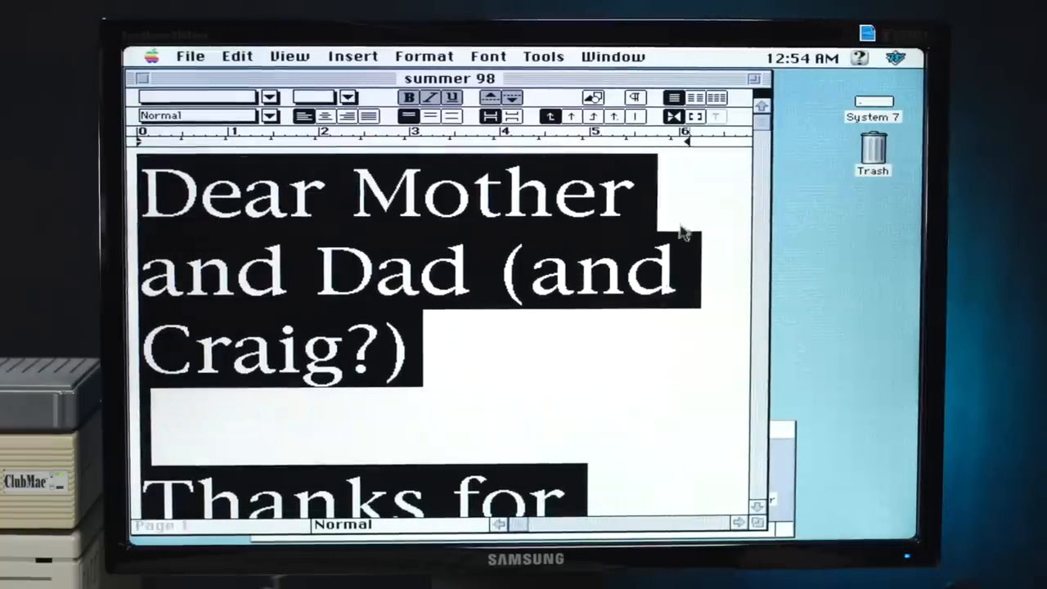
Scroll down through the summer 98 birthday-party letter, then quit Word.
{"action": "scroll", "scroll_direction": "down", "scroll_amount": 3}
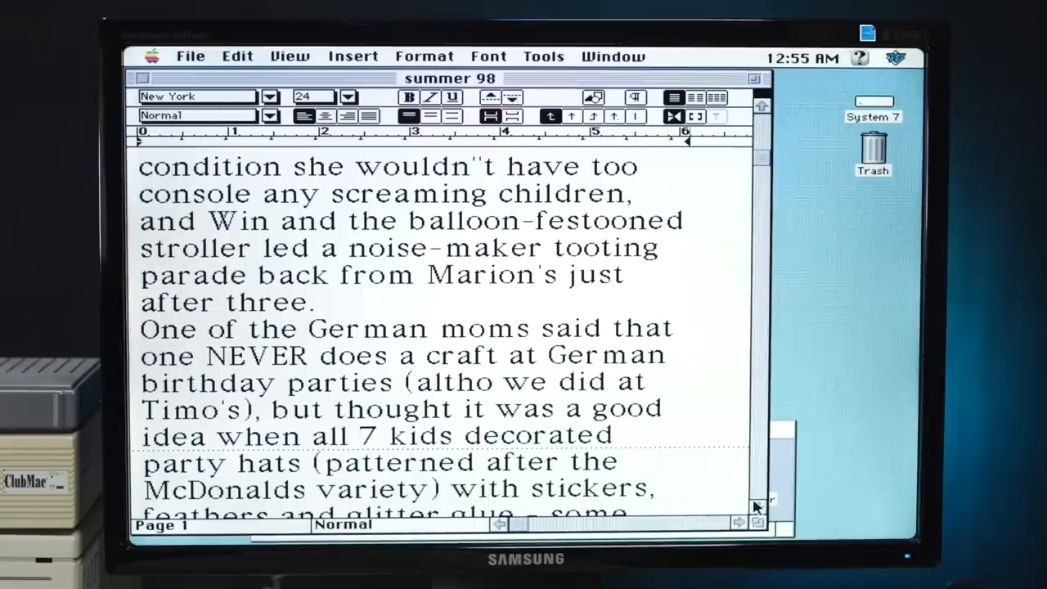
{"action": "scroll", "scroll_direction": "down", "scroll_amount": 3}
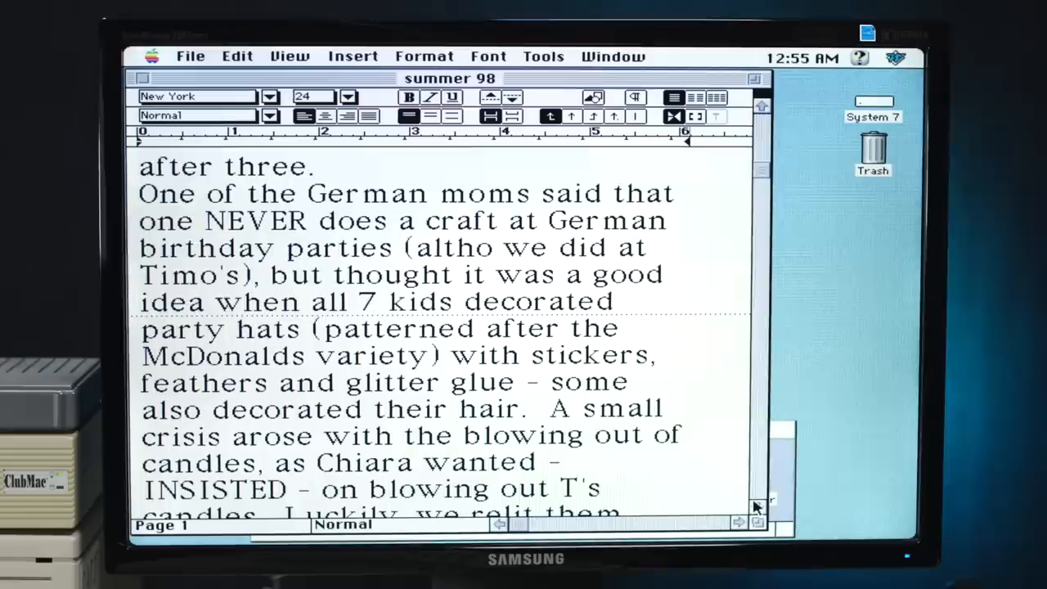
{"action": "scroll", "scroll_direction": "down", "scroll_amount": 3}
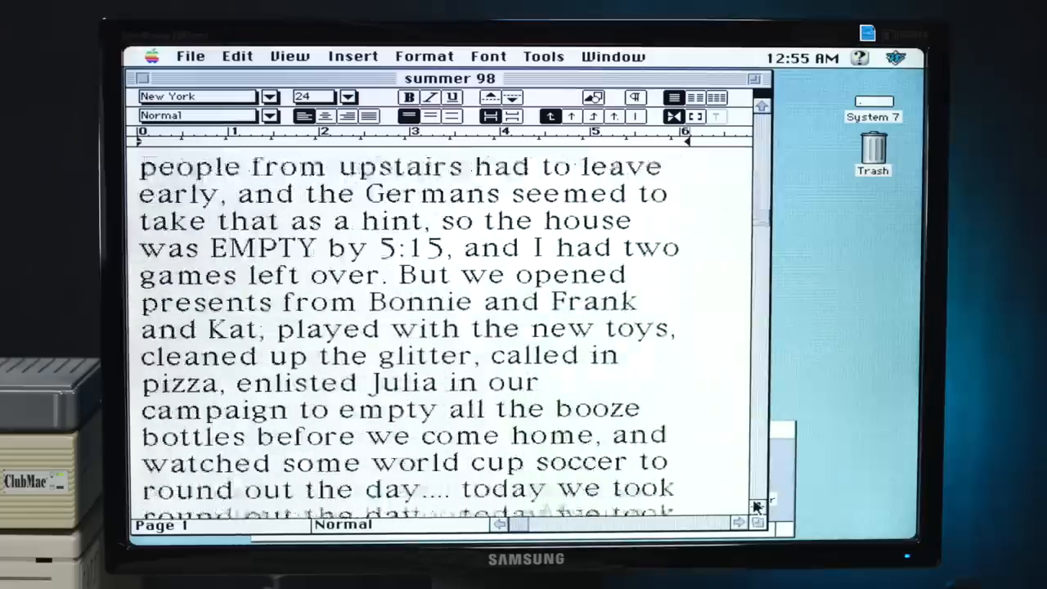
{"action": "left_click", "coordinate": [141, 78]}
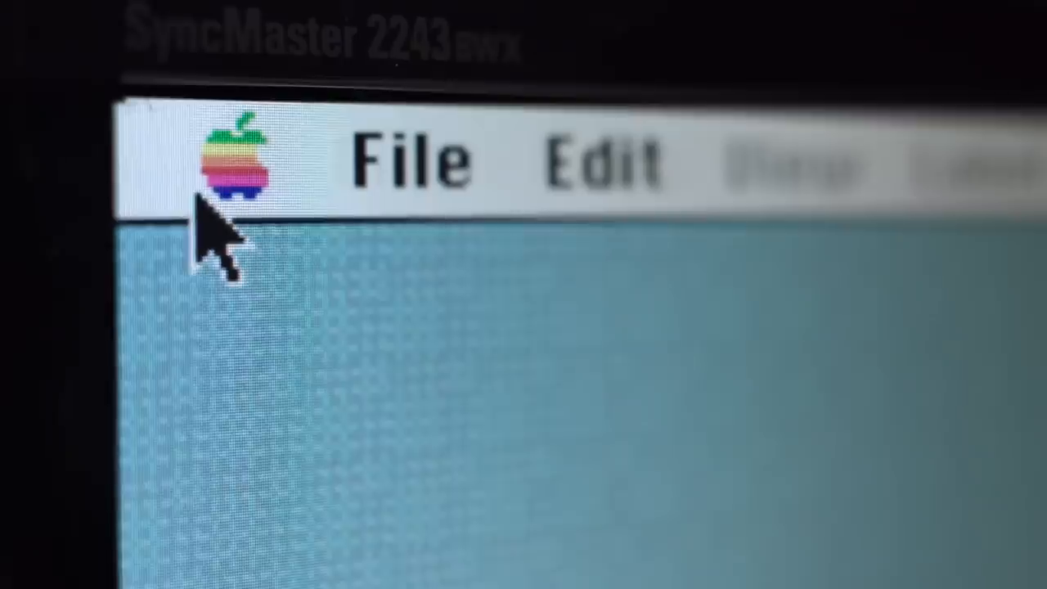
Open the teachable courses document from the Apple menu, then return to the Finder.
{"action": "left_click", "coordinate": [154, 55]}
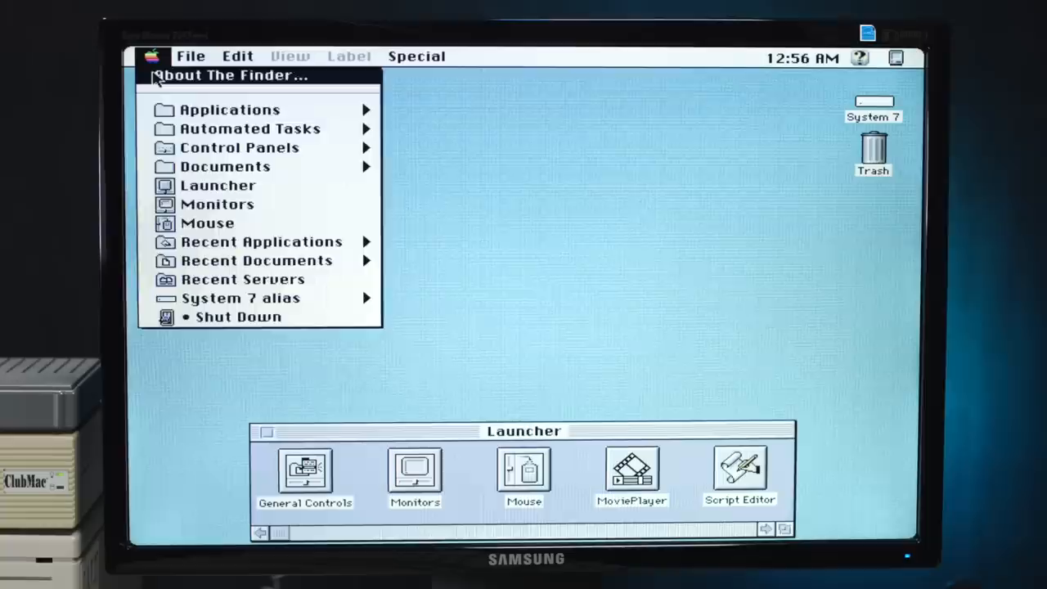
{"action": "left_click", "coordinate": [232, 75]}
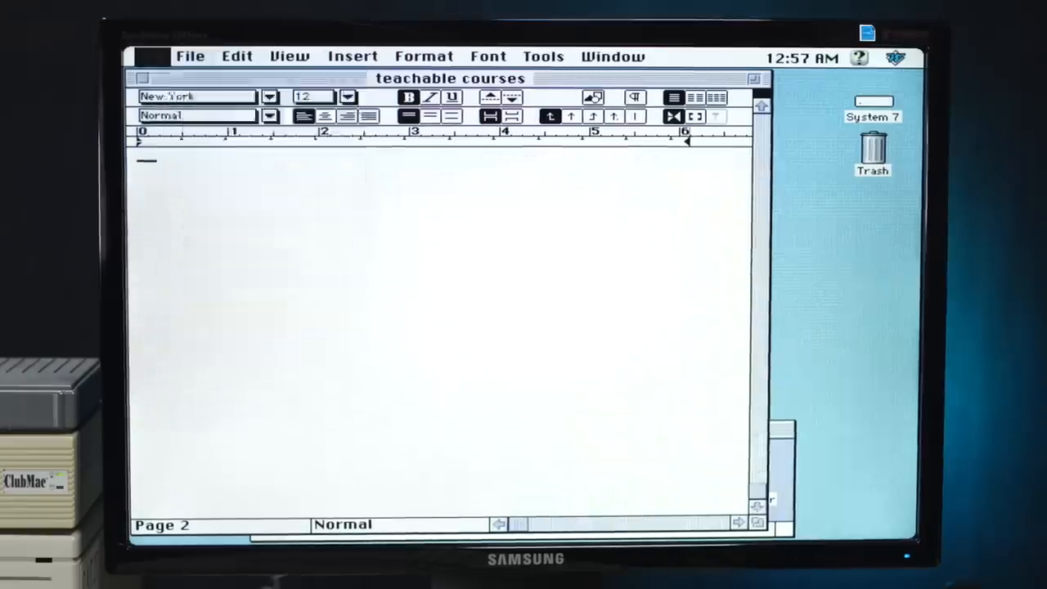
{"action": "left_click", "coordinate": [154, 55]}
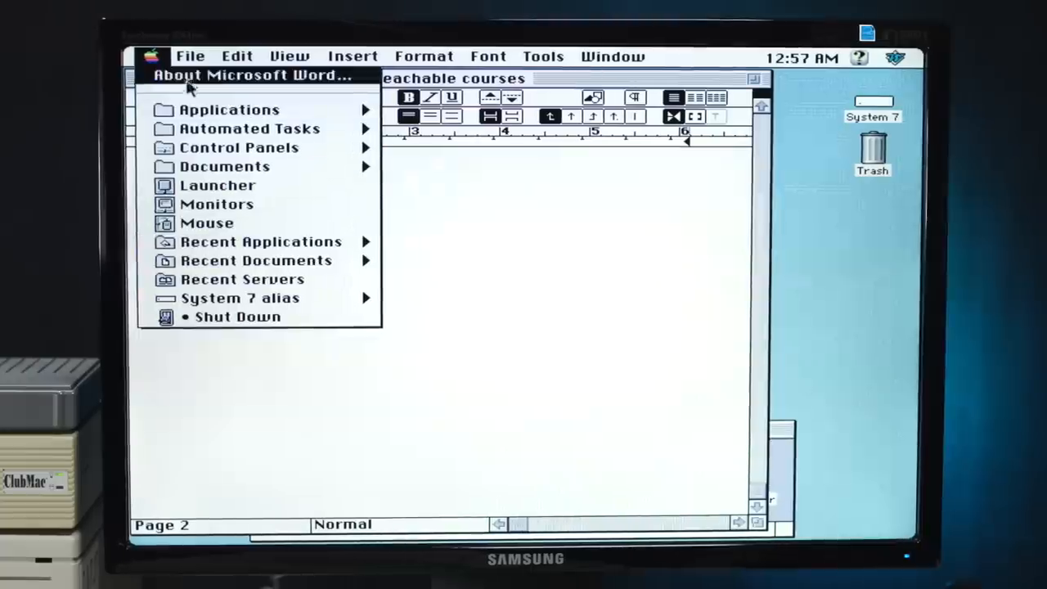
{"action": "left_click", "coordinate": [190, 55]}
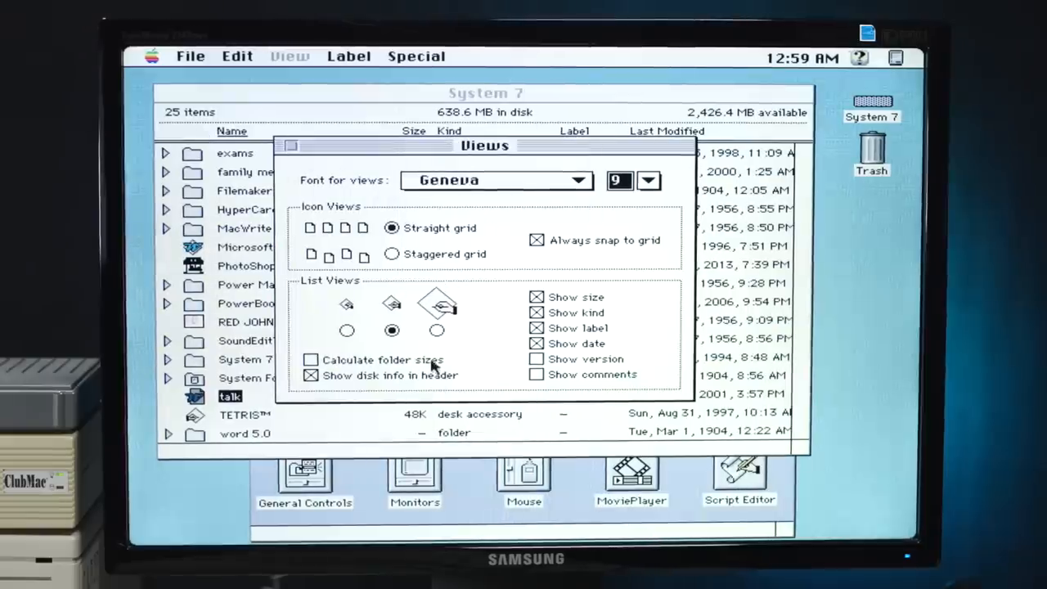
In the Views control panel try large then medium list icons and set the view font size to 24.
{"action": "left_click", "coordinate": [437, 331]}
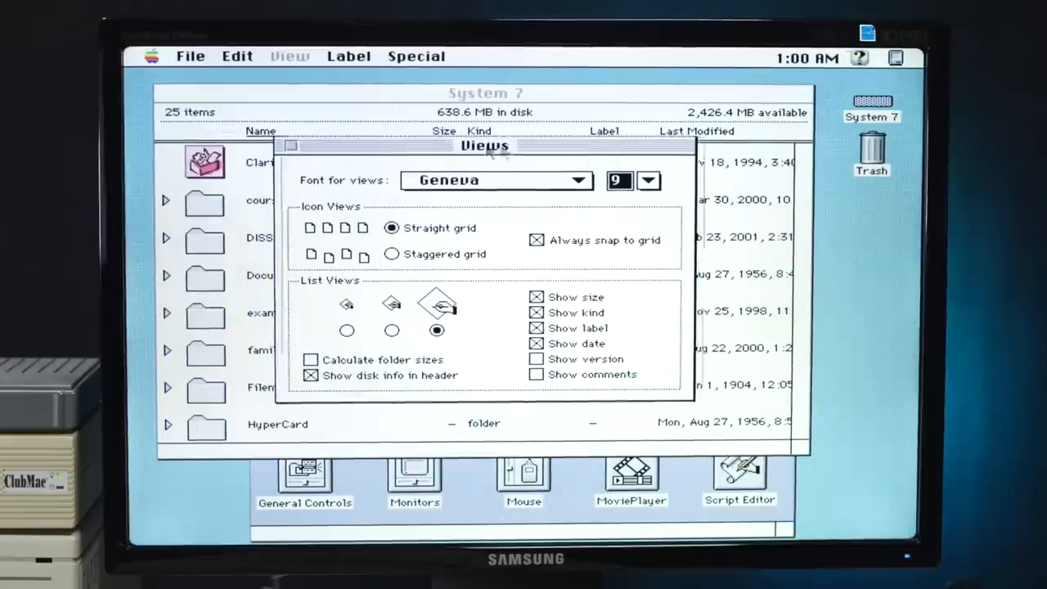
{"action": "left_click_drag", "start_coordinate": [485, 146], "coordinate": [684, 149]}
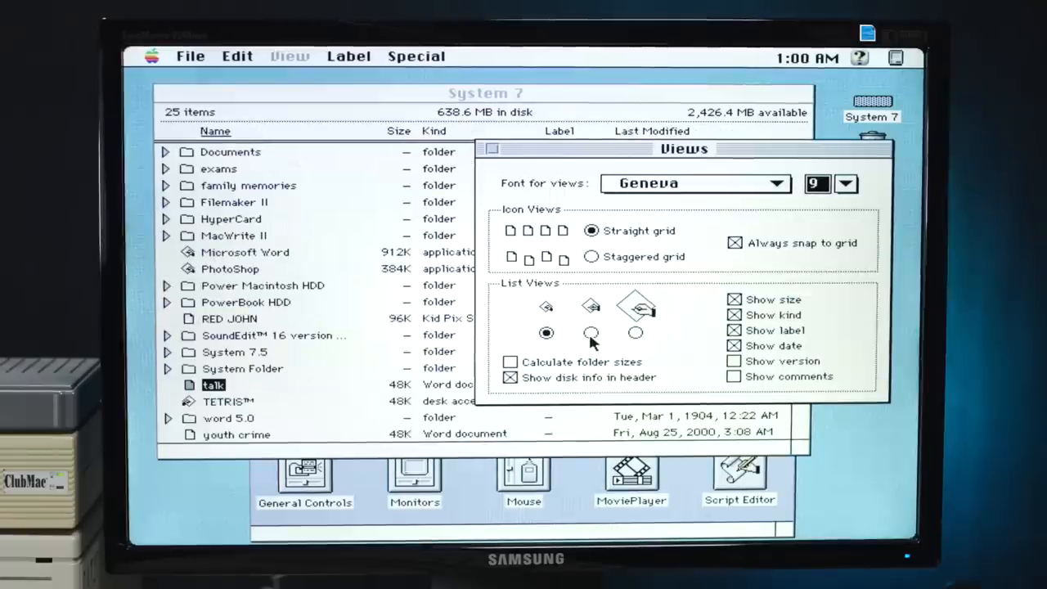
{"action": "left_click", "coordinate": [591, 332]}
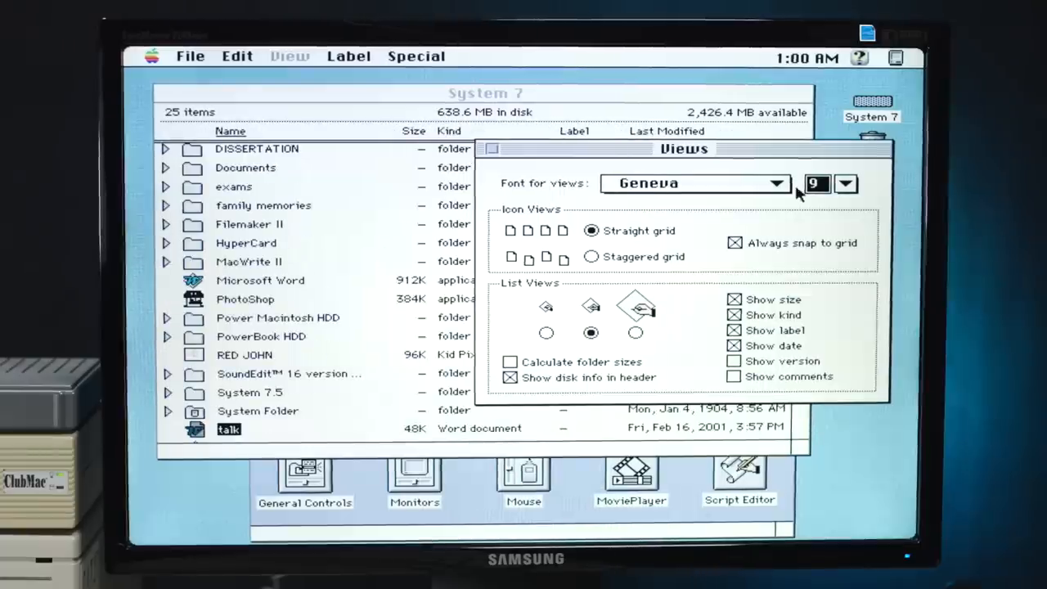
{"action": "left_click", "coordinate": [846, 184]}
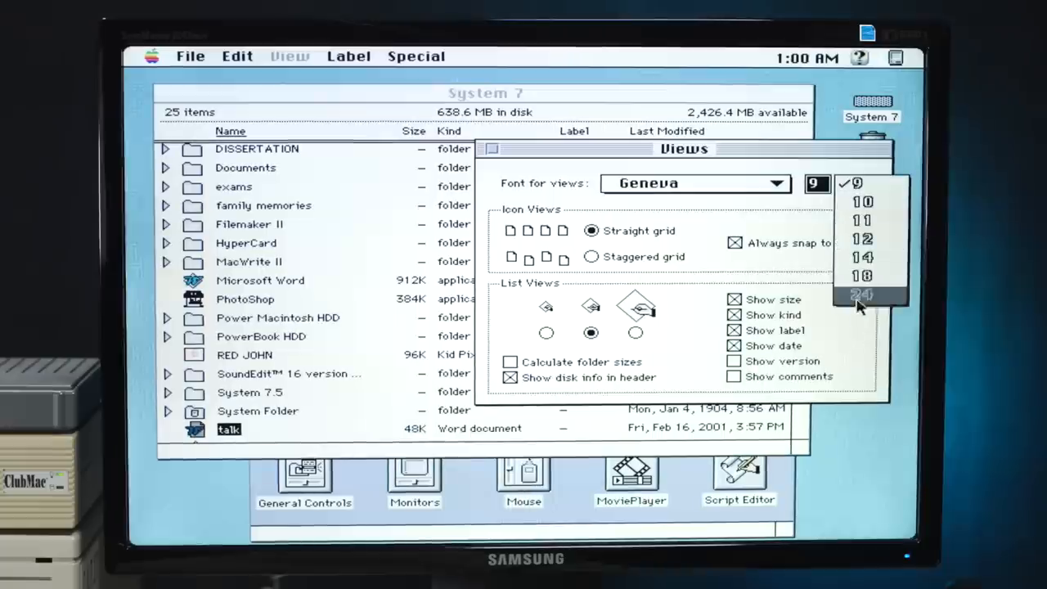
{"action": "left_click", "coordinate": [861, 294]}
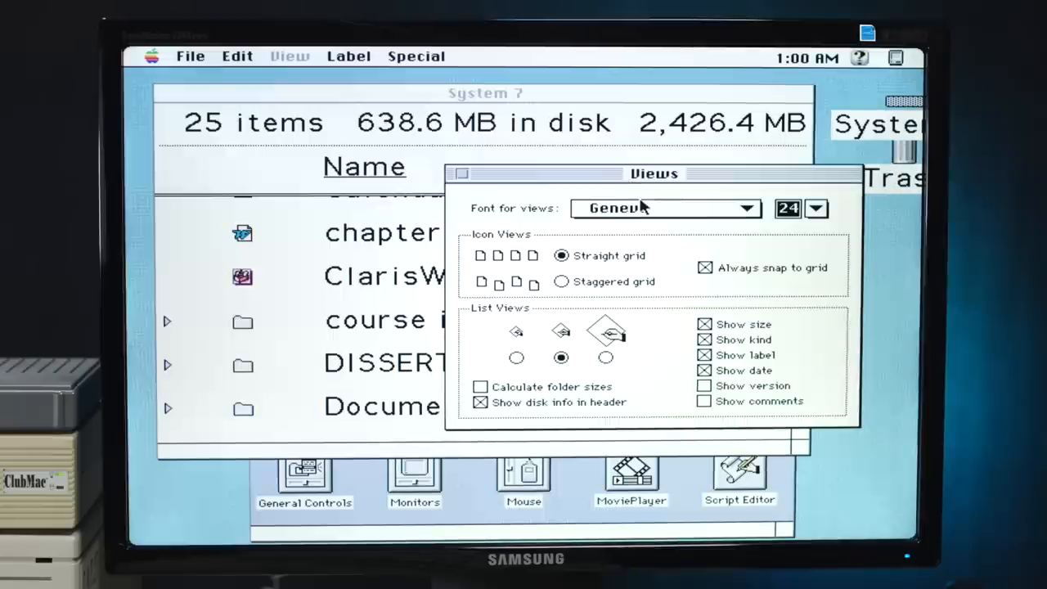
Try the Times and Symbol view fonts, then set the Finder view font back to Geneva.
{"action": "left_click", "coordinate": [663, 208]}
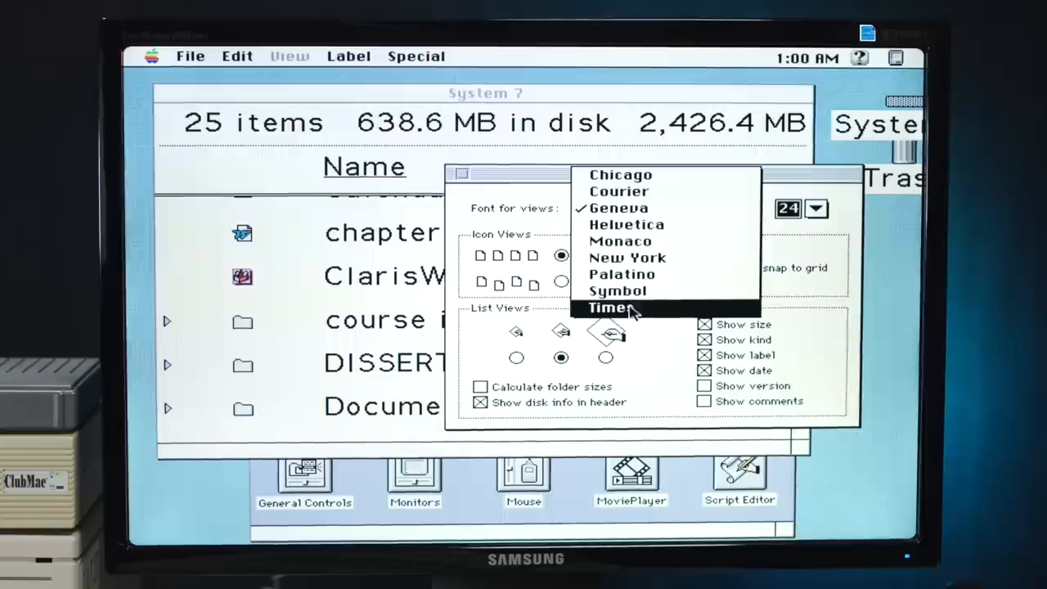
{"action": "left_click", "coordinate": [609, 308]}
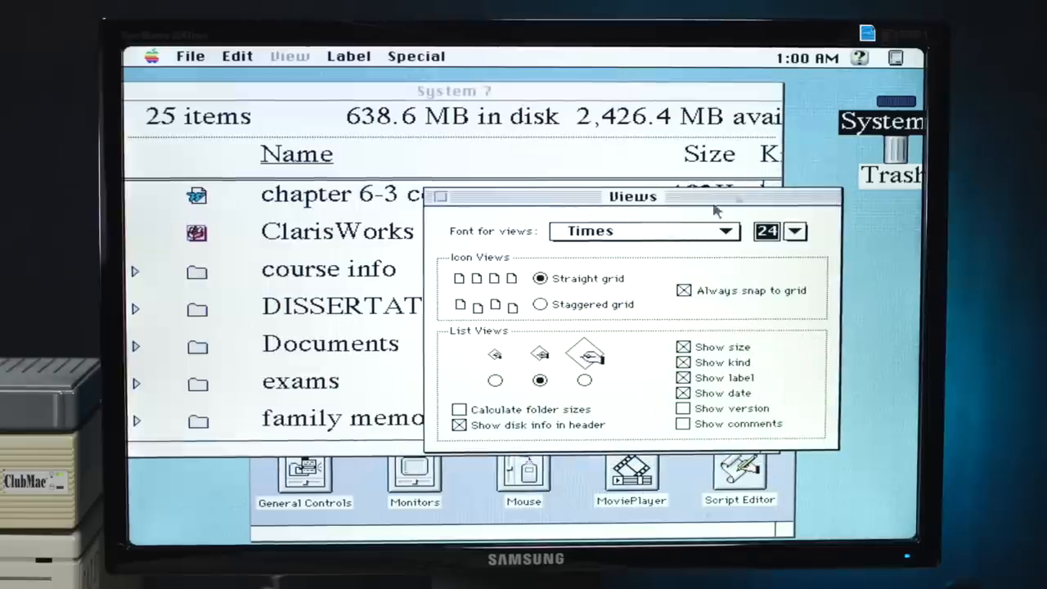
{"action": "left_click", "coordinate": [645, 231]}
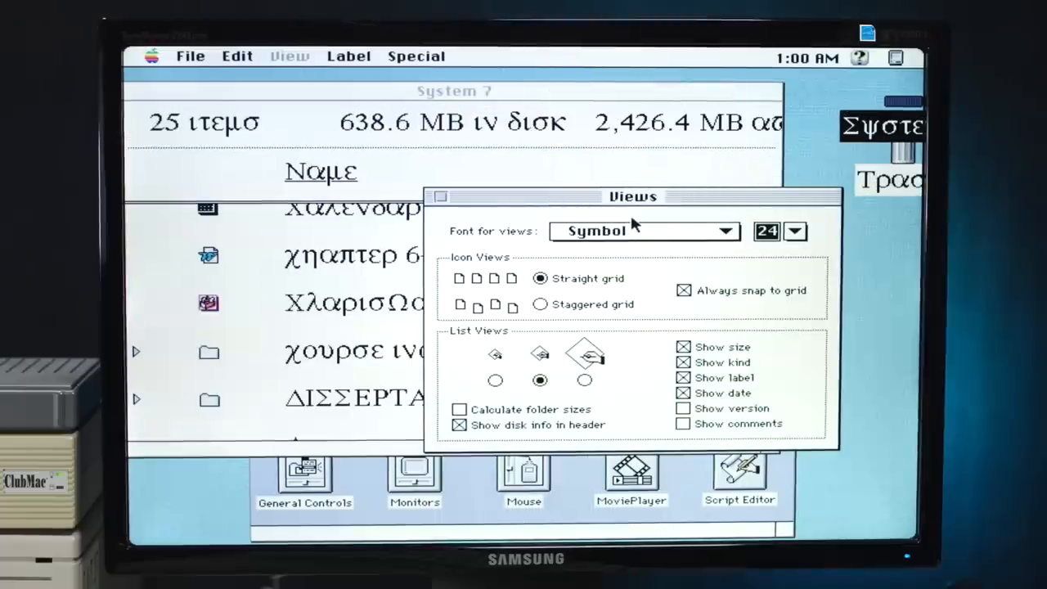
{"action": "left_click_drag", "start_coordinate": [635, 196], "coordinate": [658, 195]}
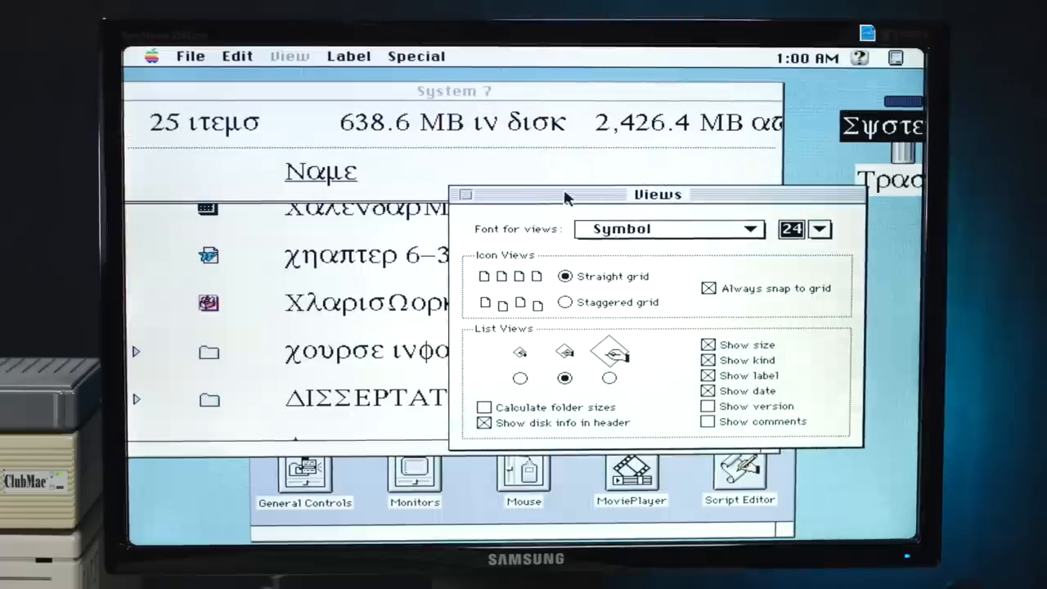
{"action": "left_click", "coordinate": [668, 229]}
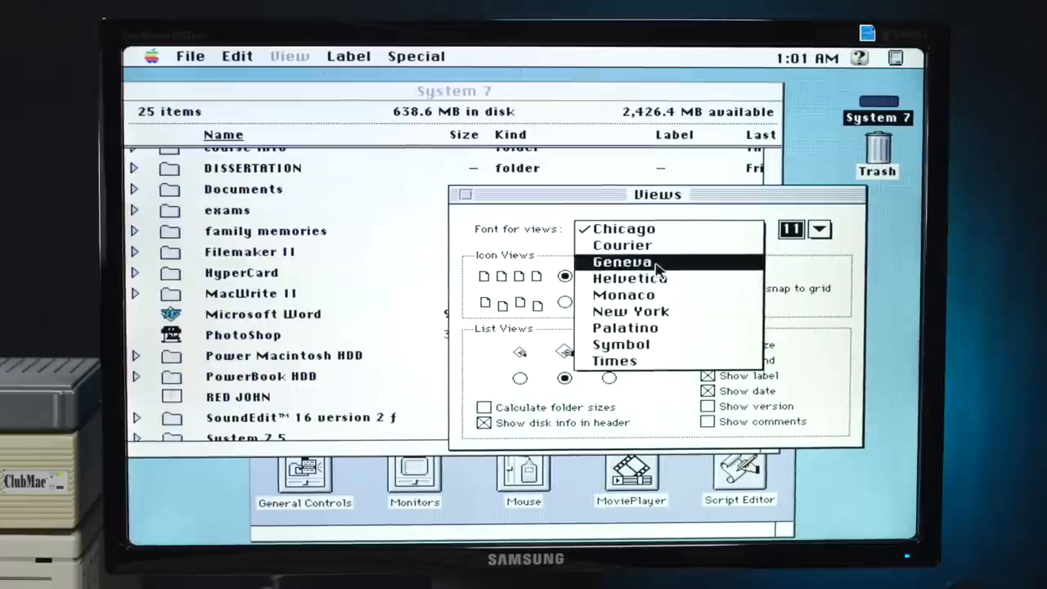
{"action": "left_click", "coordinate": [621, 262]}
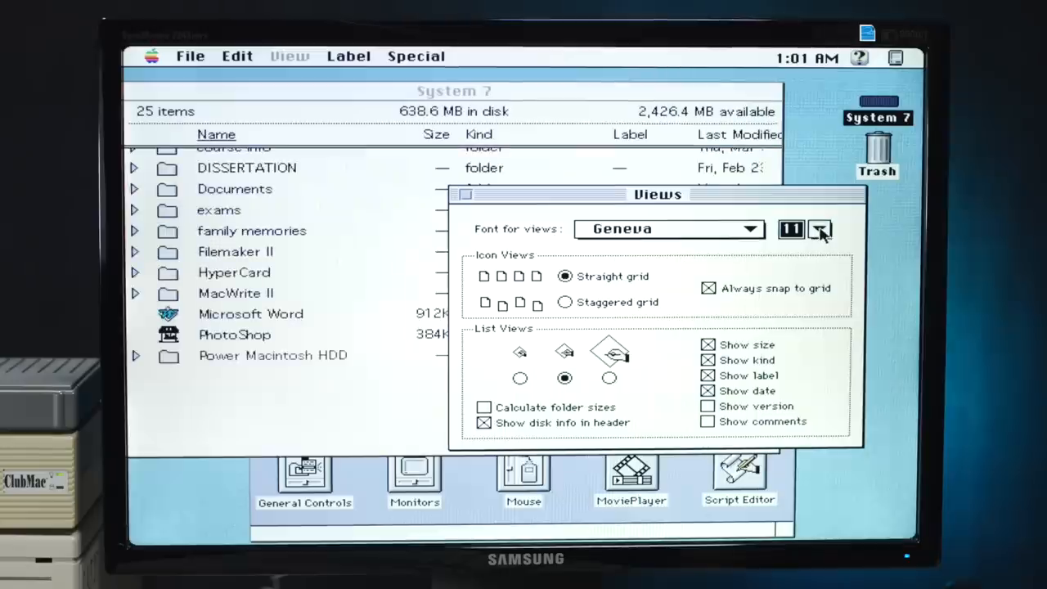
{"action": "left_click", "coordinate": [820, 229]}
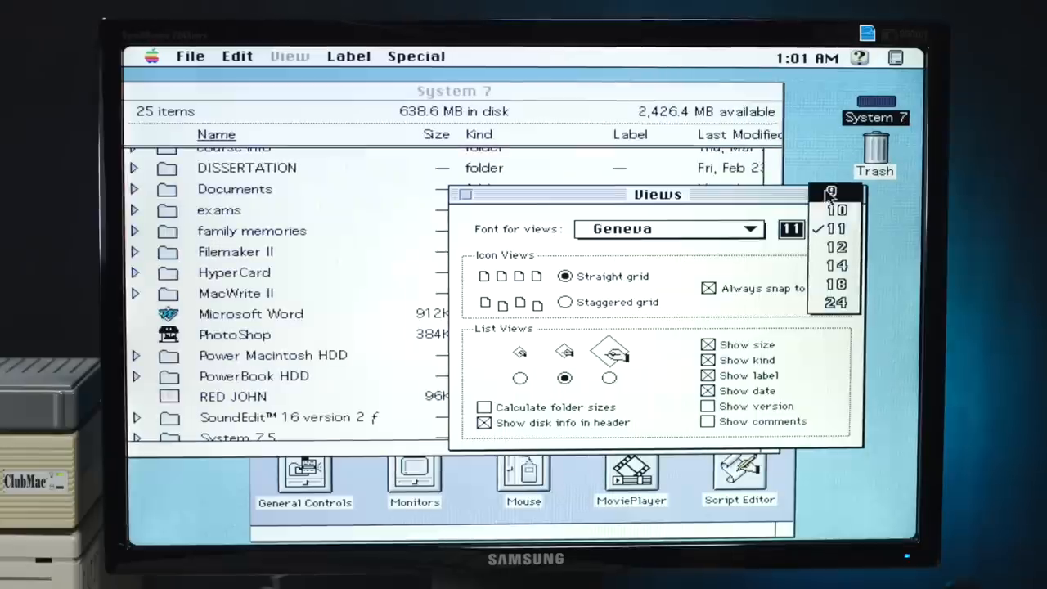